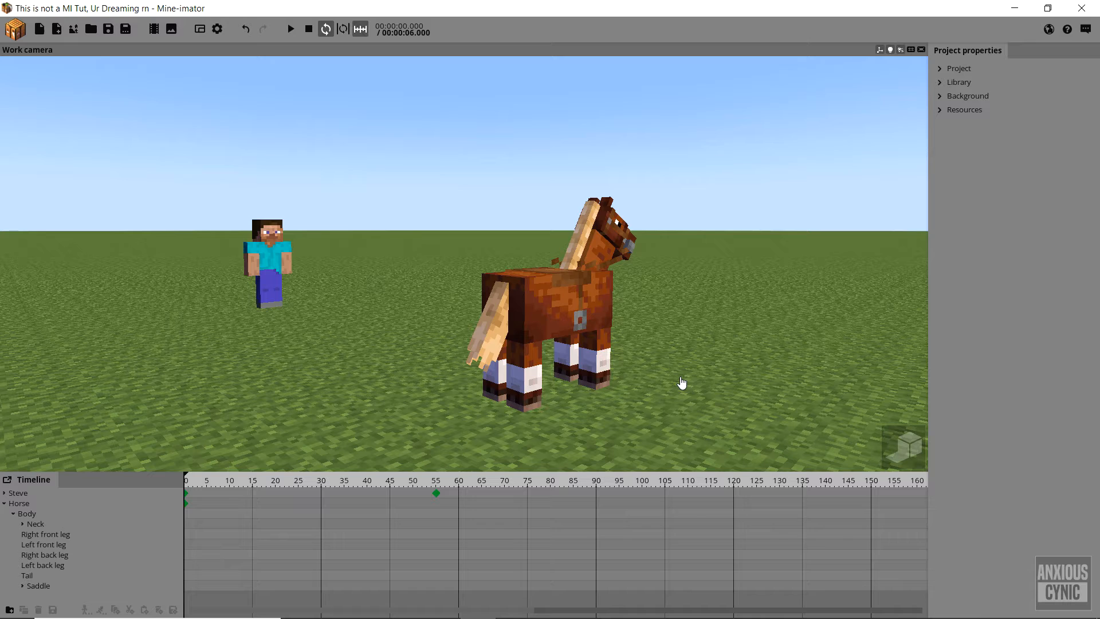
mouse_move(314, 493)
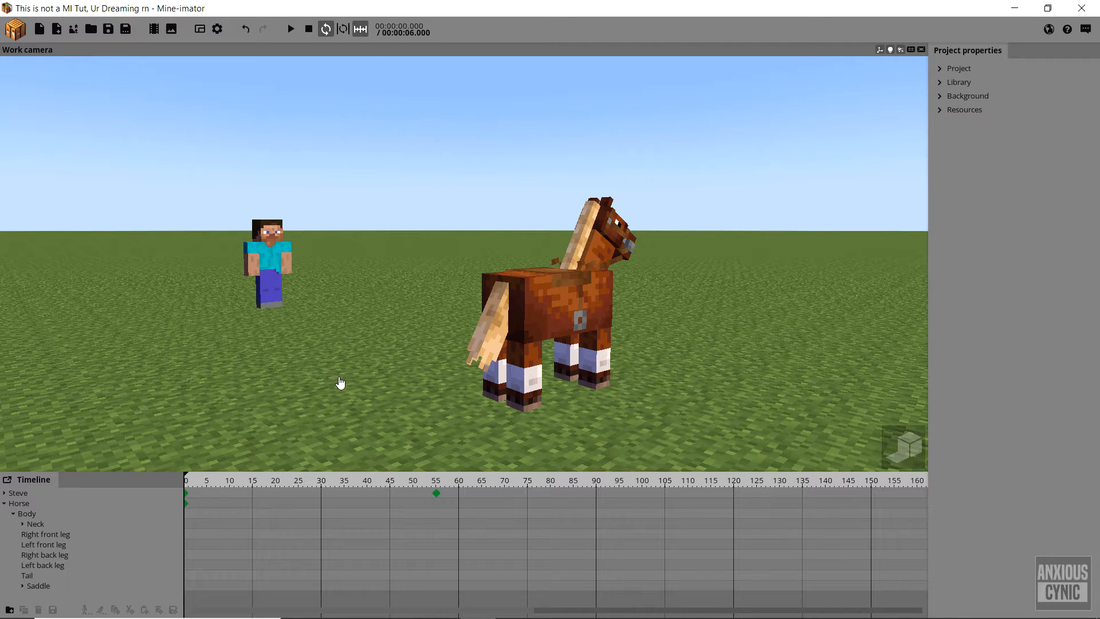
Step: Scrub the timeline around frames 52–60 to review Steve walking up to the horse
click(290, 29)
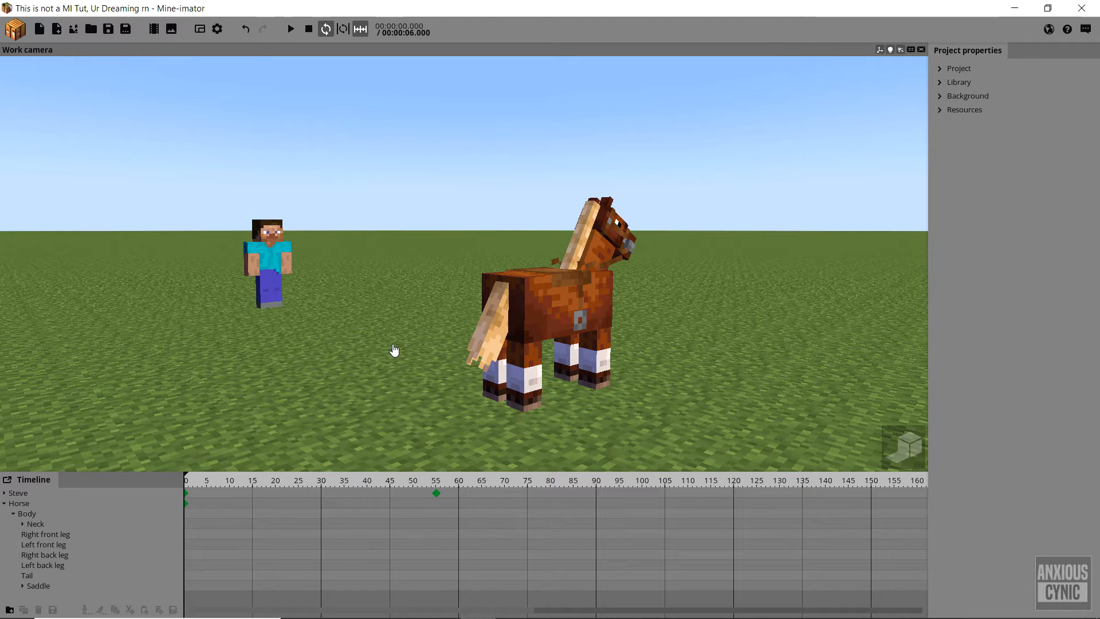
click(459, 480)
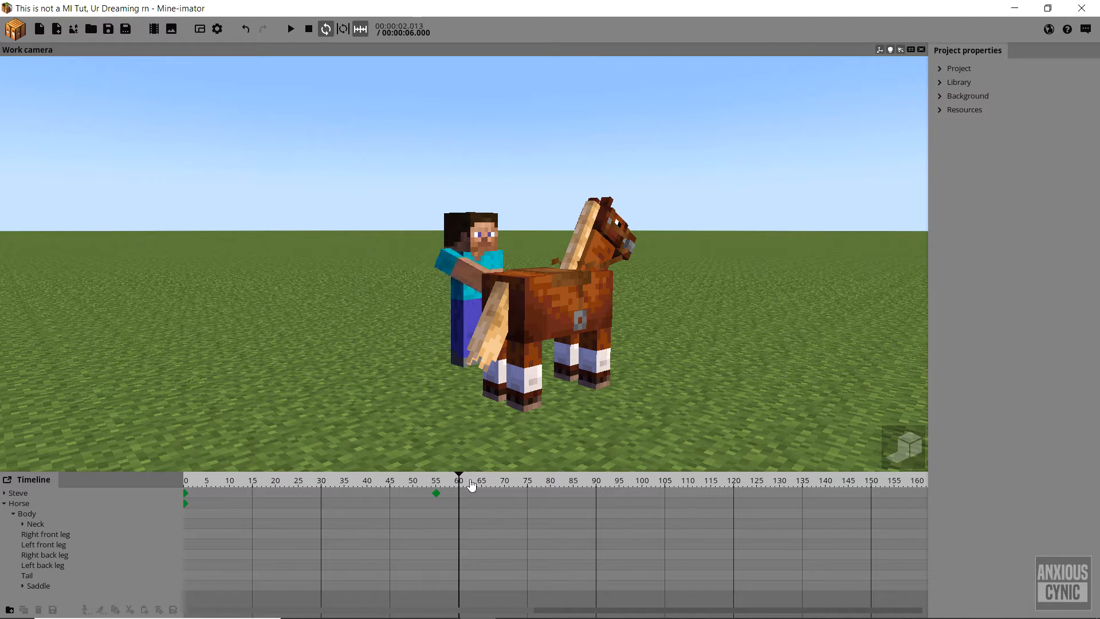
click(421, 480)
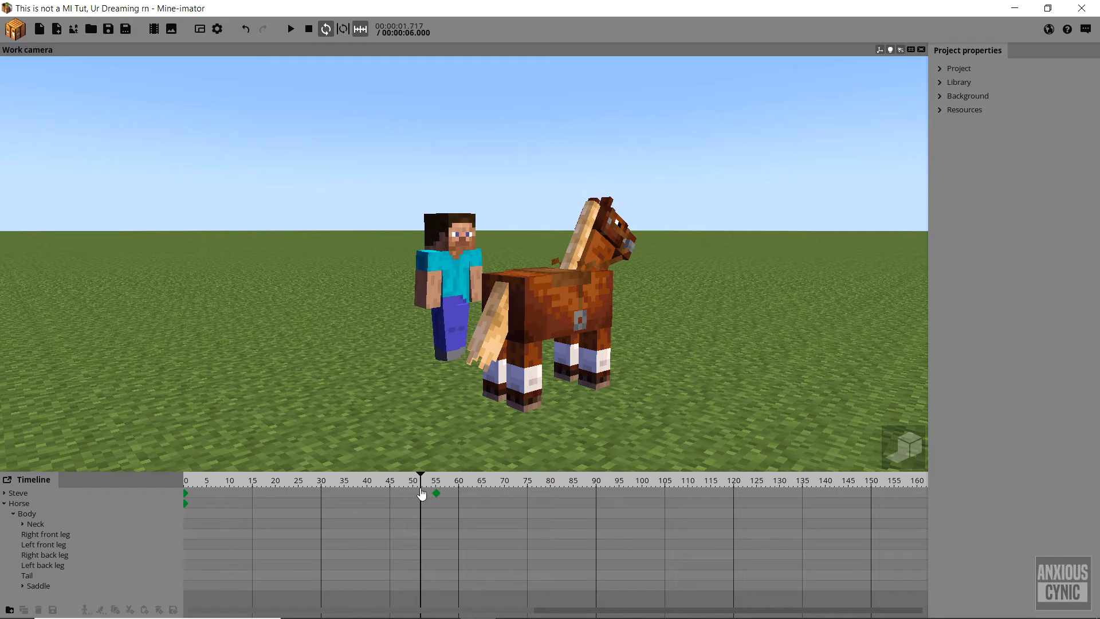
drag(421, 487, 445, 487)
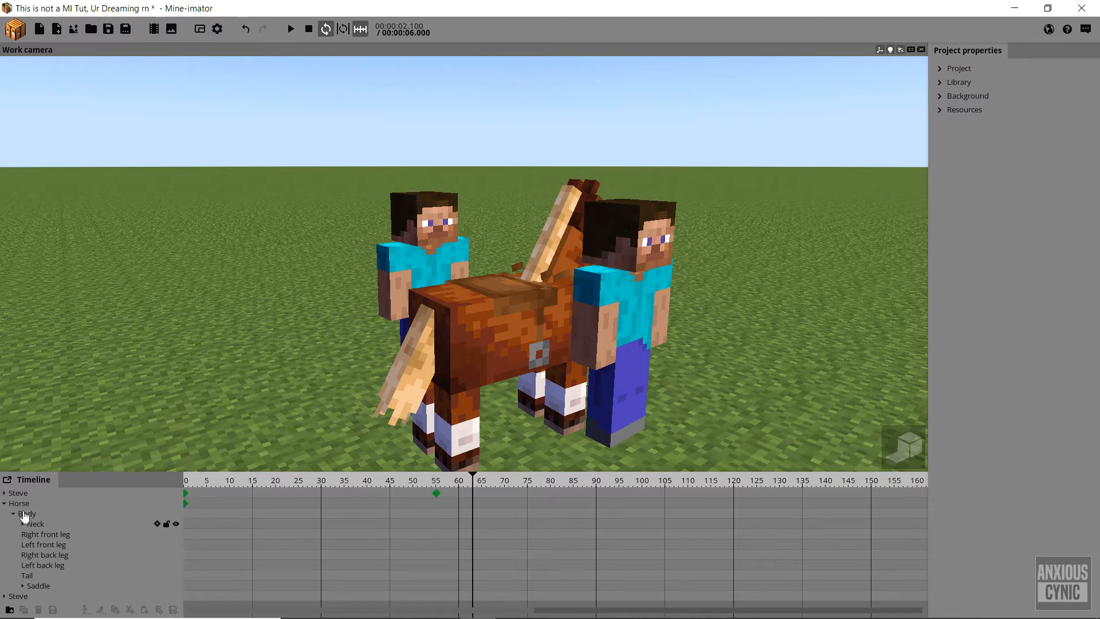
Step: Parent the new Steve to the horse's Body in his Hierarchy settings so he rides on its back
click(548, 281)
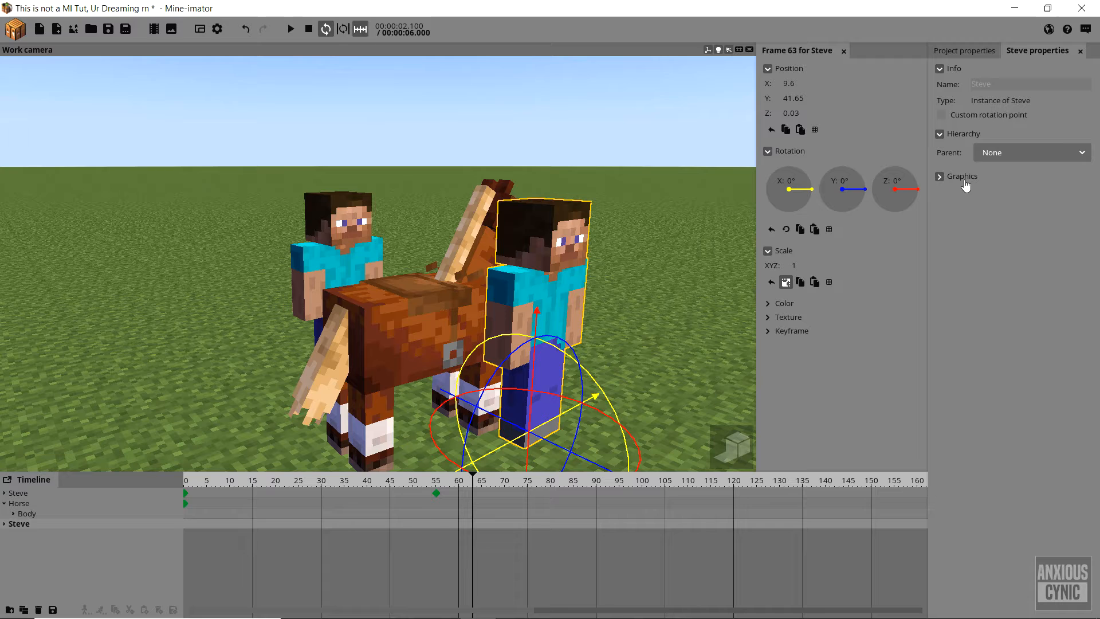
click(1031, 152)
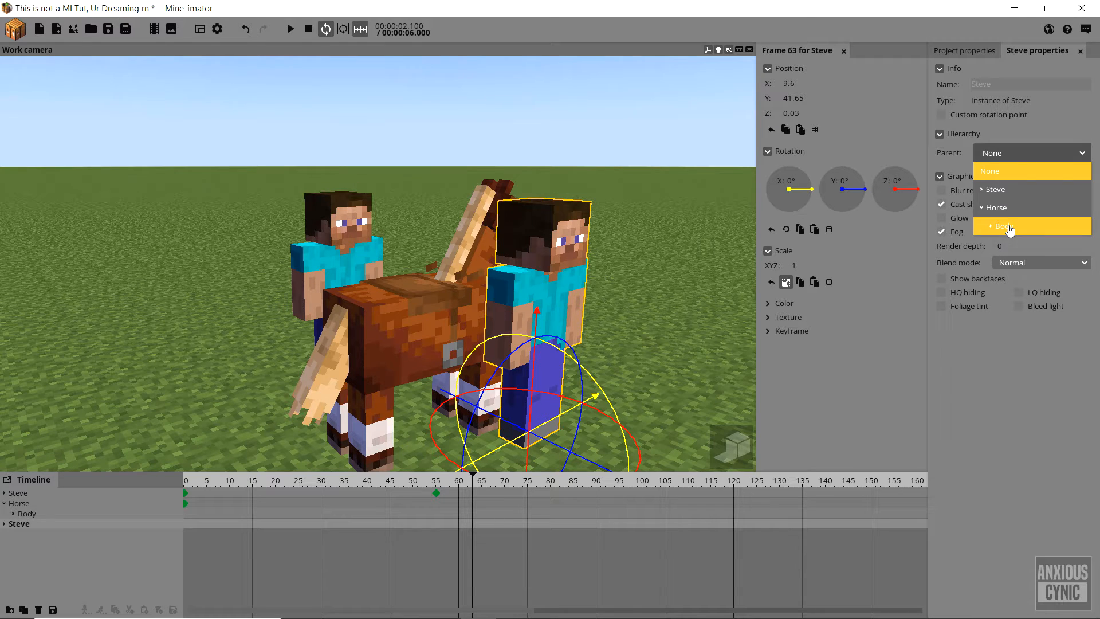
click(1003, 226)
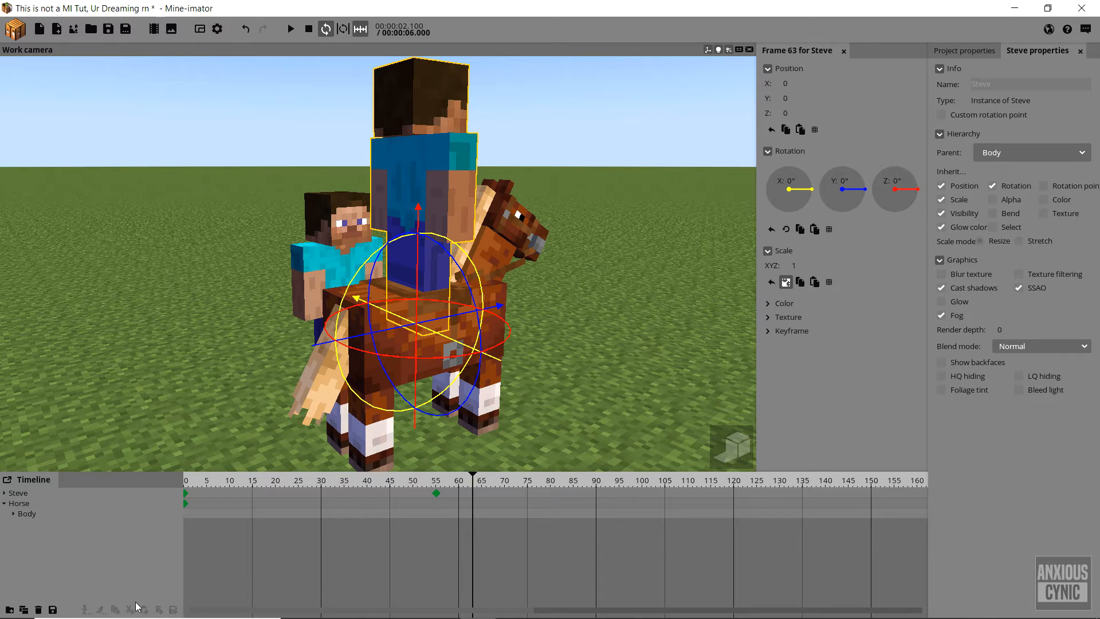
mouse_move(615, 337)
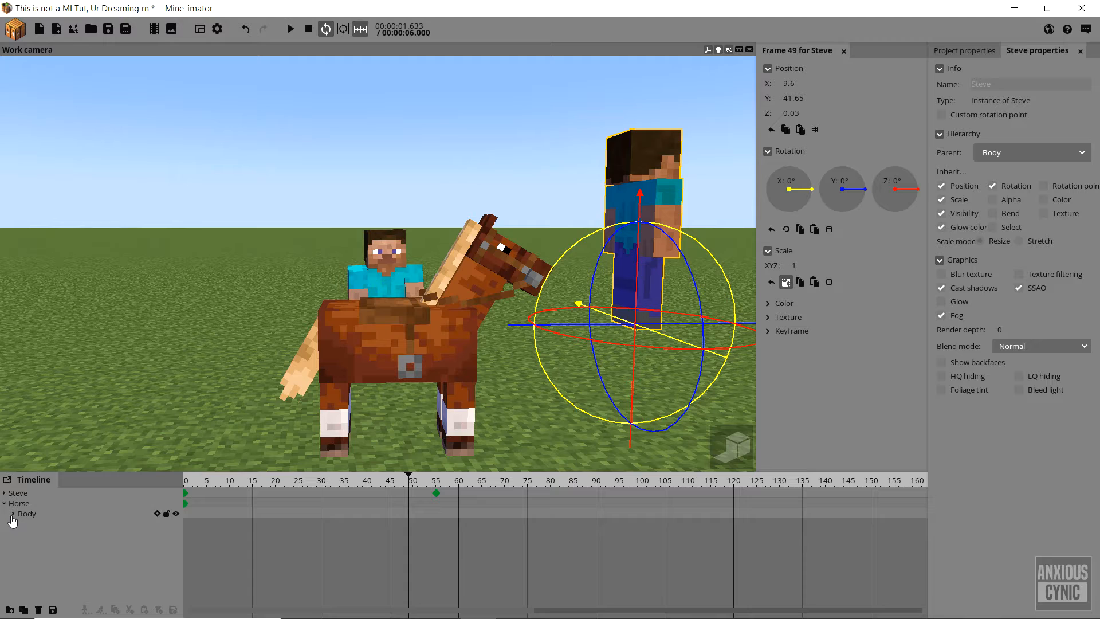
Step: Rotate the rider's right and left legs forward about -84° and splay them outward into a seated pose
click(12, 513)
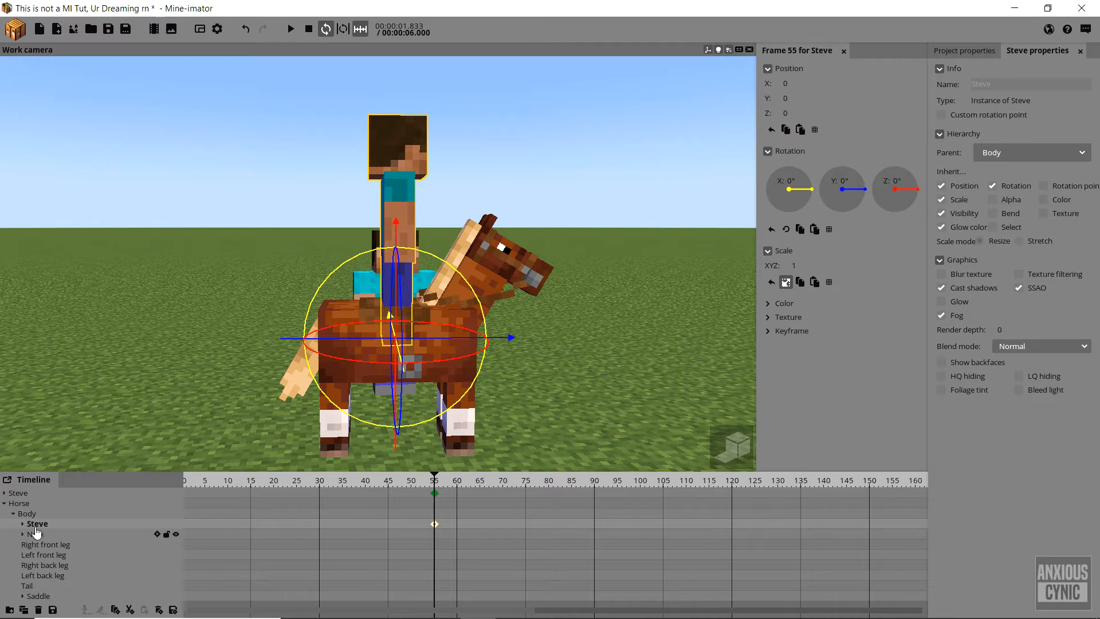
click(23, 524)
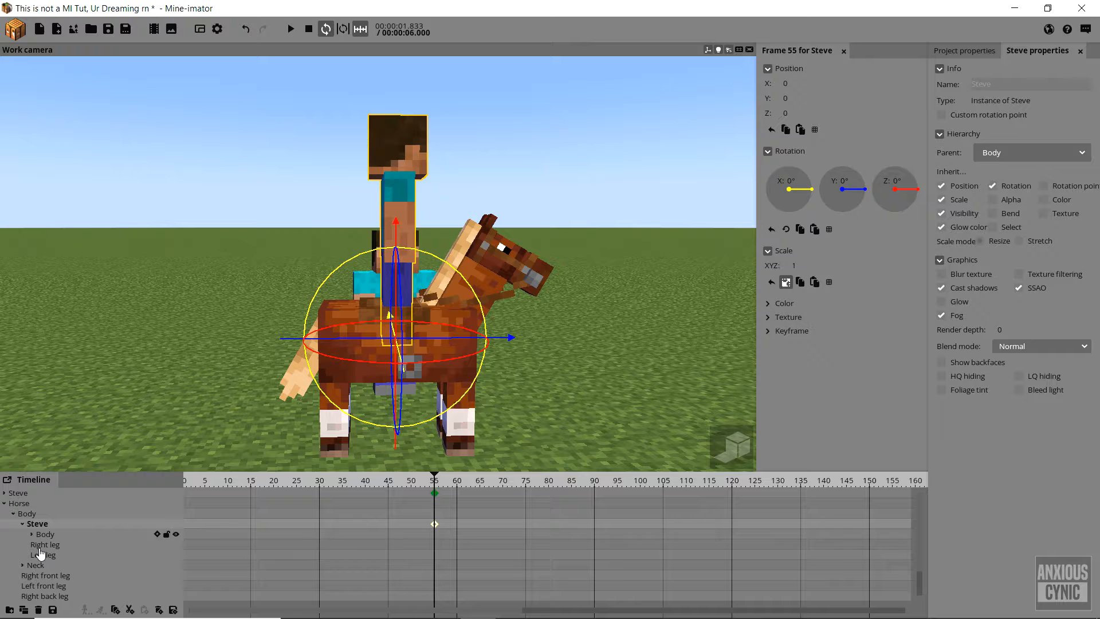
click(45, 555)
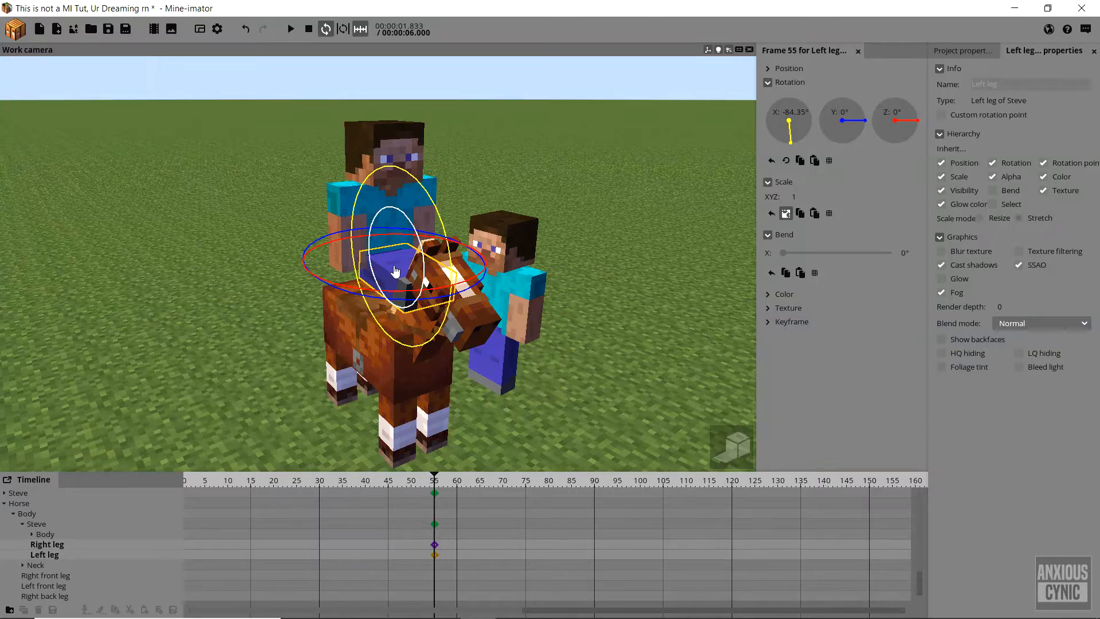
click(47, 543)
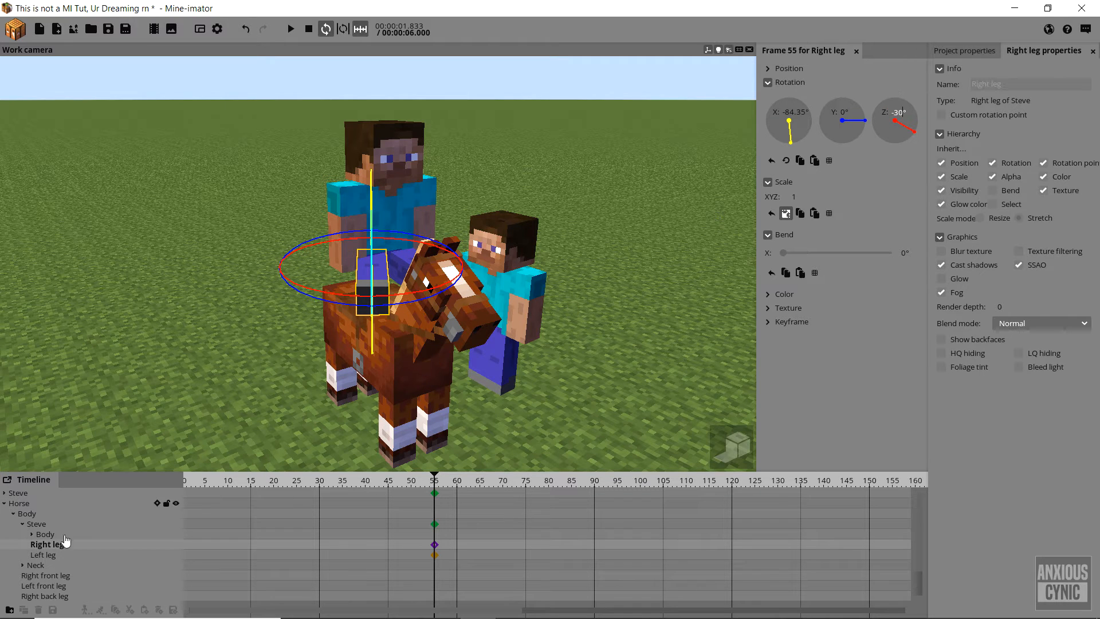
click(43, 554)
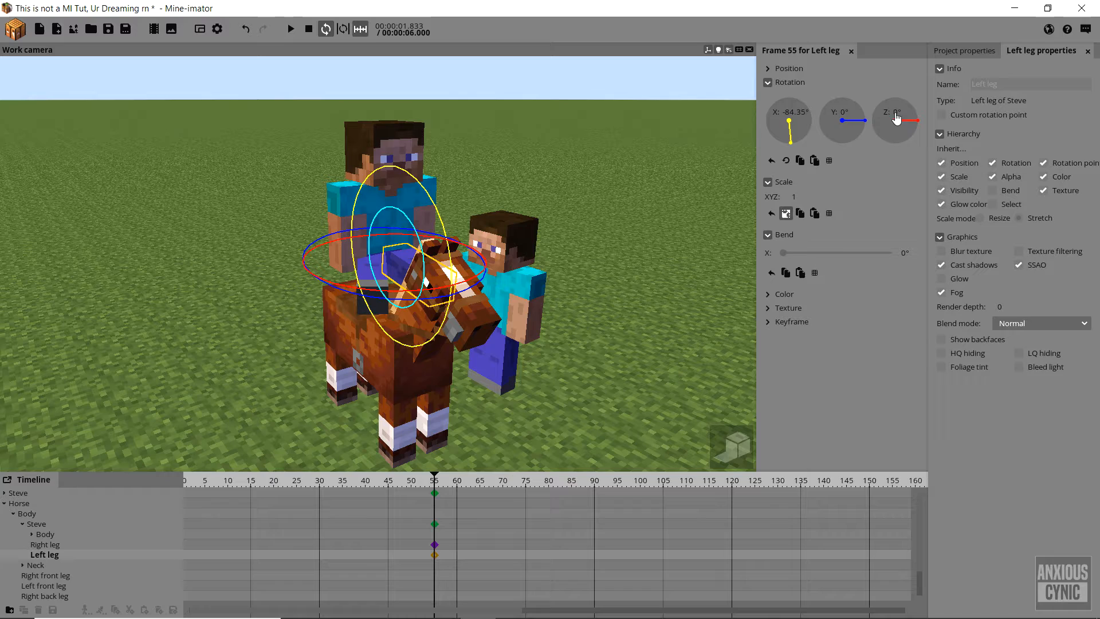
drag(894, 117, 908, 105)
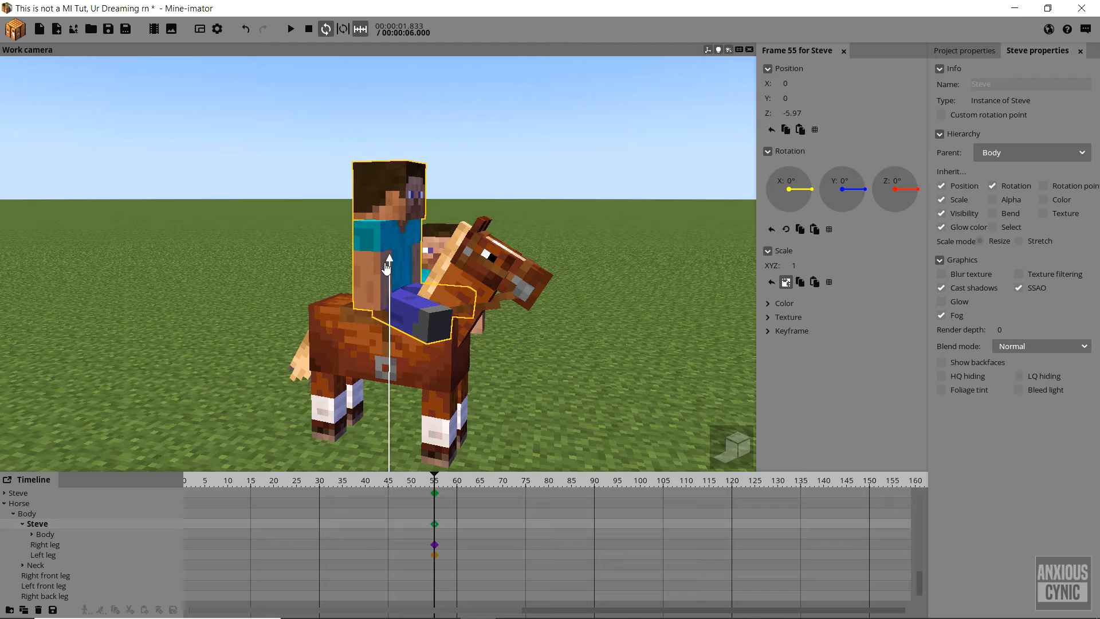
click(798, 113)
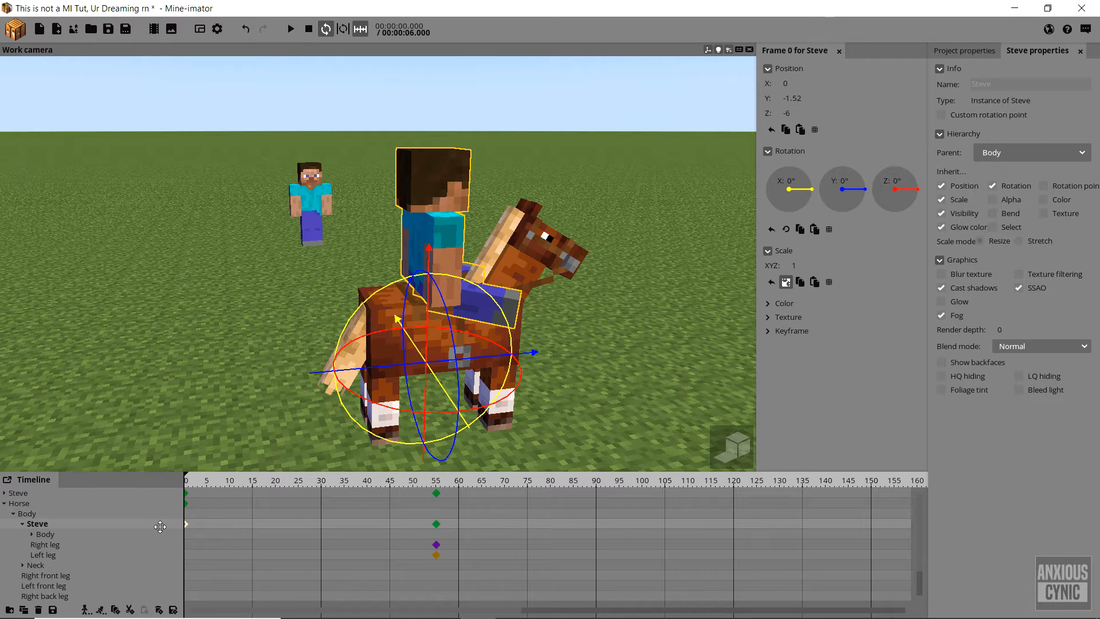
Step: Scrub to frame 55–60 where Steve reaches the horse and add keyframes for both Steves
click(768, 330)
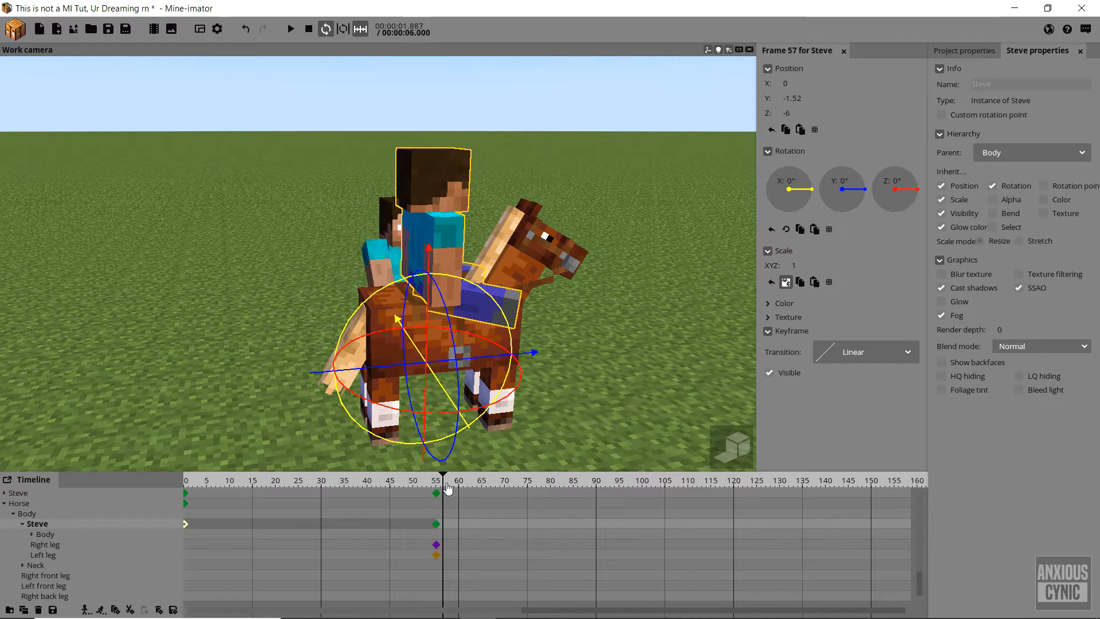
drag(443, 483, 462, 482)
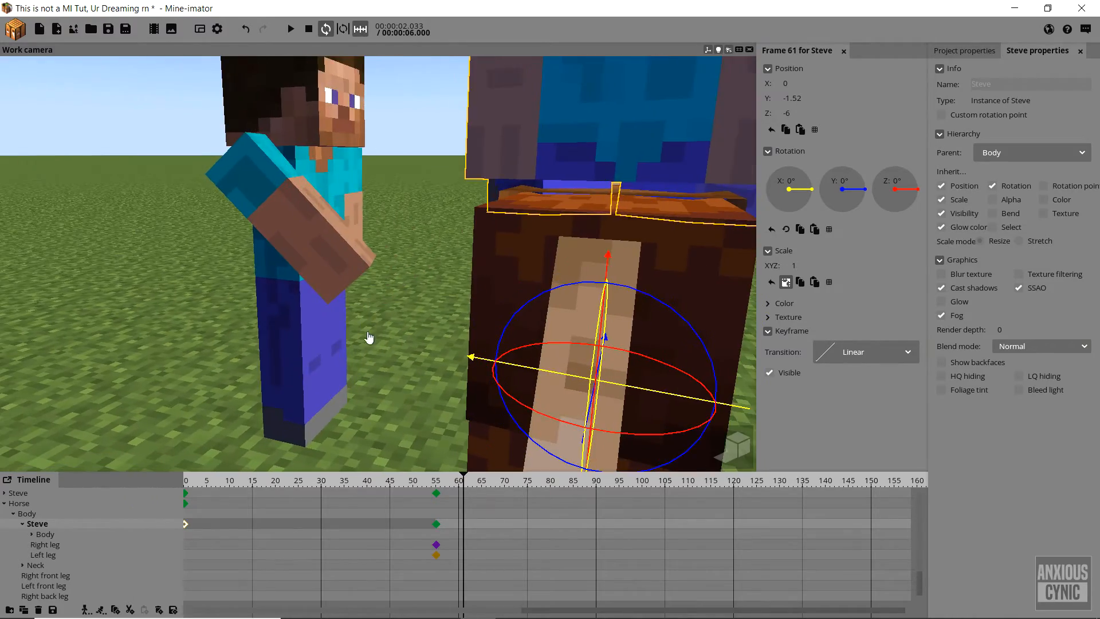
click(436, 480)
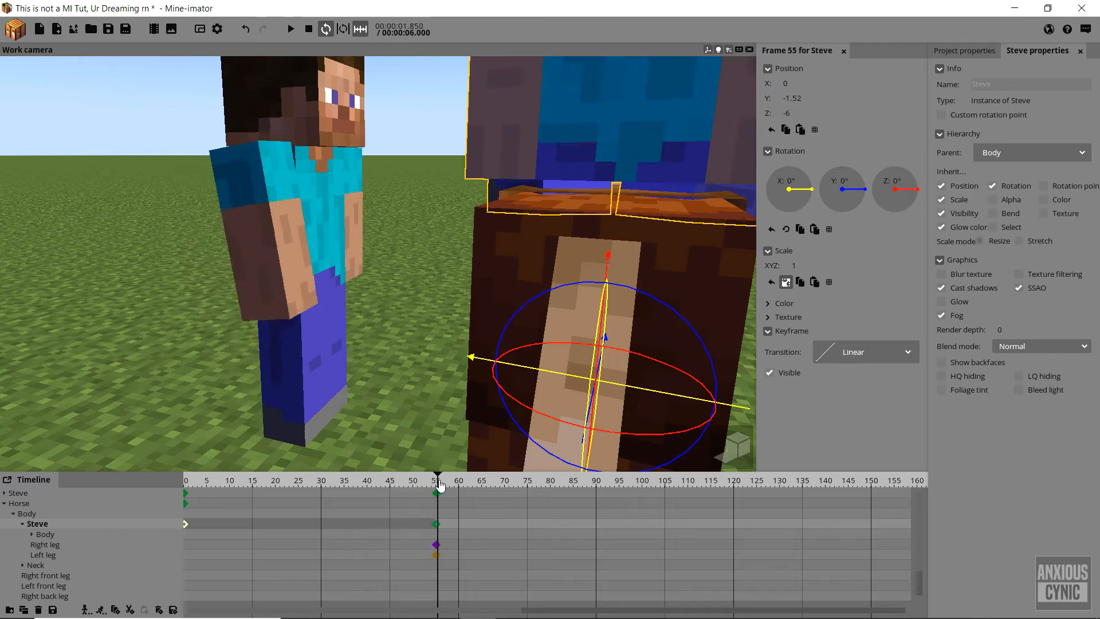
drag(438, 480, 457, 480)
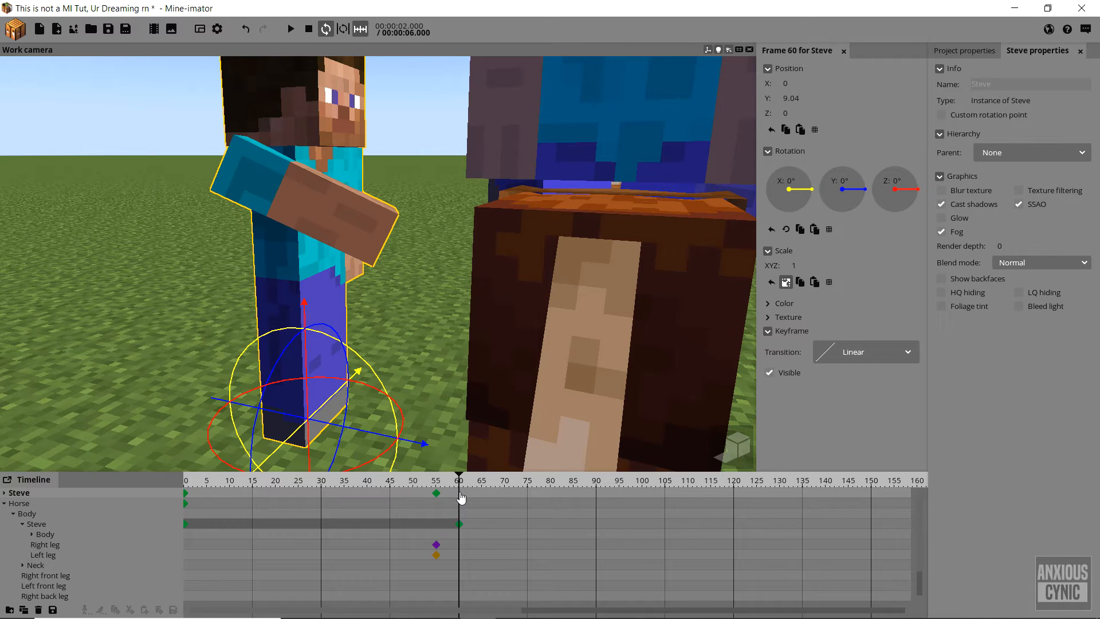
Step: Toggle Visible so the walking Steve hides and the rider appears at frame 60, then check from frame 52
click(770, 372)
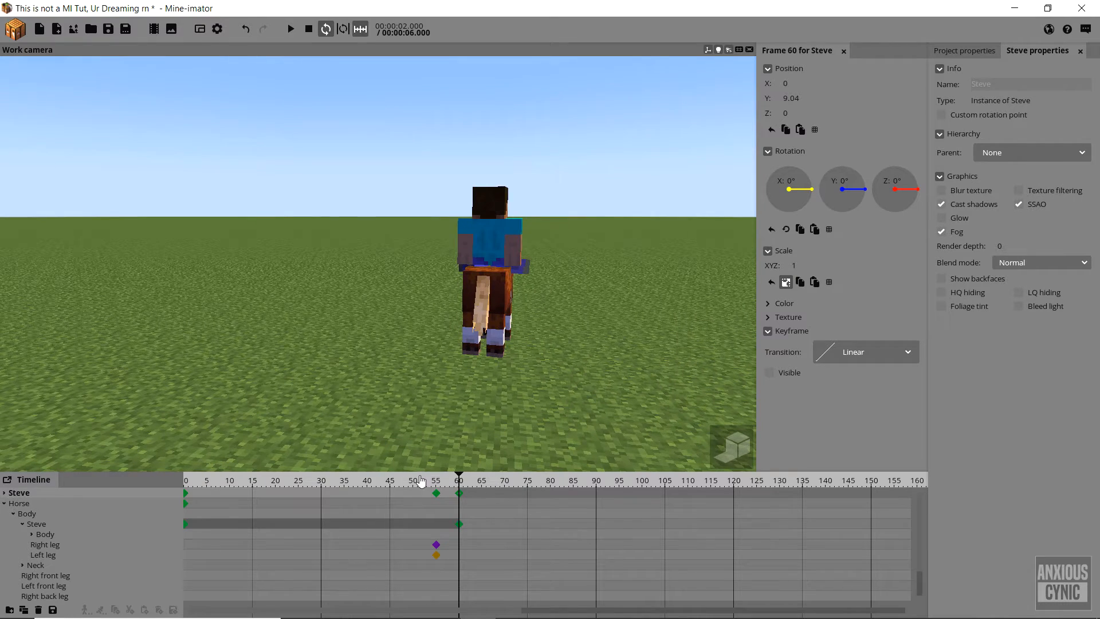
click(290, 29)
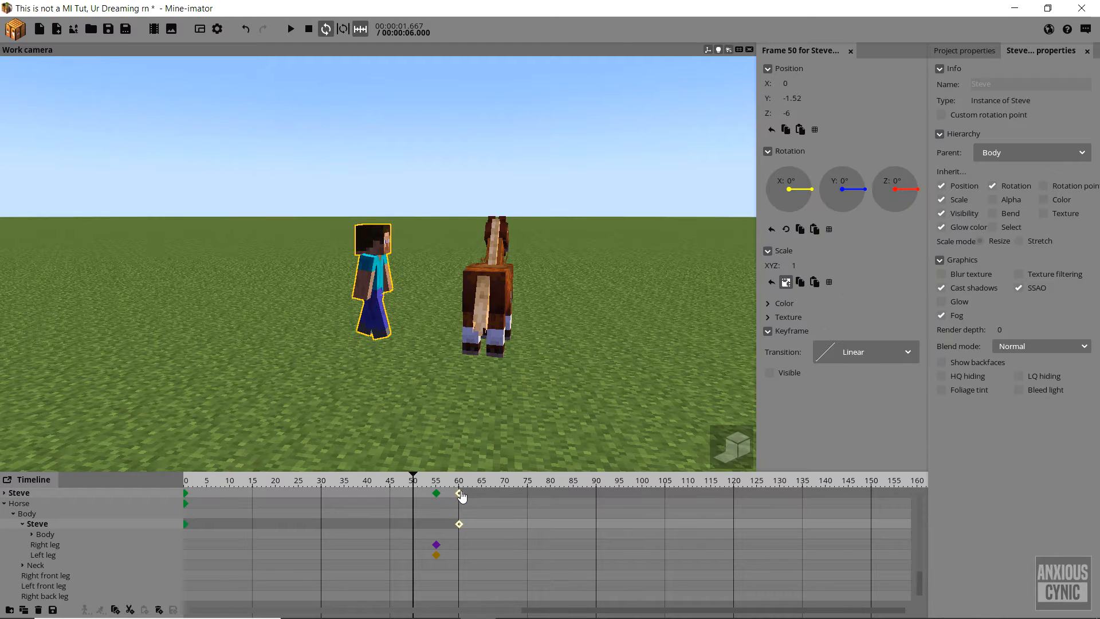
click(437, 480)
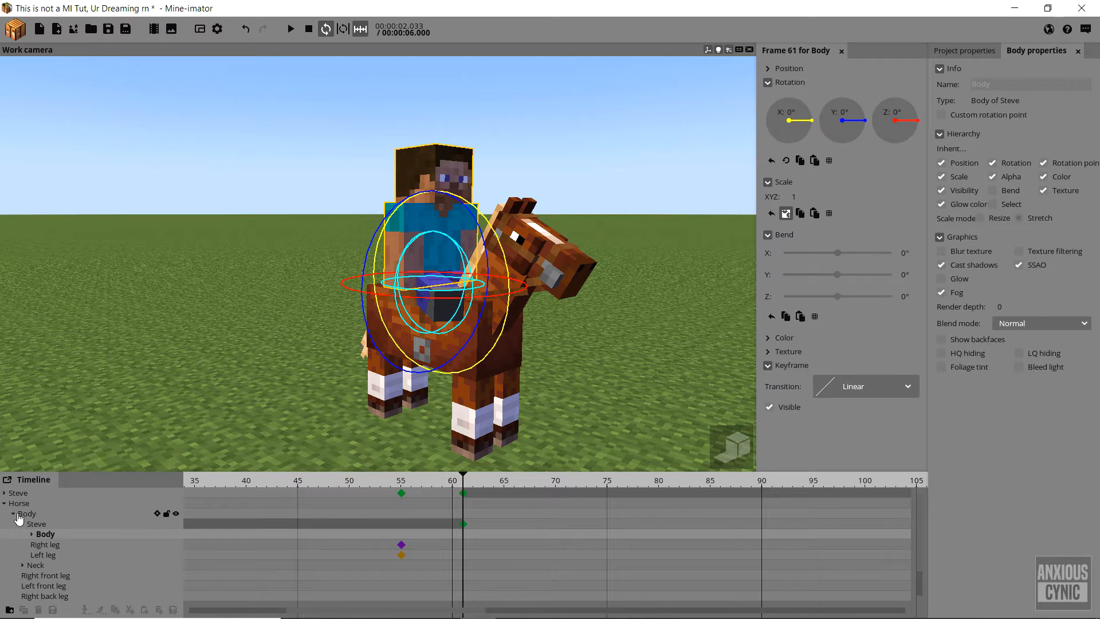
Step: Collapse the rider's parts and play the horse's gallop cycle from frame 45 with the rider aboard
click(36, 523)
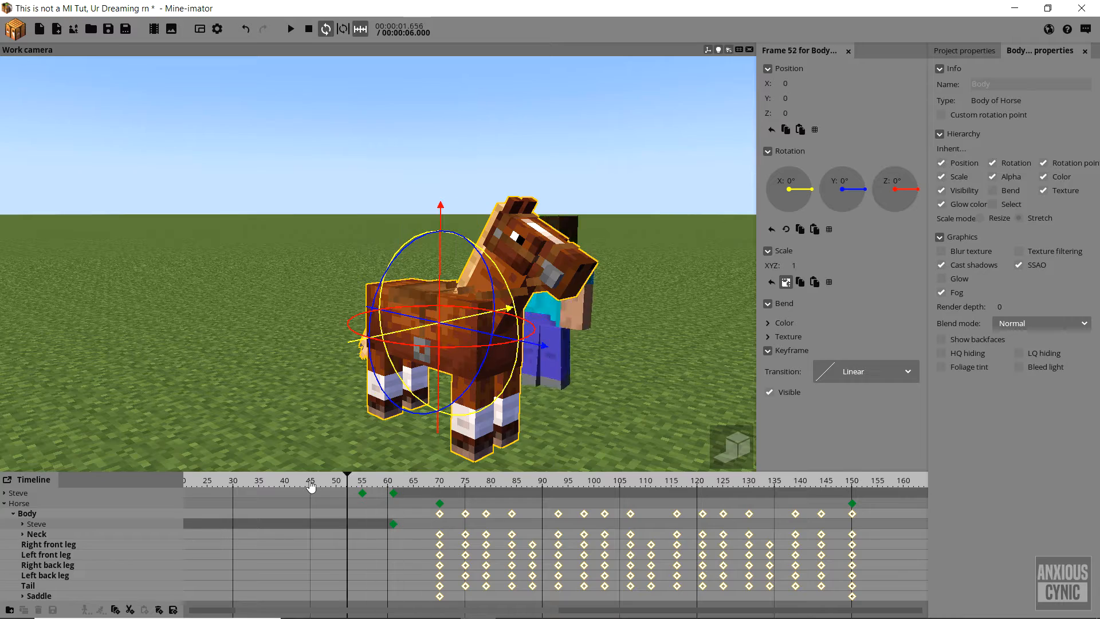
click(290, 28)
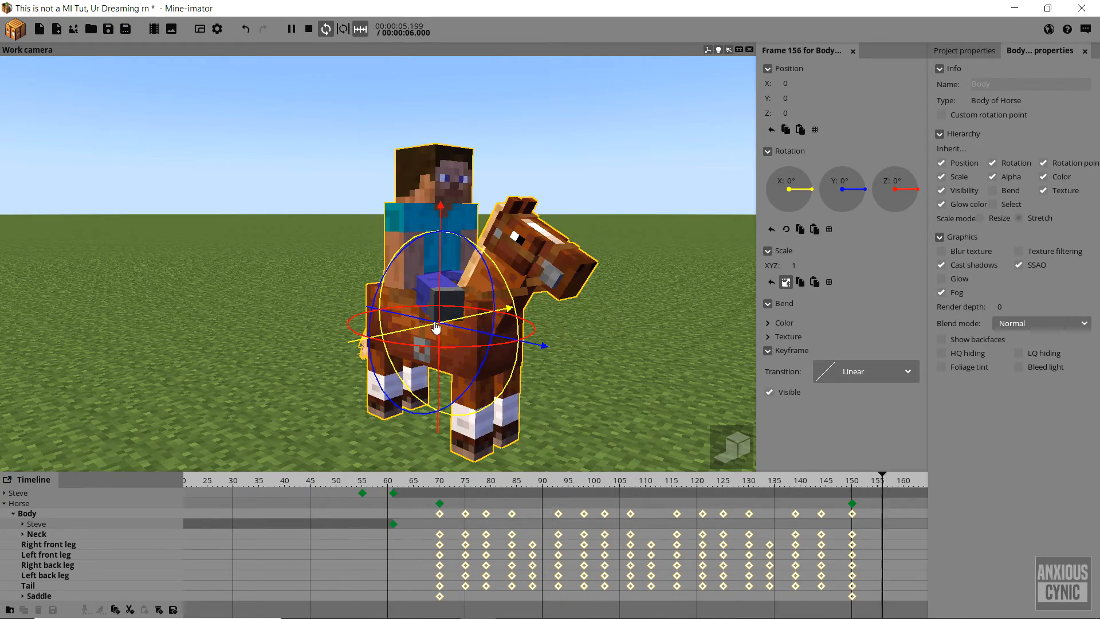
click(435, 480)
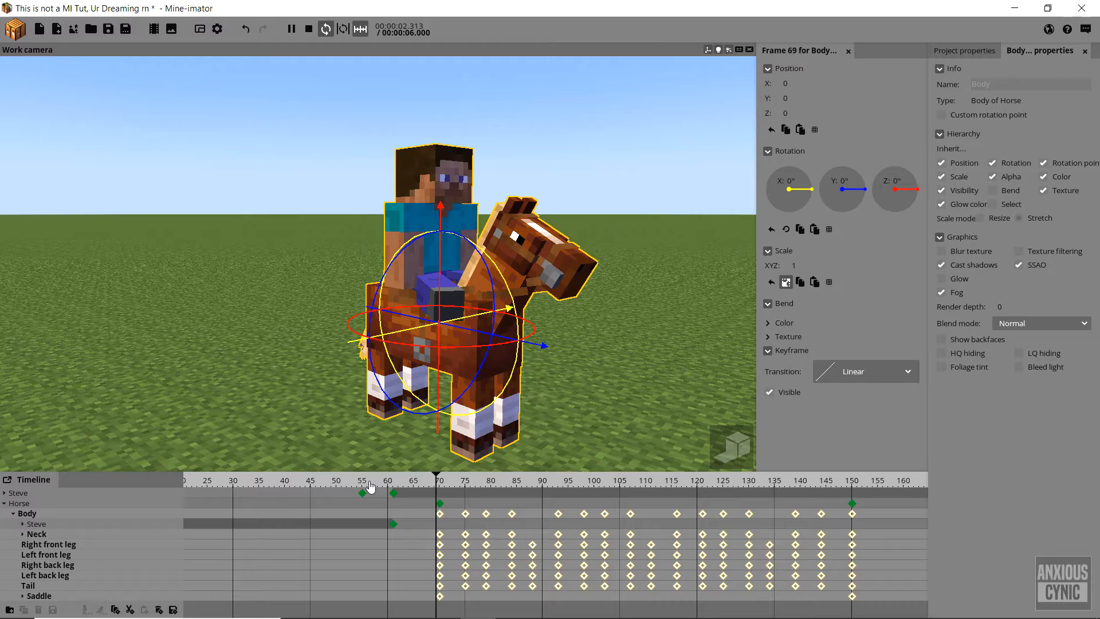
Step: Select both of Steve's arms and add keyframes for them at frame 64
click(445, 495)
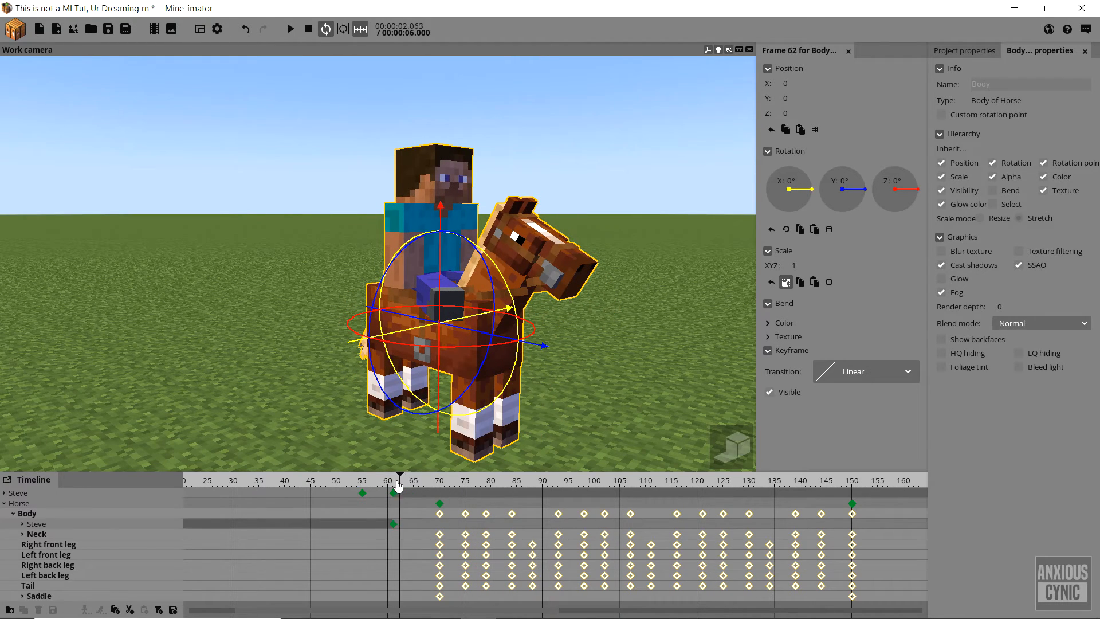
click(46, 555)
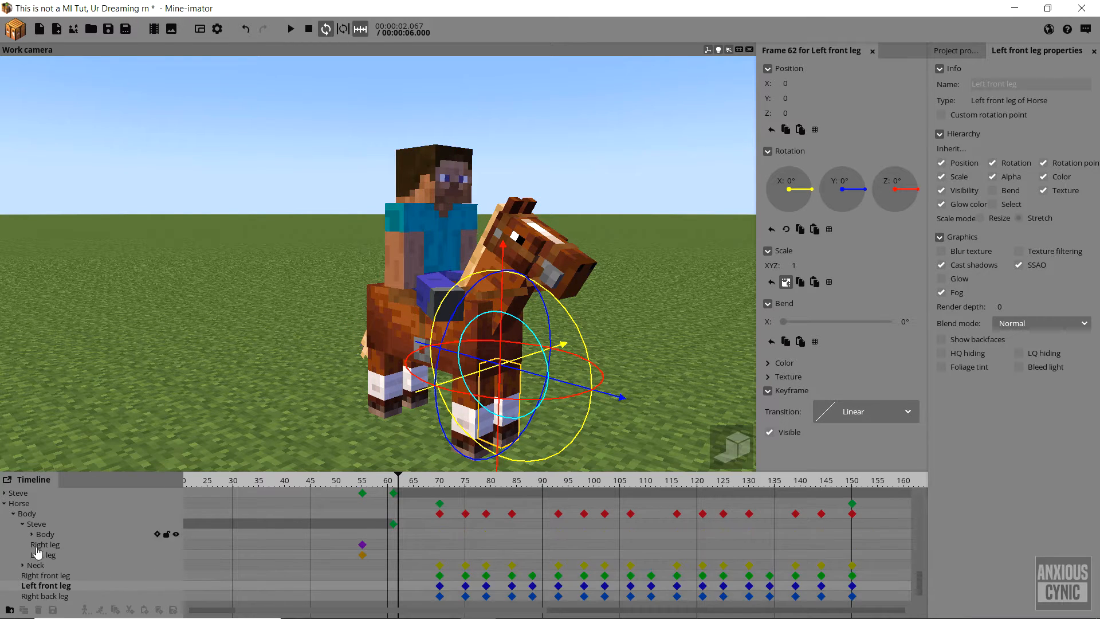
click(30, 524)
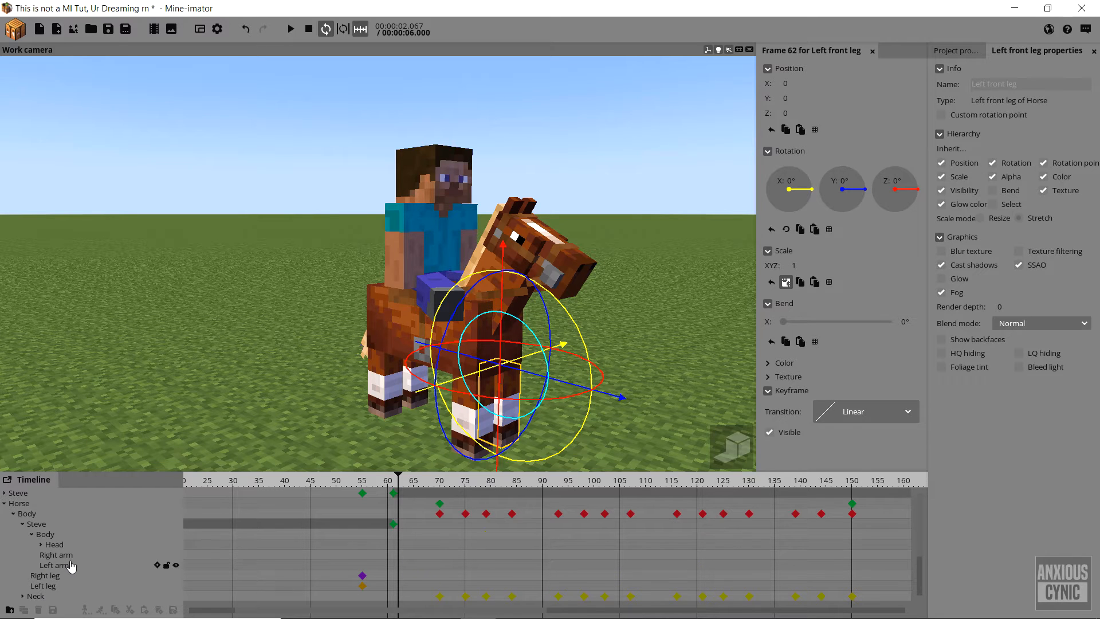
click(59, 554)
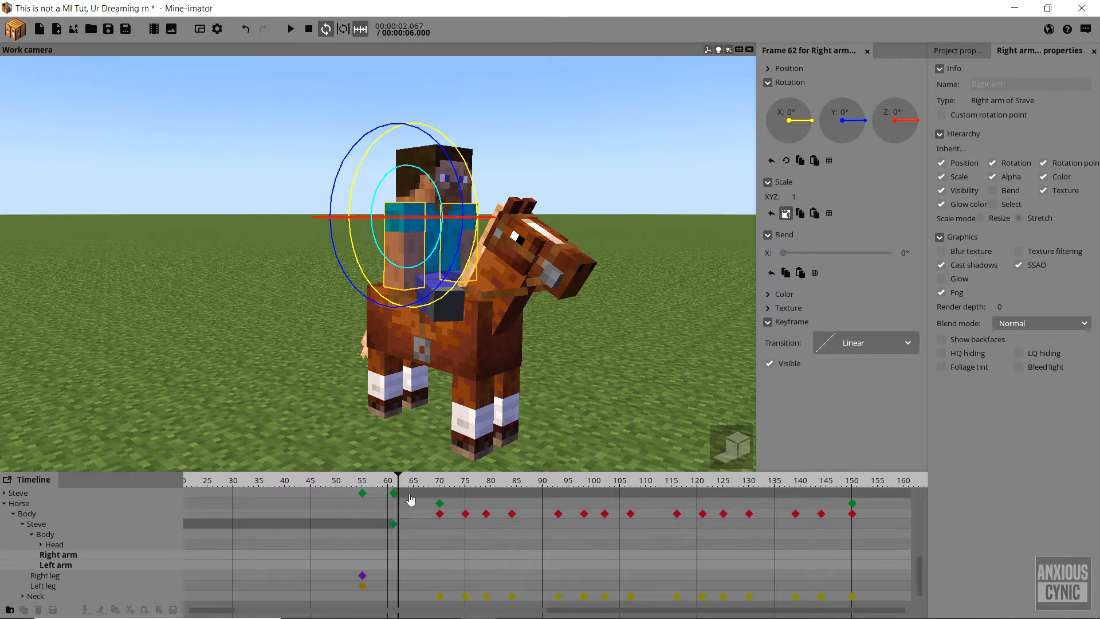
drag(398, 495, 437, 495)
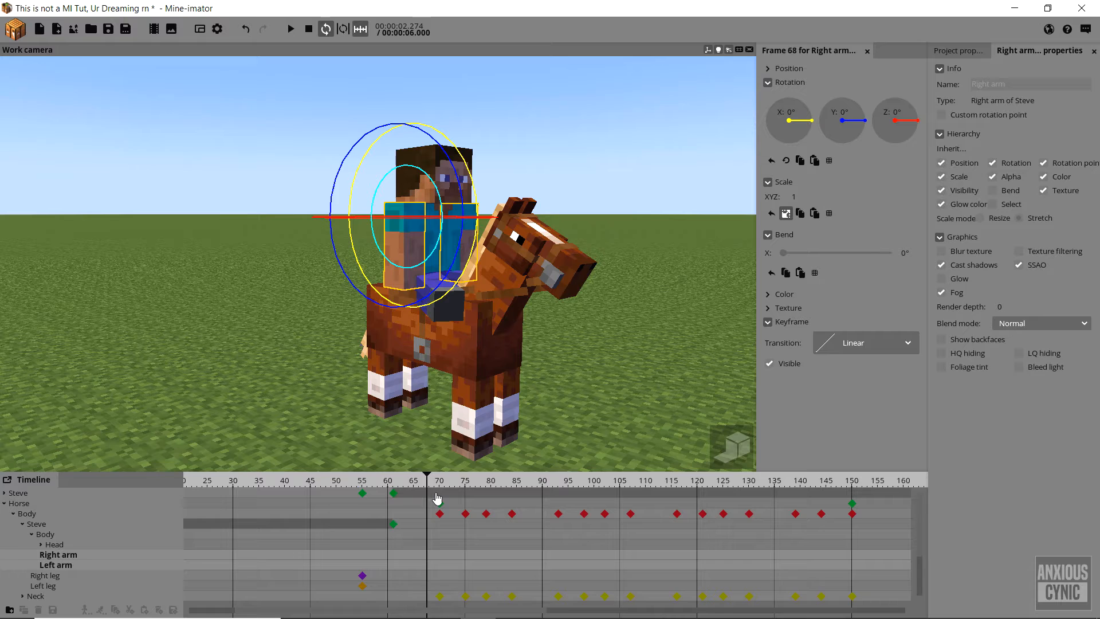
click(400, 495)
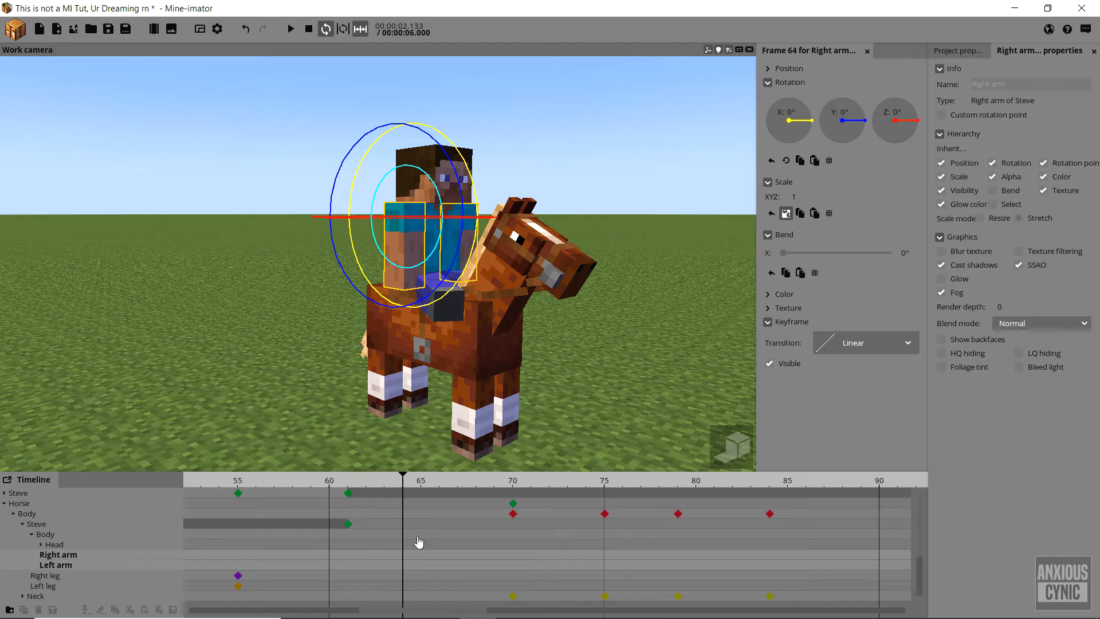
click(466, 480)
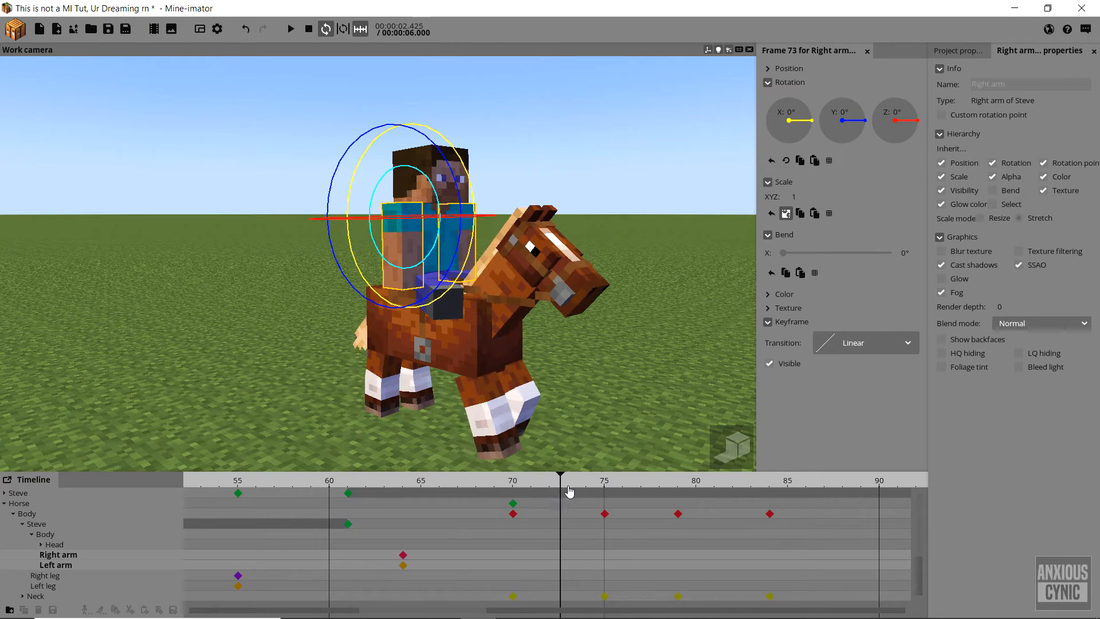
Step: At frame 70 rotate the arms forward about -45° and the left arm outward toward the horse's neck
click(513, 480)
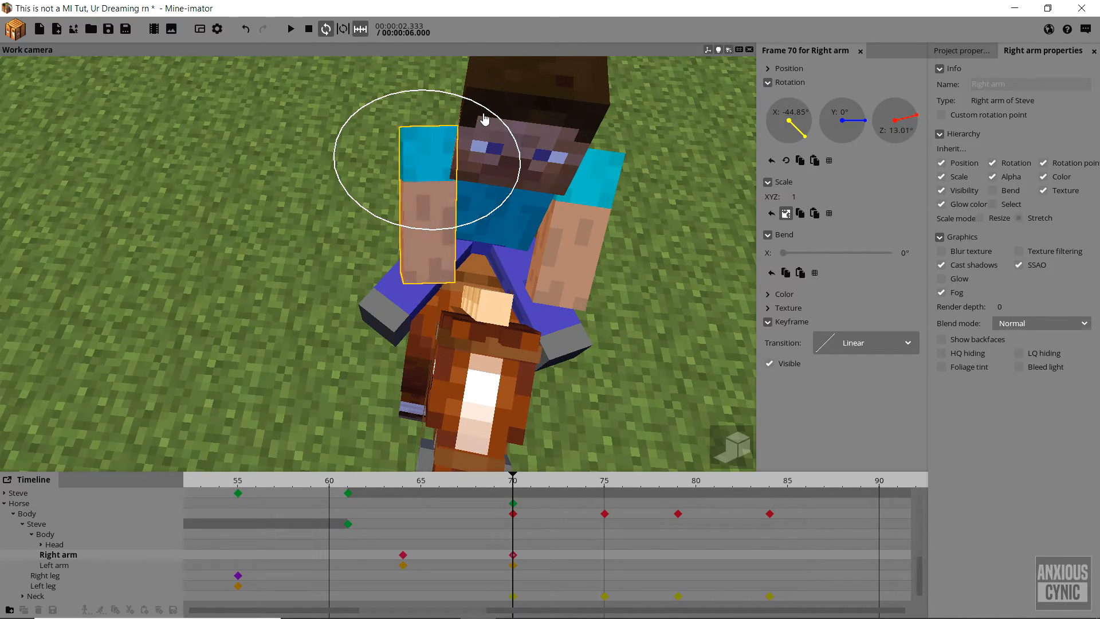
click(55, 565)
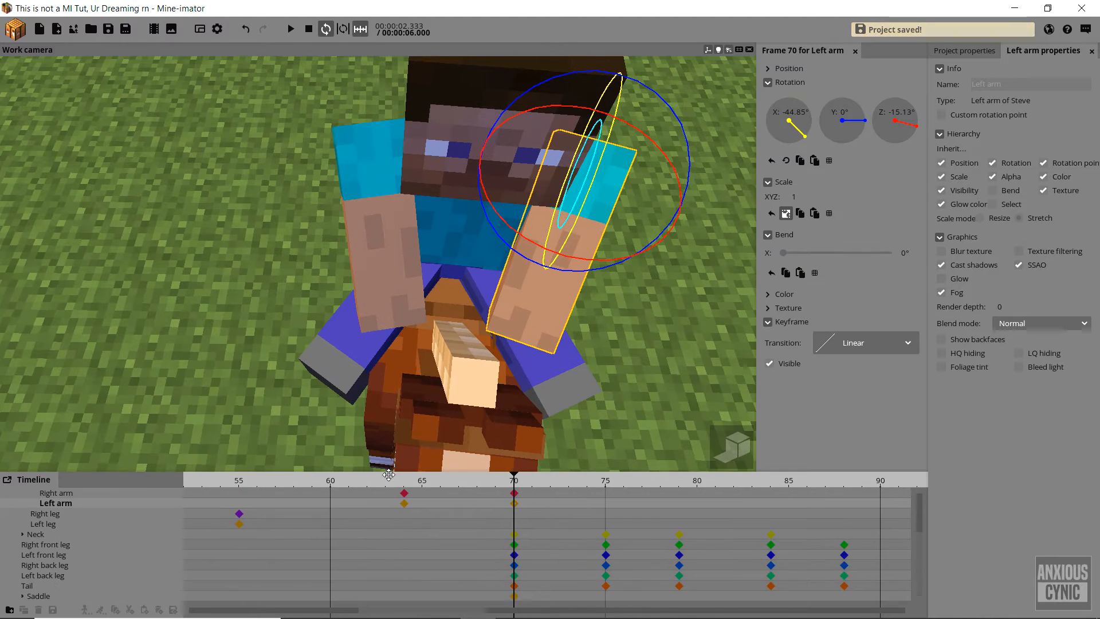
click(23, 534)
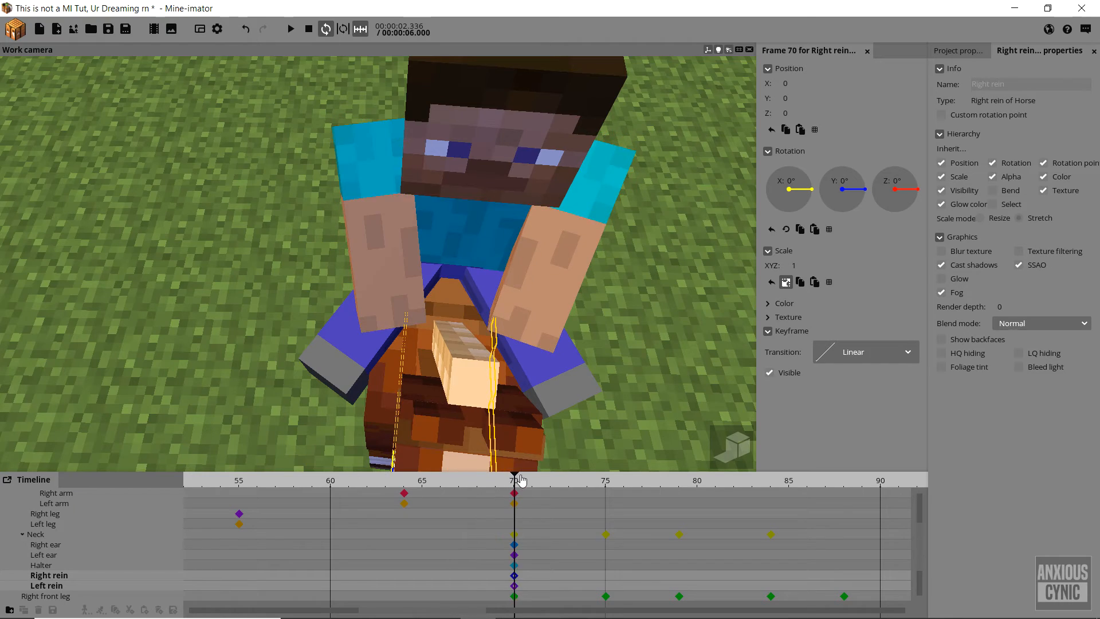
click(495, 480)
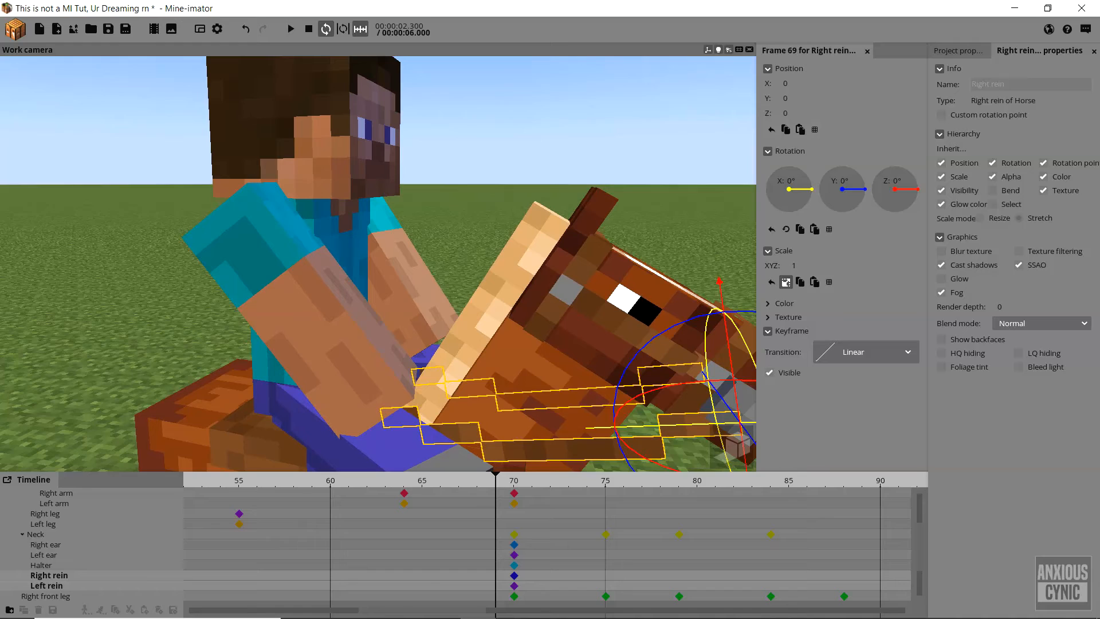
click(427, 480)
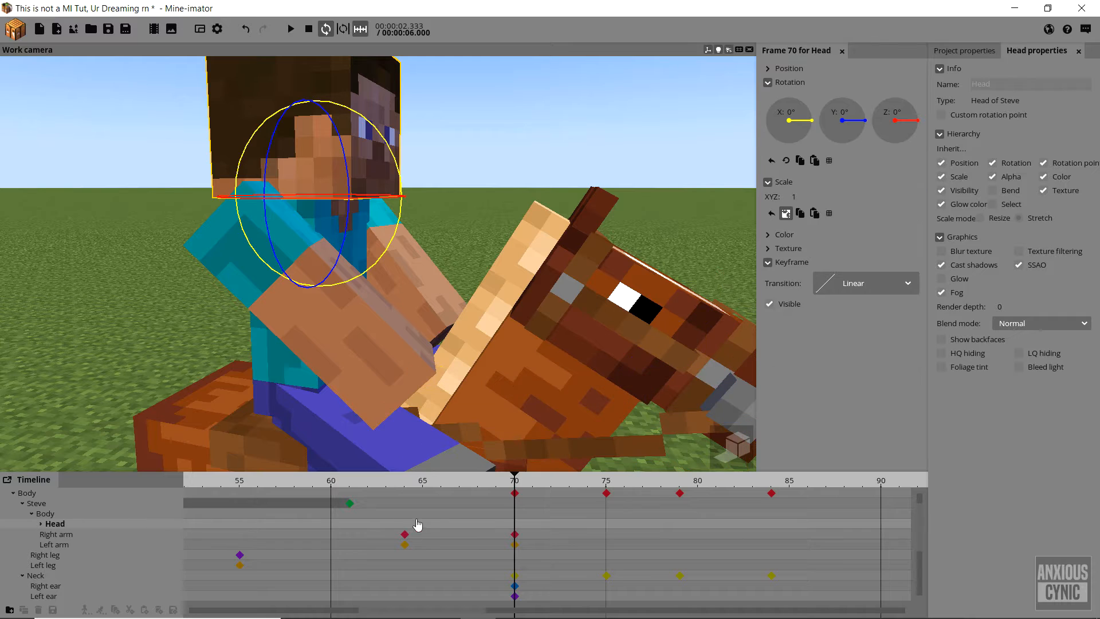
Step: At frame 75 tilt Steve's body forward about 13° and save the project
click(405, 492)
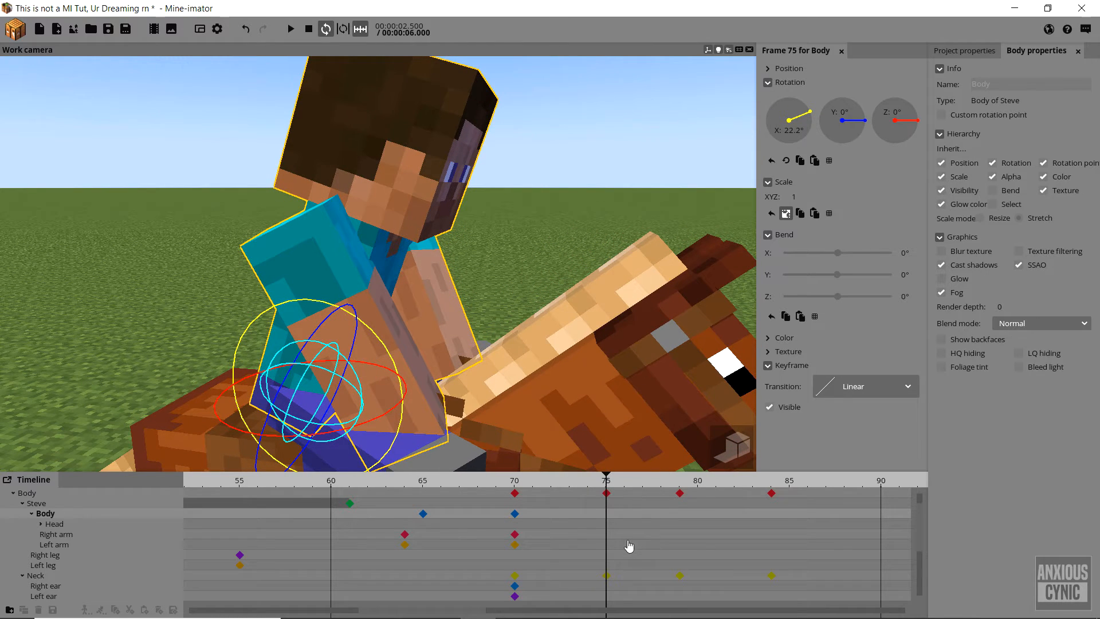
click(59, 534)
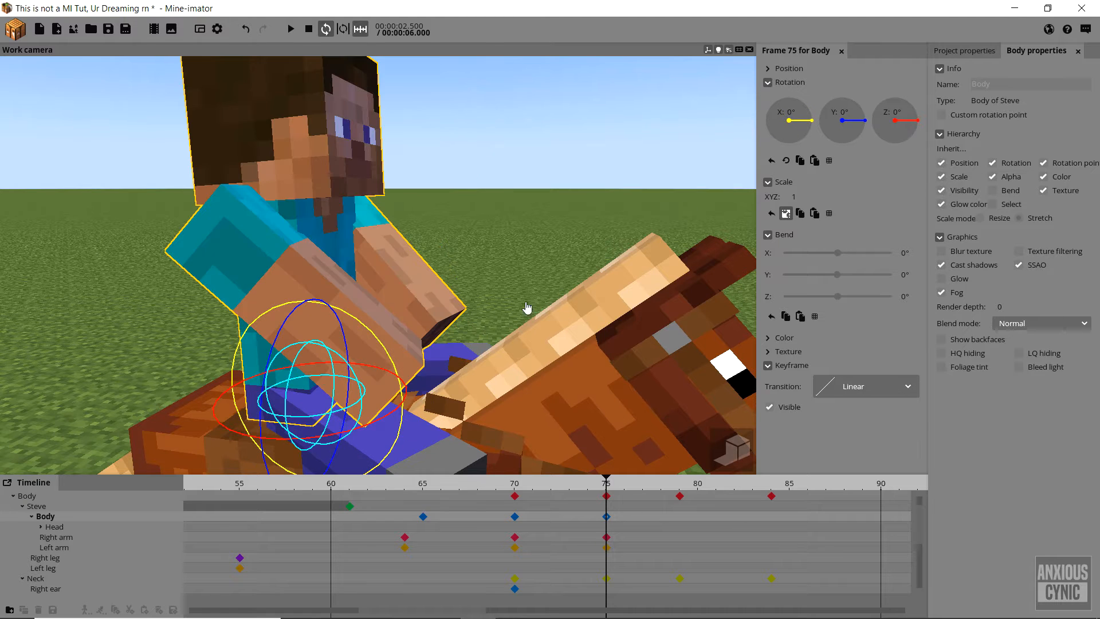
drag(792, 116, 790, 109)
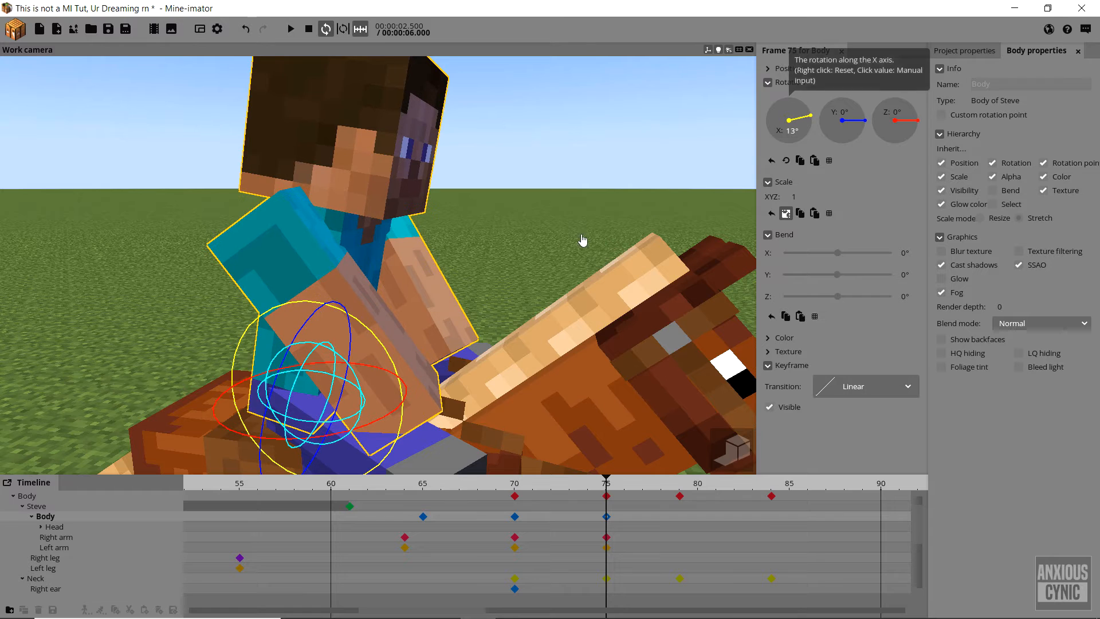
key(ctrl+s)
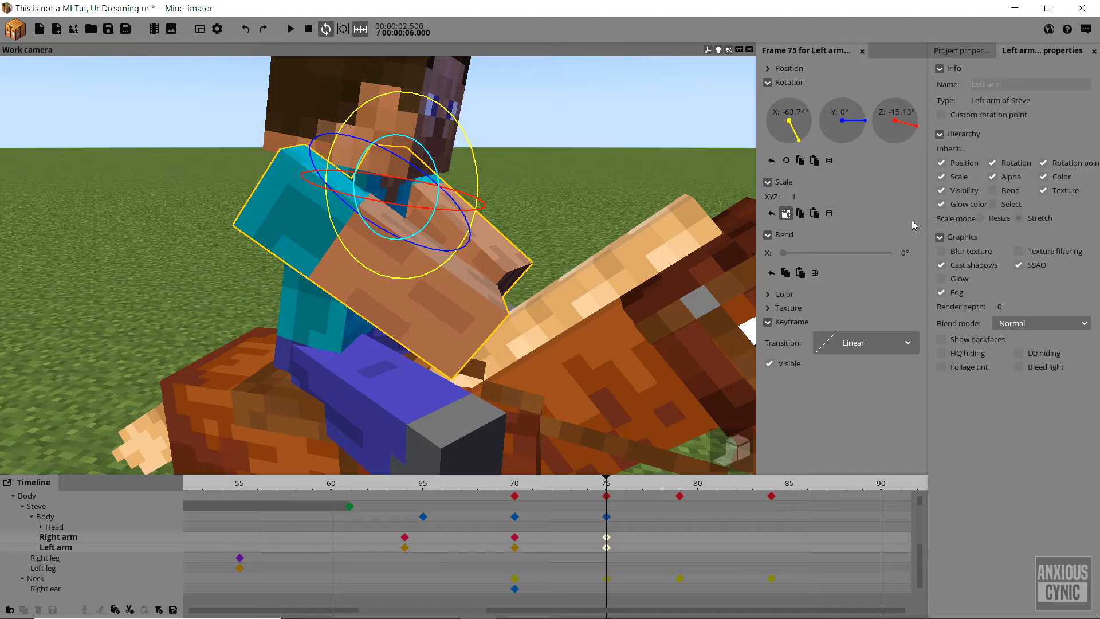
mouse_move(796, 126)
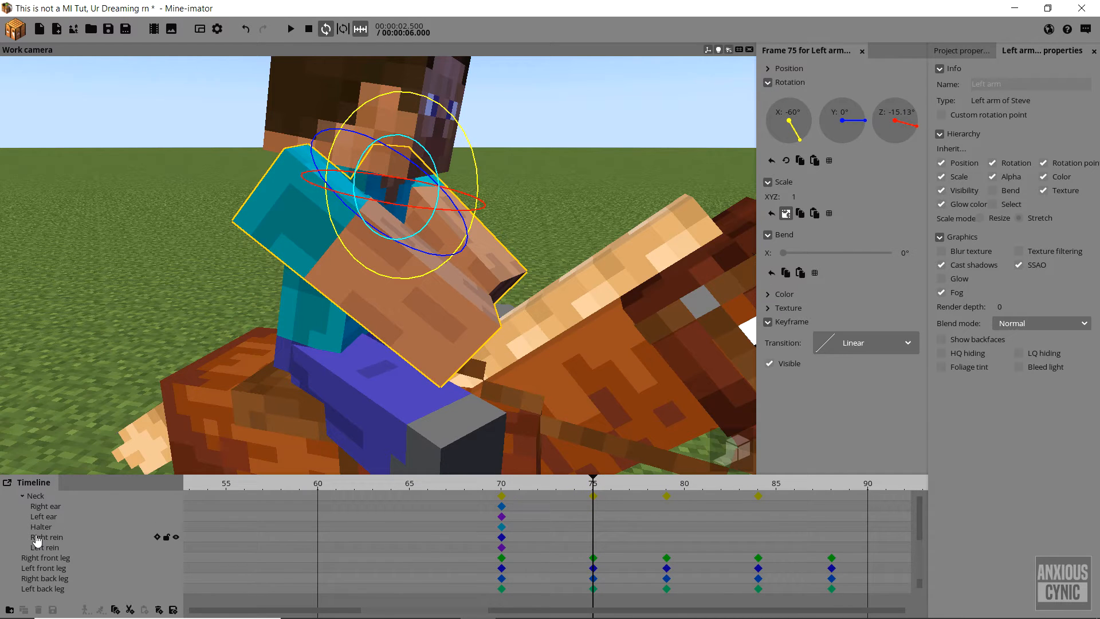
Step: Select both reins, save, and play the gallop back to check their motion
click(45, 548)
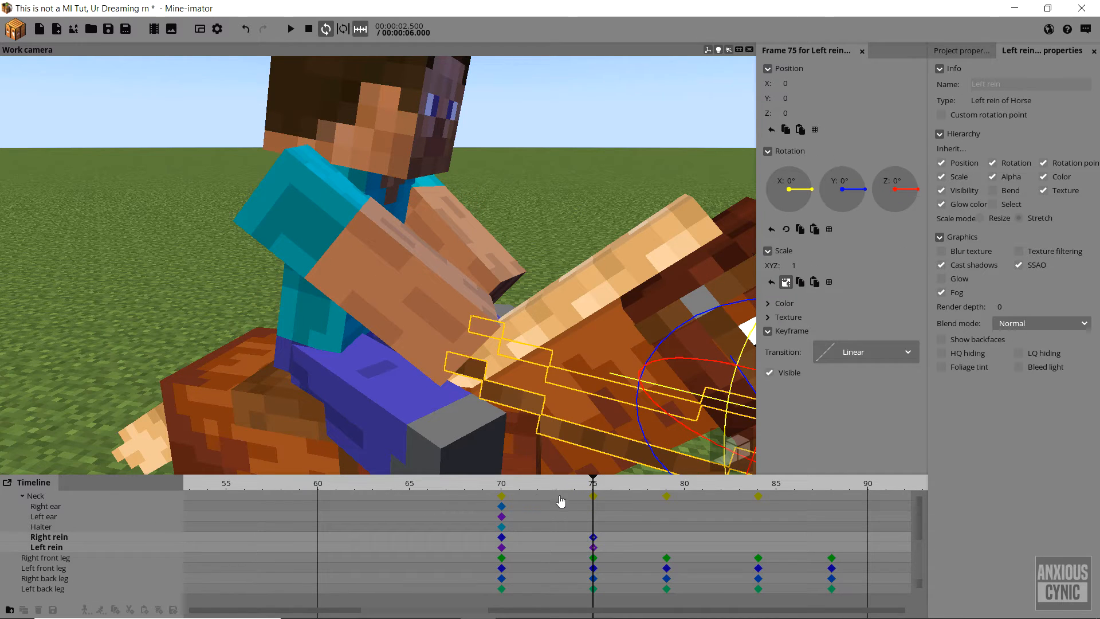
key(ctrl+s)
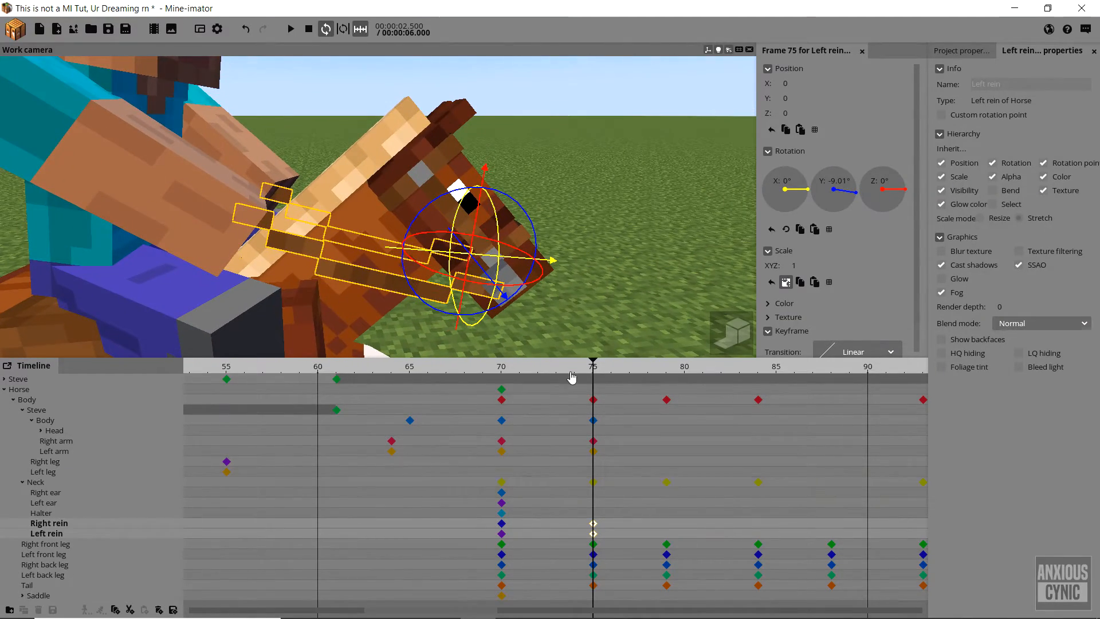
click(459, 366)
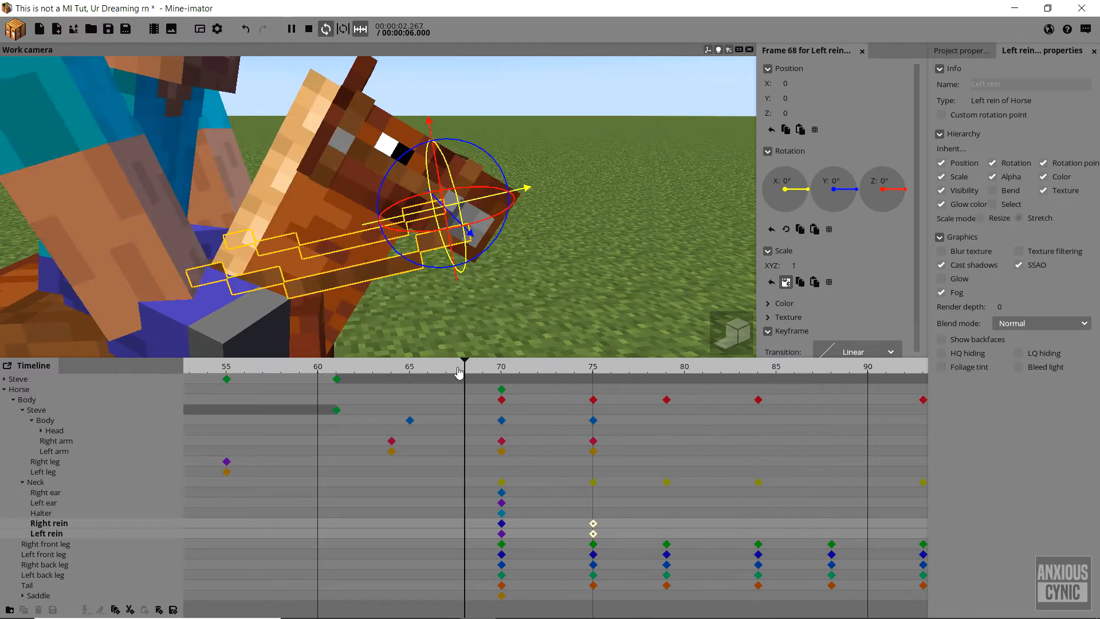
drag(463, 365, 832, 365)
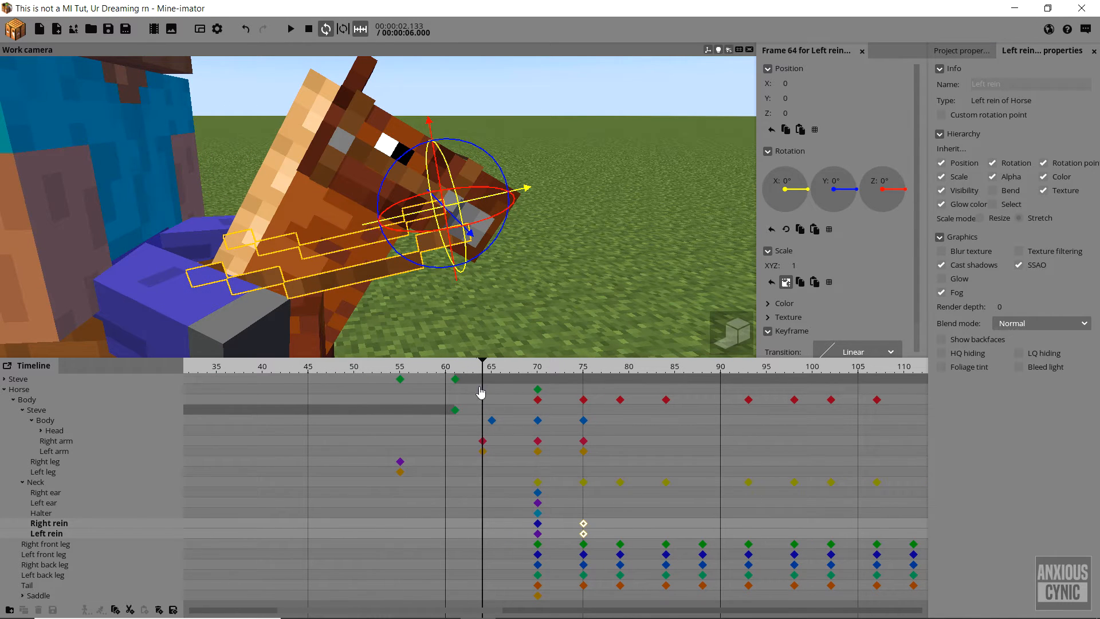
click(290, 29)
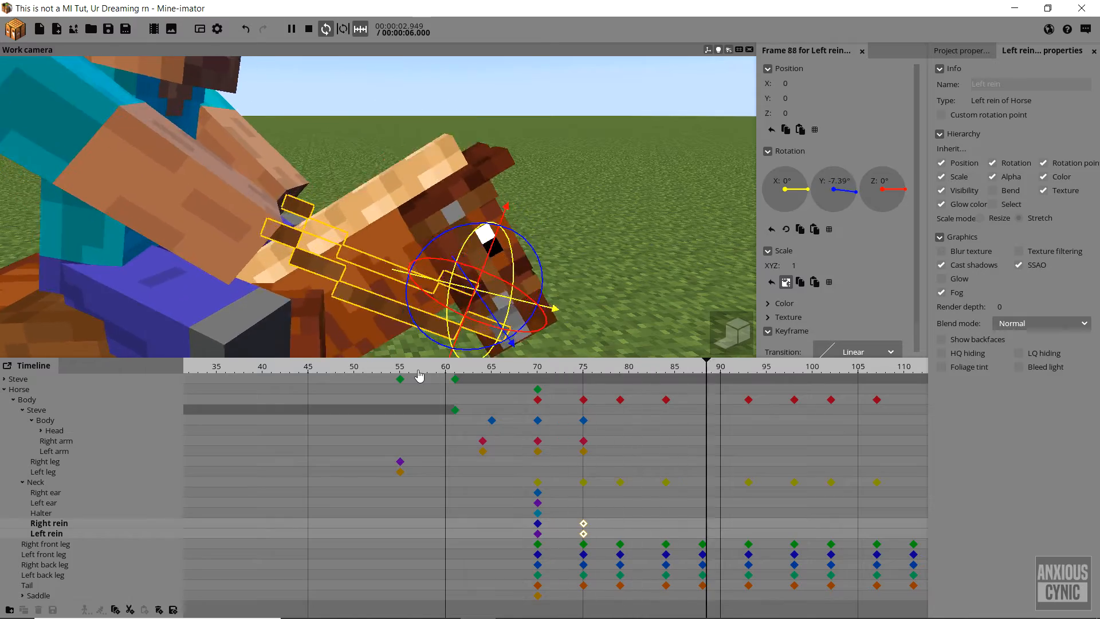
click(409, 366)
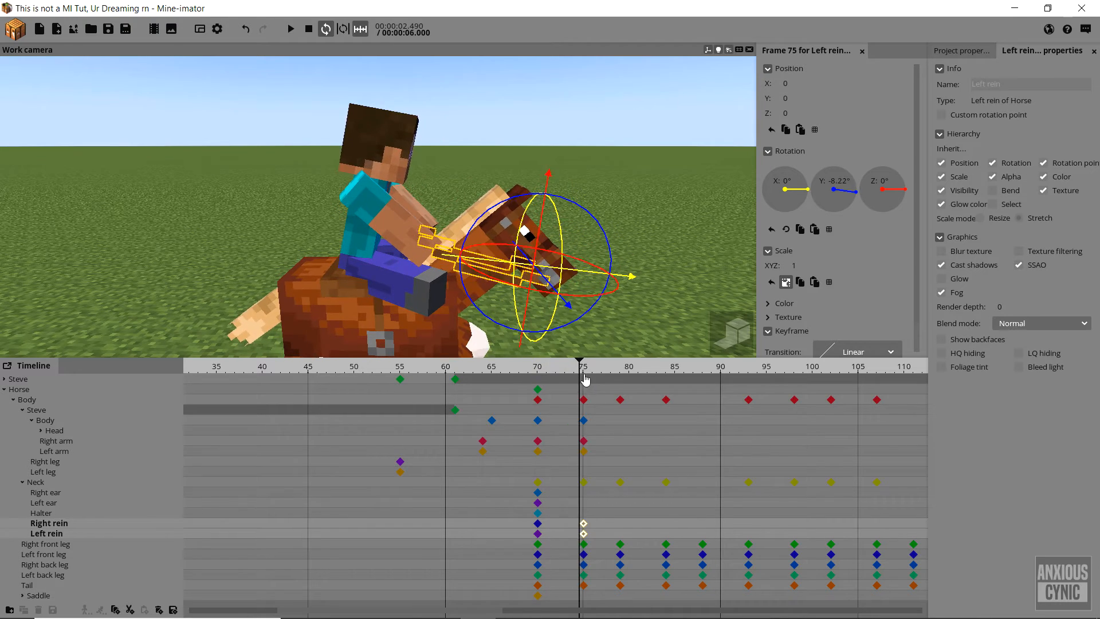
Step: Add rein keyframes around frame 75, then select Steve's body for the next adjustment
click(694, 365)
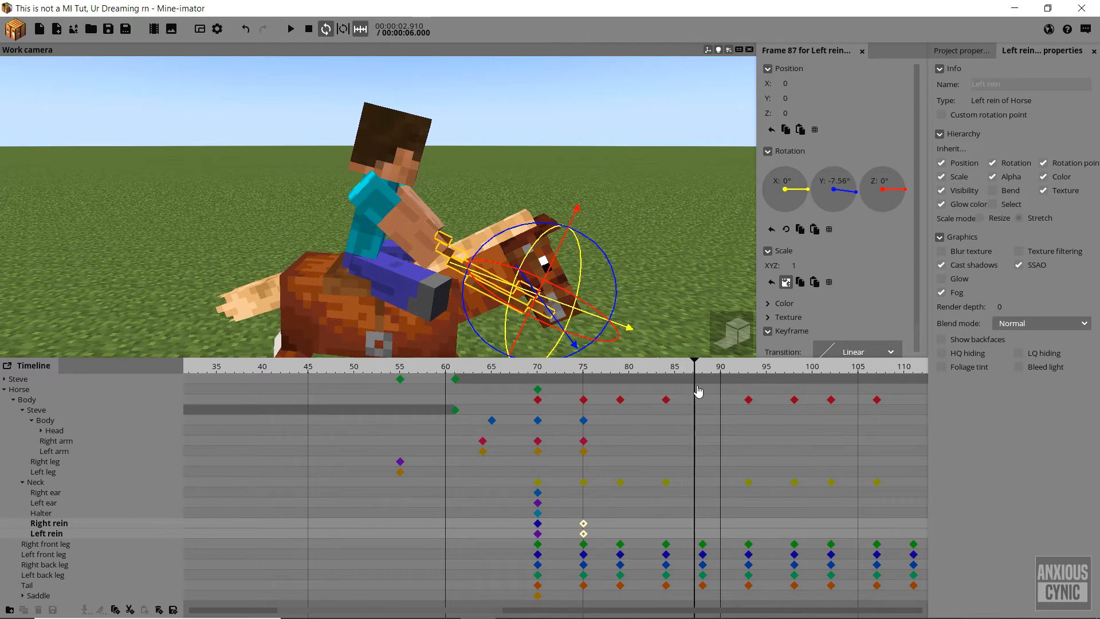
click(594, 365)
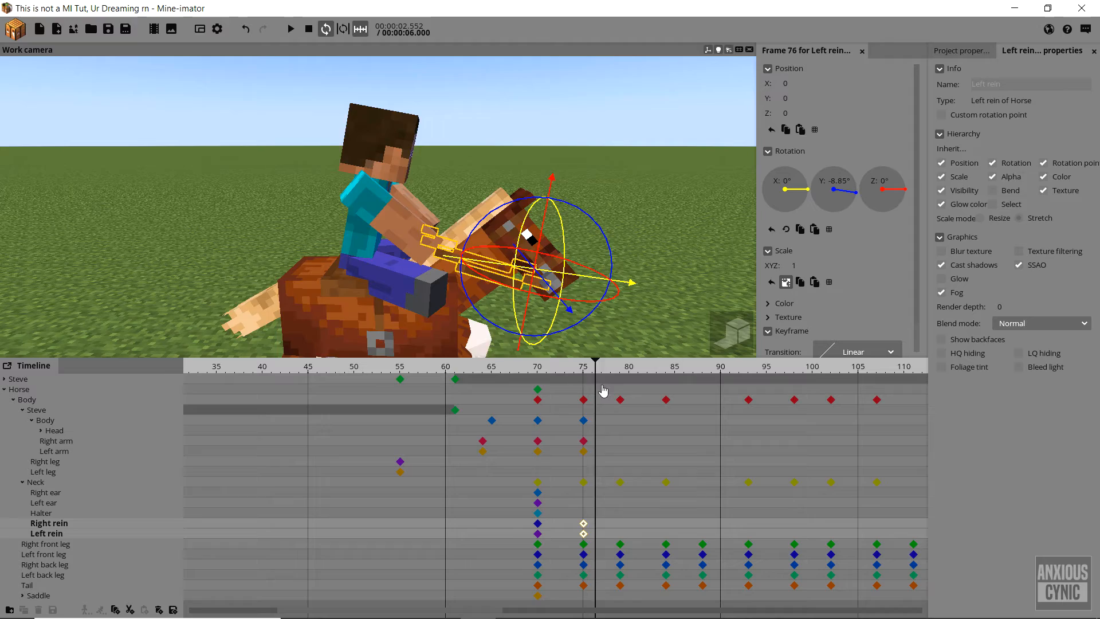
click(615, 364)
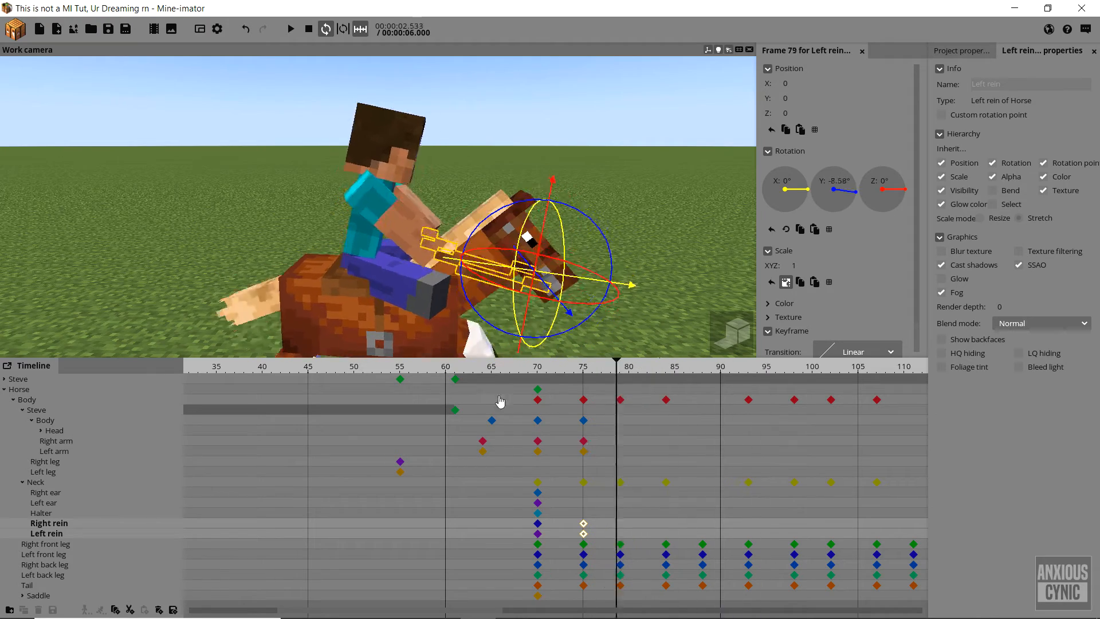
click(607, 406)
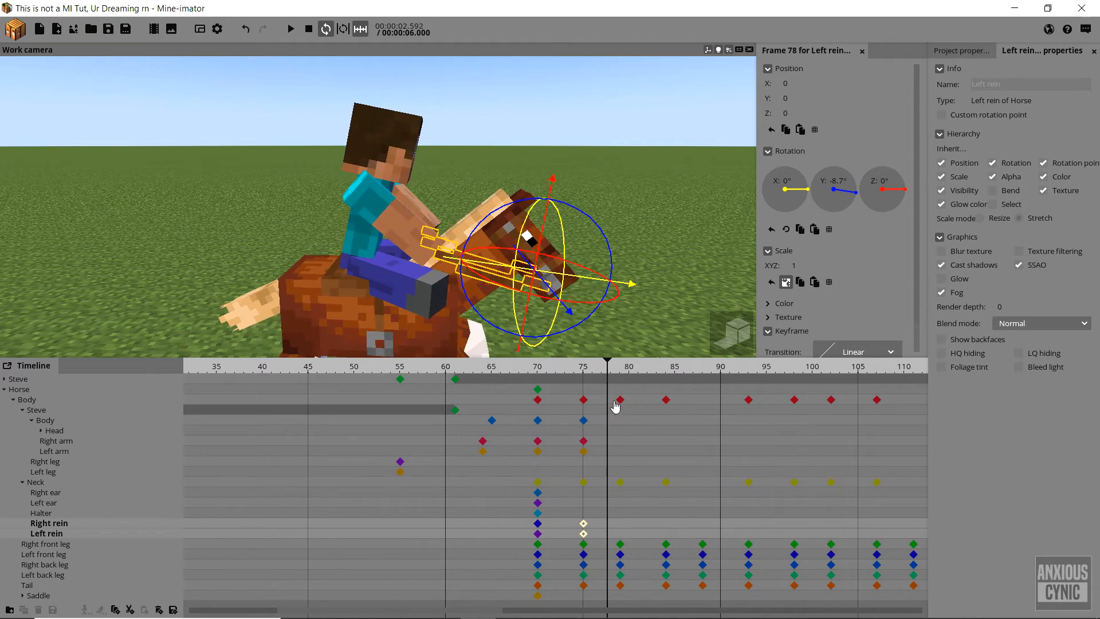
click(555, 366)
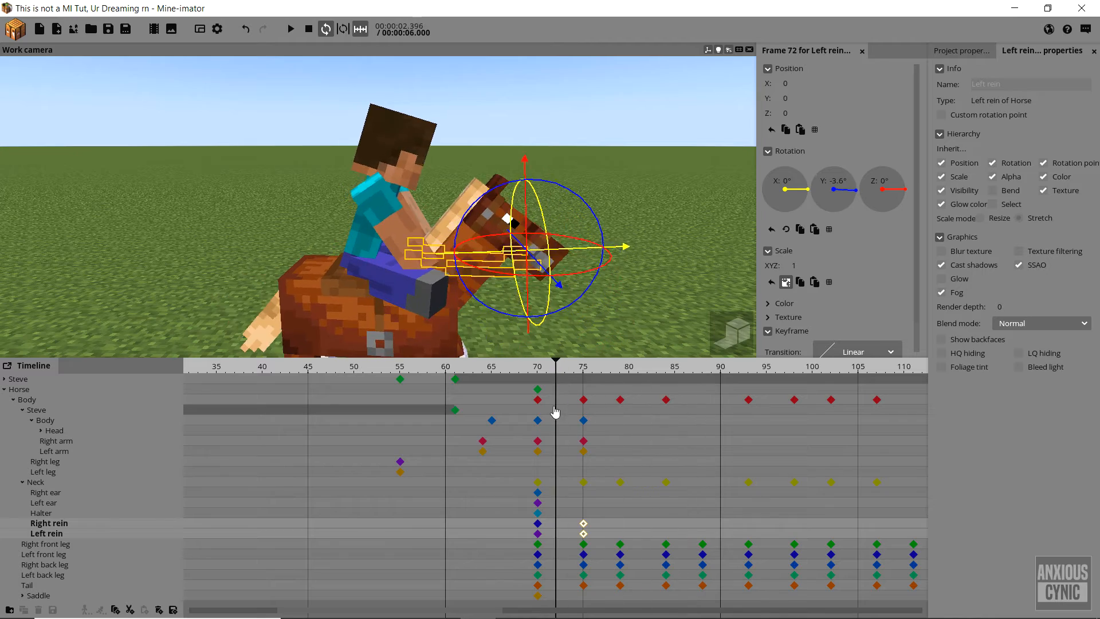
click(659, 366)
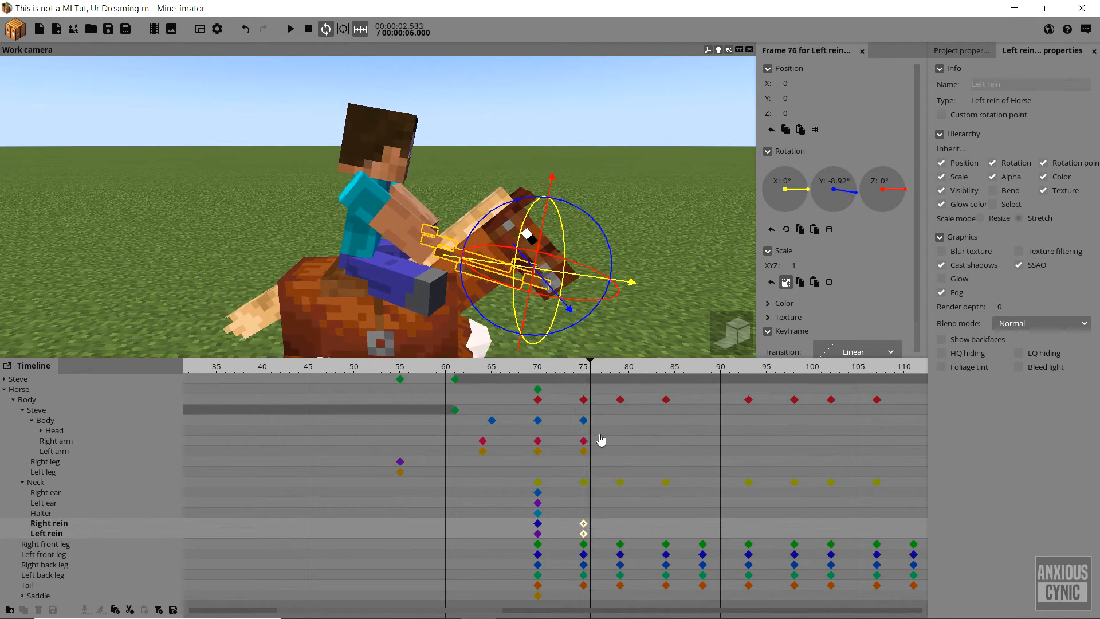
click(619, 365)
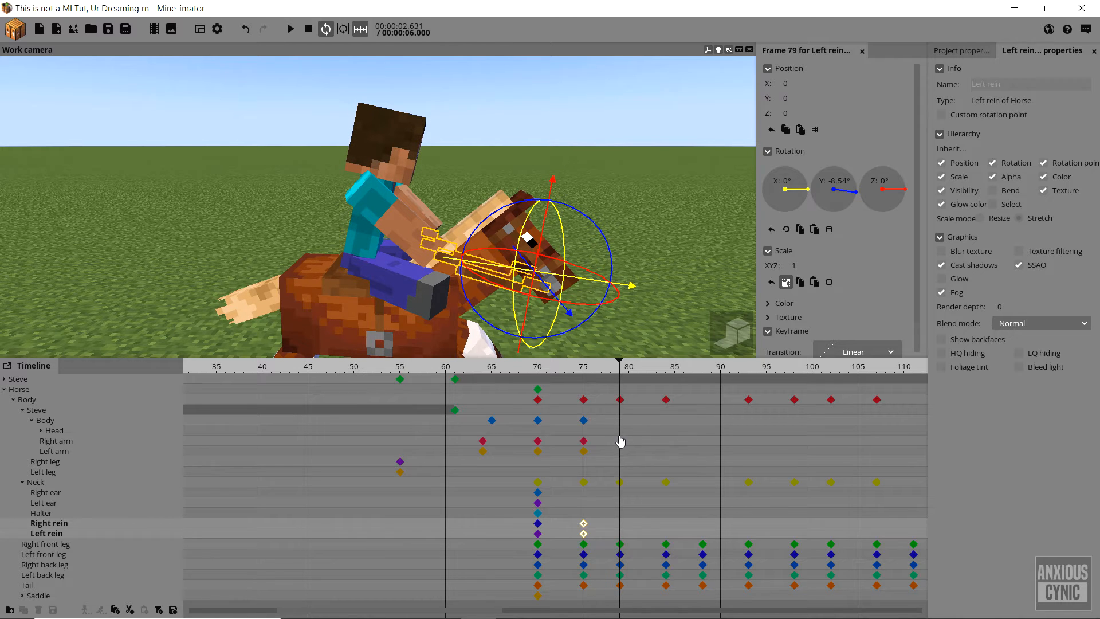
click(45, 419)
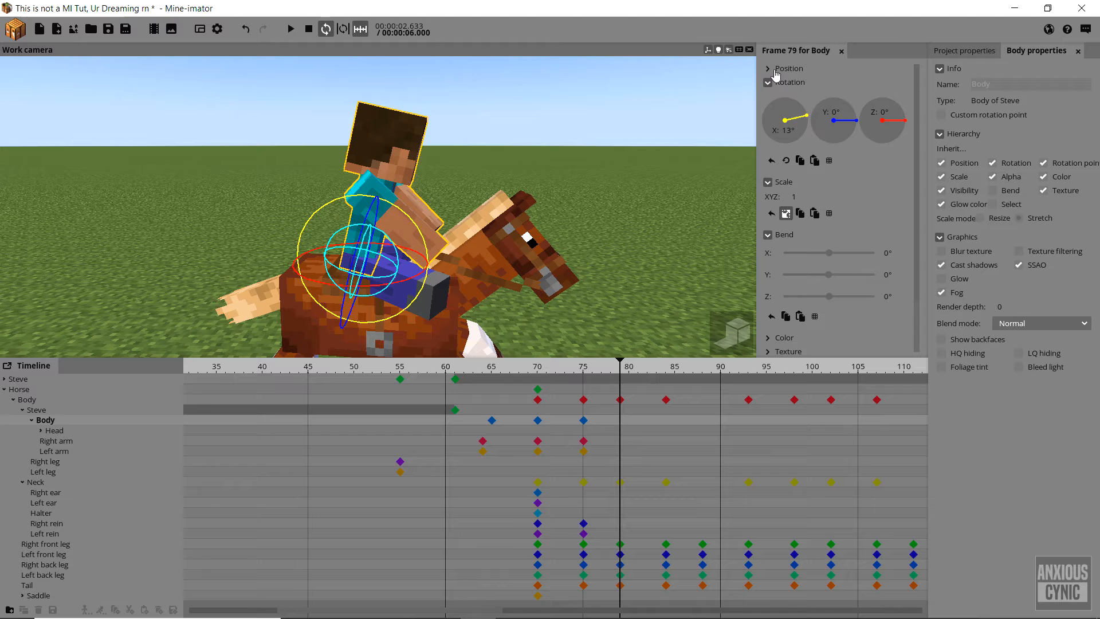
Step: Set Steve's body Position Z to -25 at frame 79 so it dips with the horse
click(788, 68)
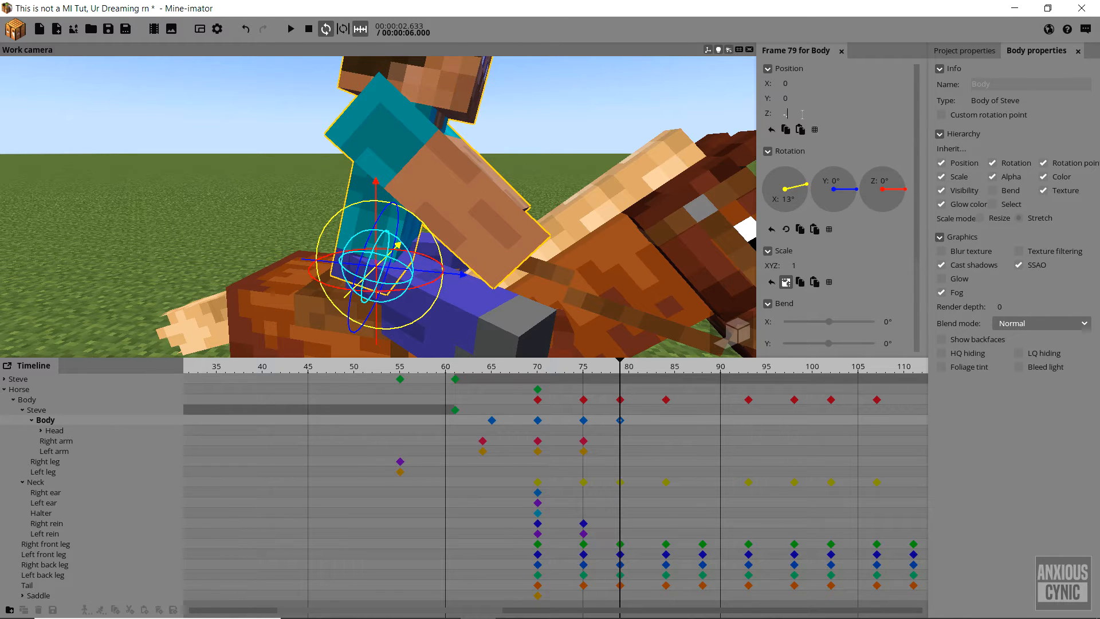
text(-25)
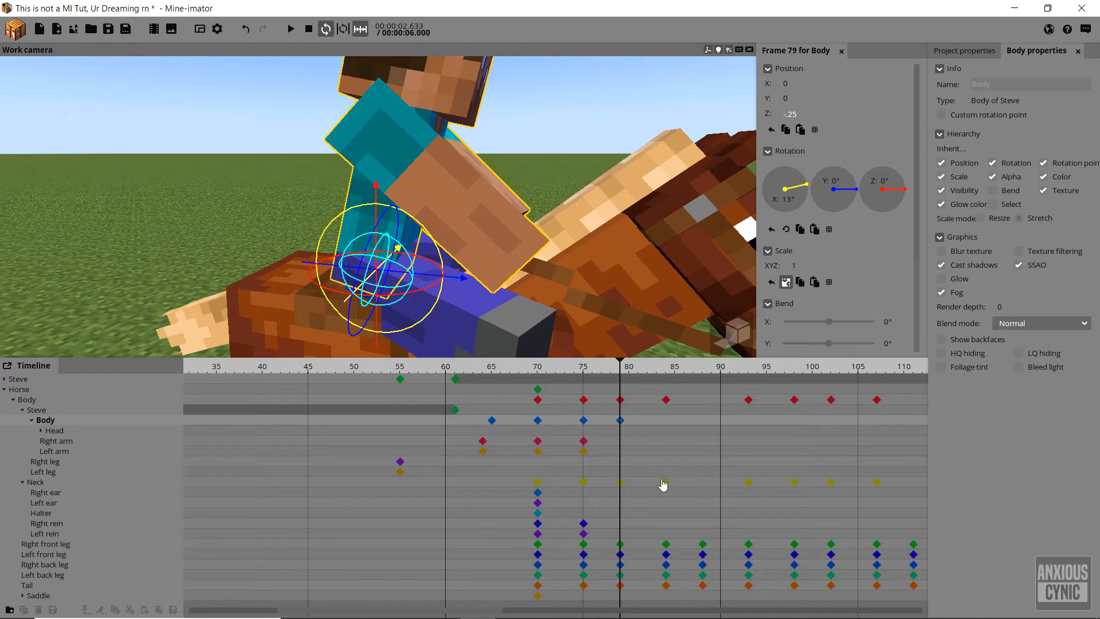
drag(621, 370, 663, 370)
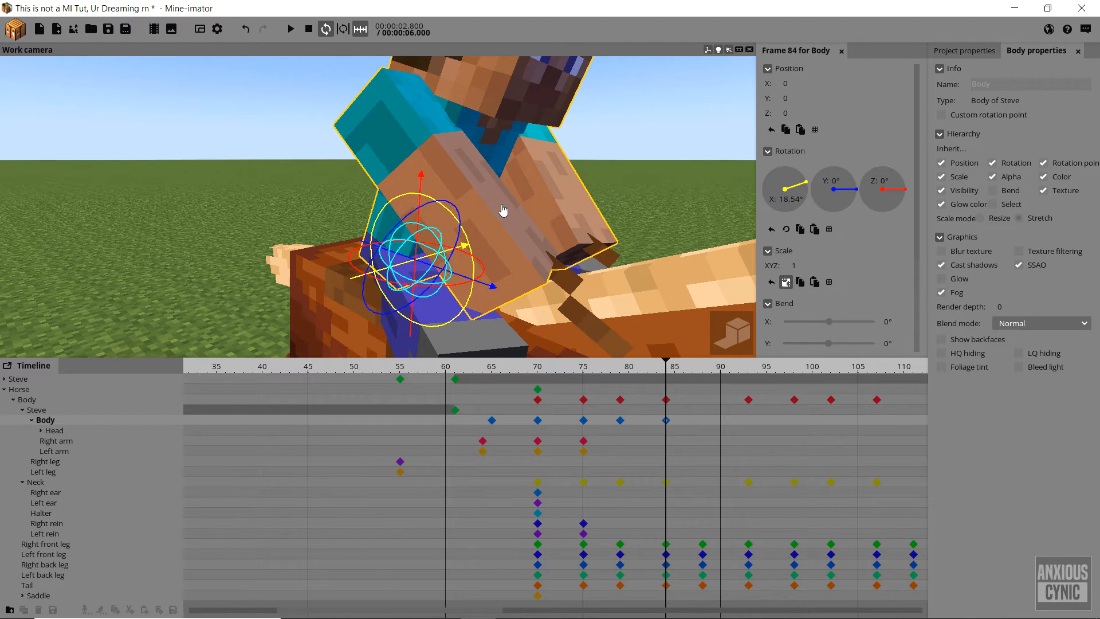
Step: Keyframe both arms rocking at frames 80, 84 and 88 and review through frame 93
click(54, 450)
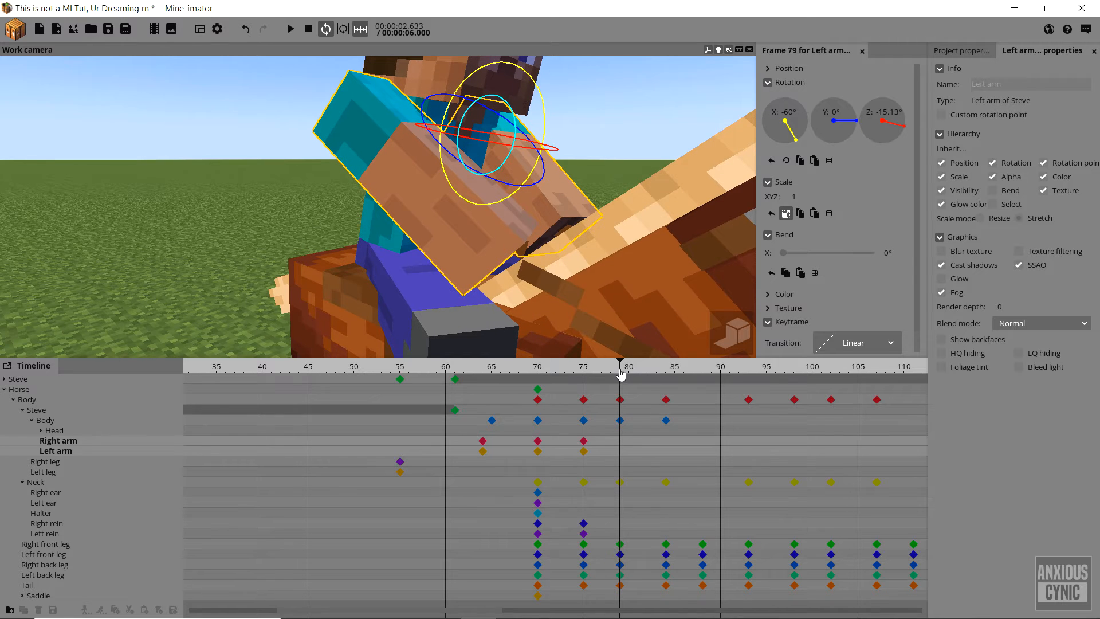
drag(620, 365, 594, 366)
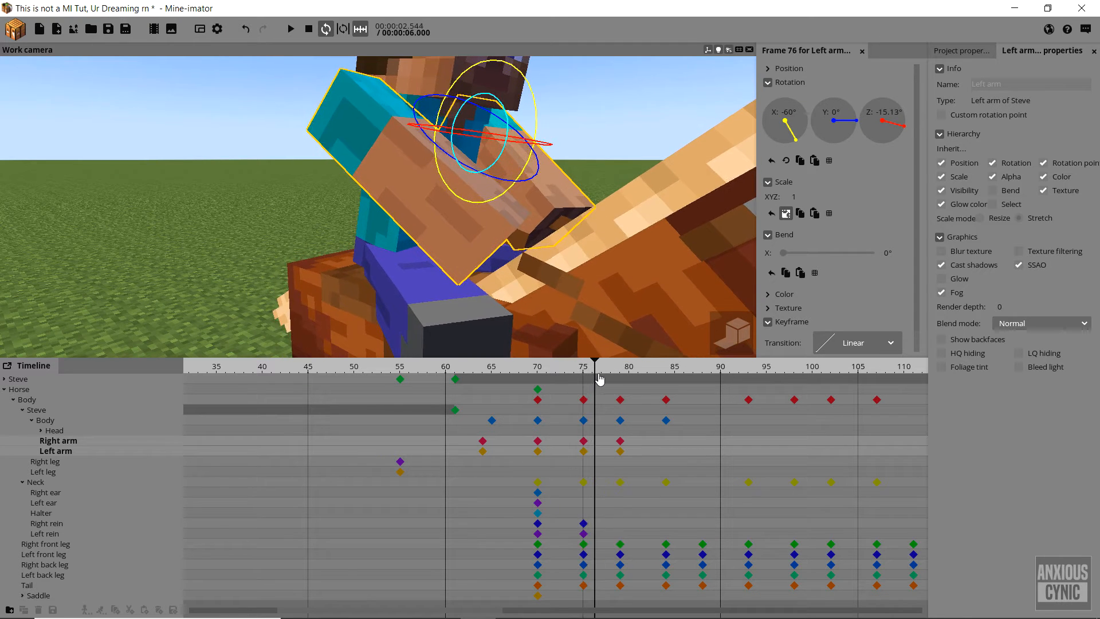
drag(594, 366, 630, 366)
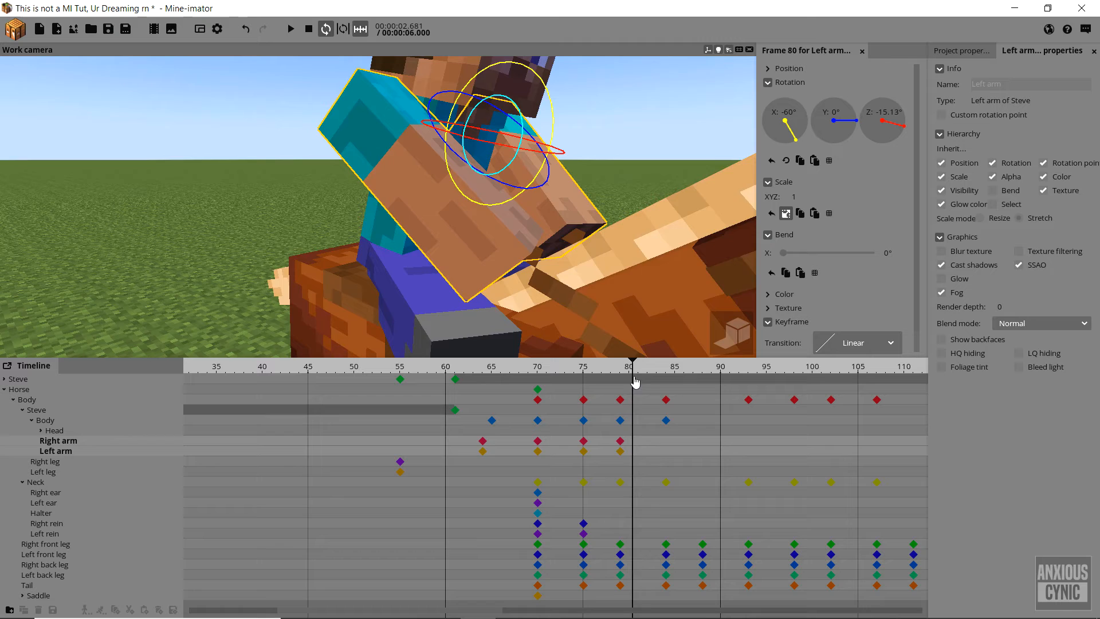
click(664, 366)
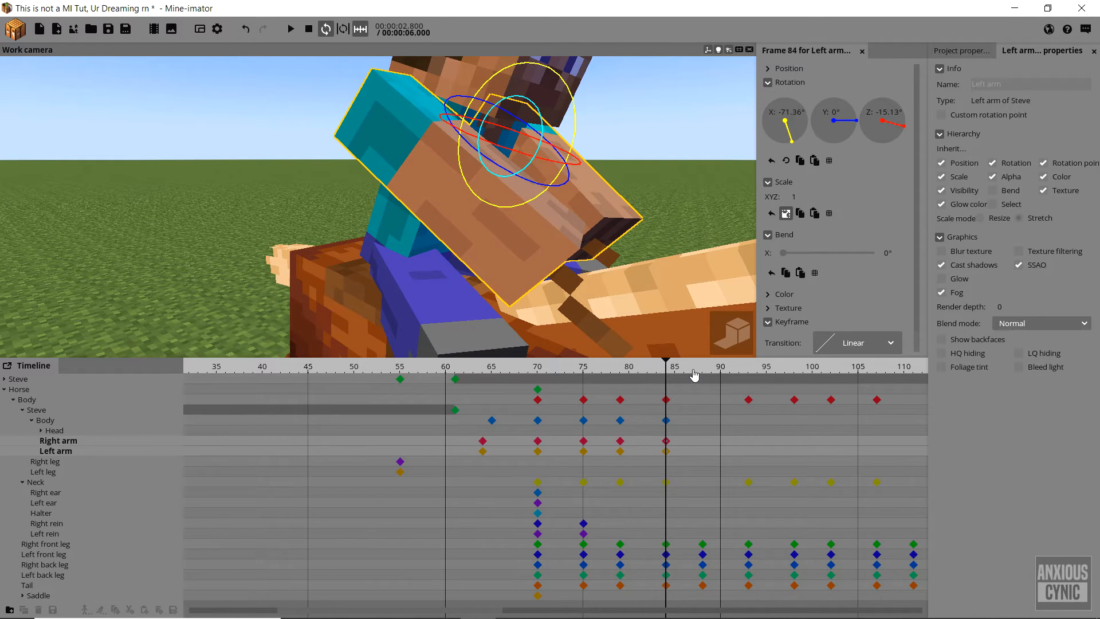
drag(666, 373, 701, 377)
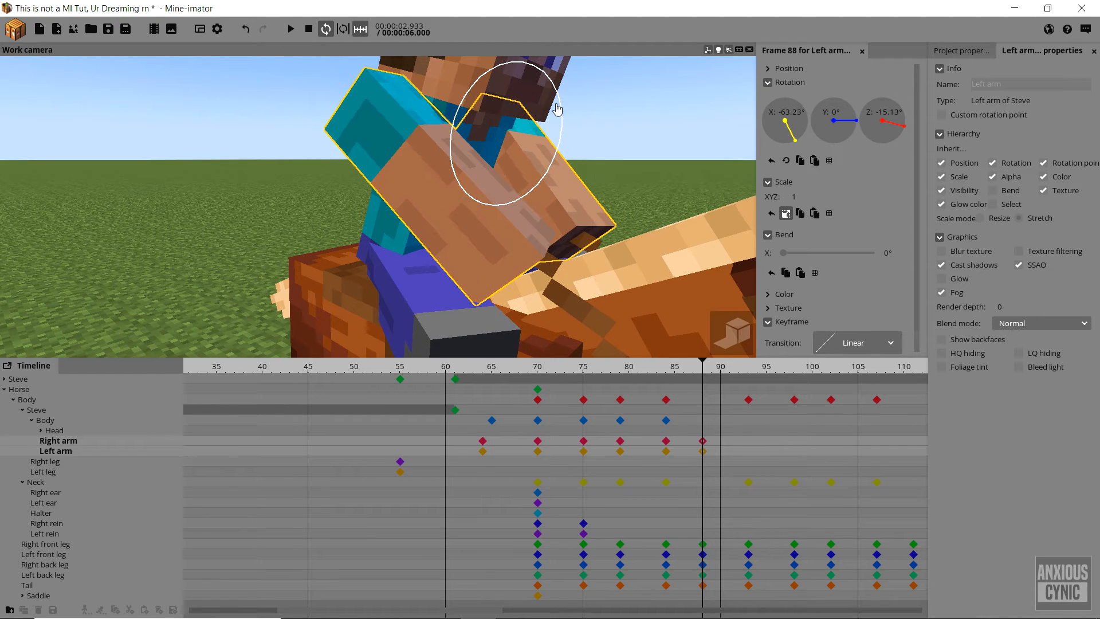
drag(558, 109, 505, 126)
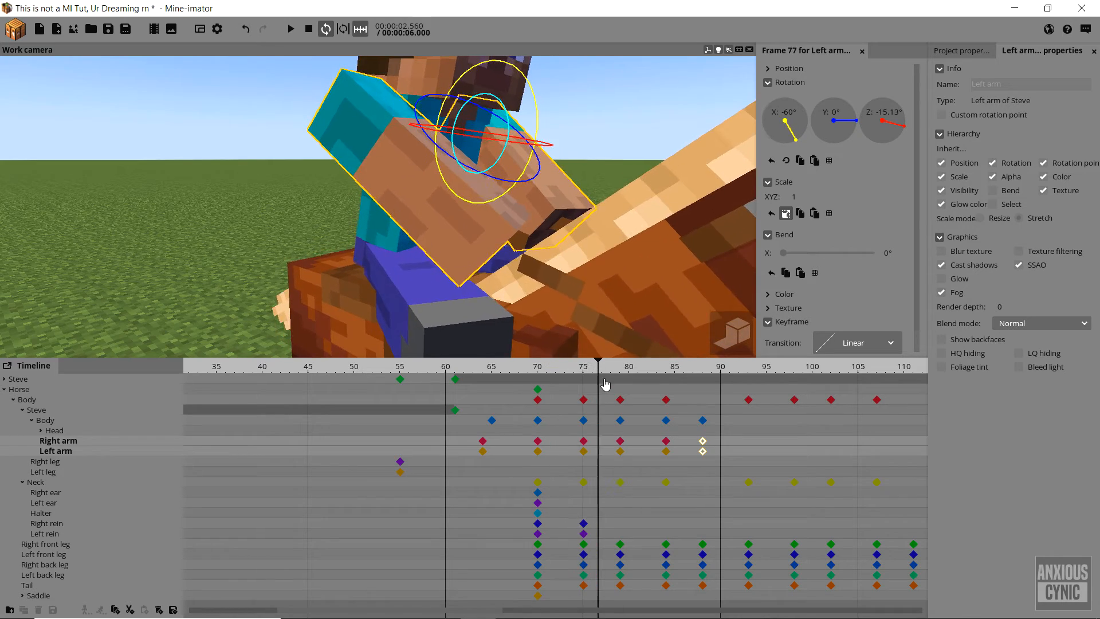
click(693, 366)
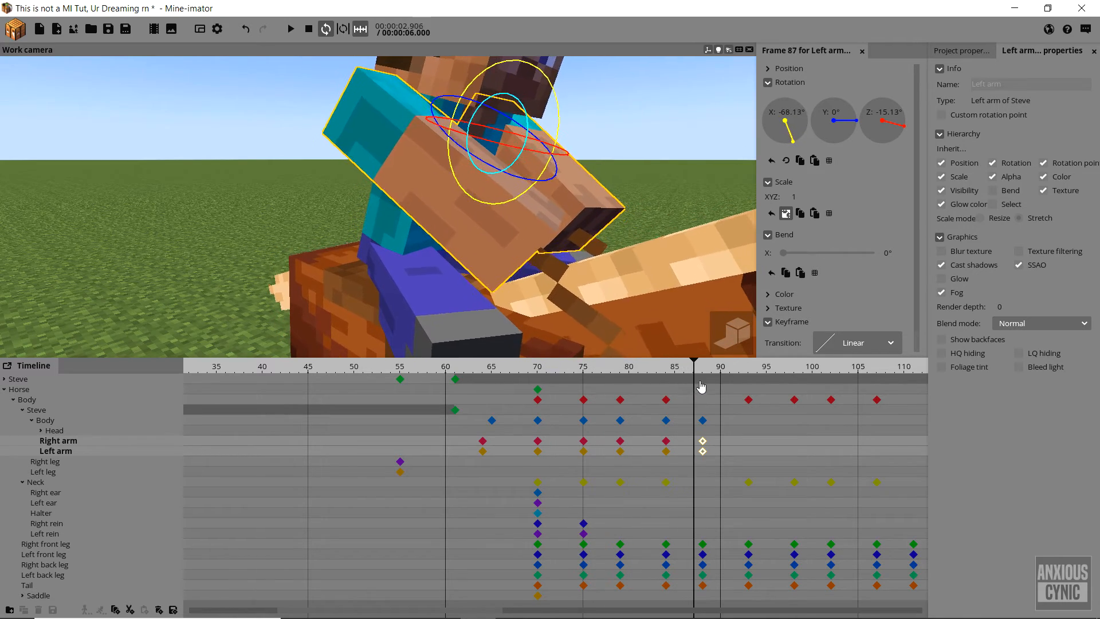
click(758, 365)
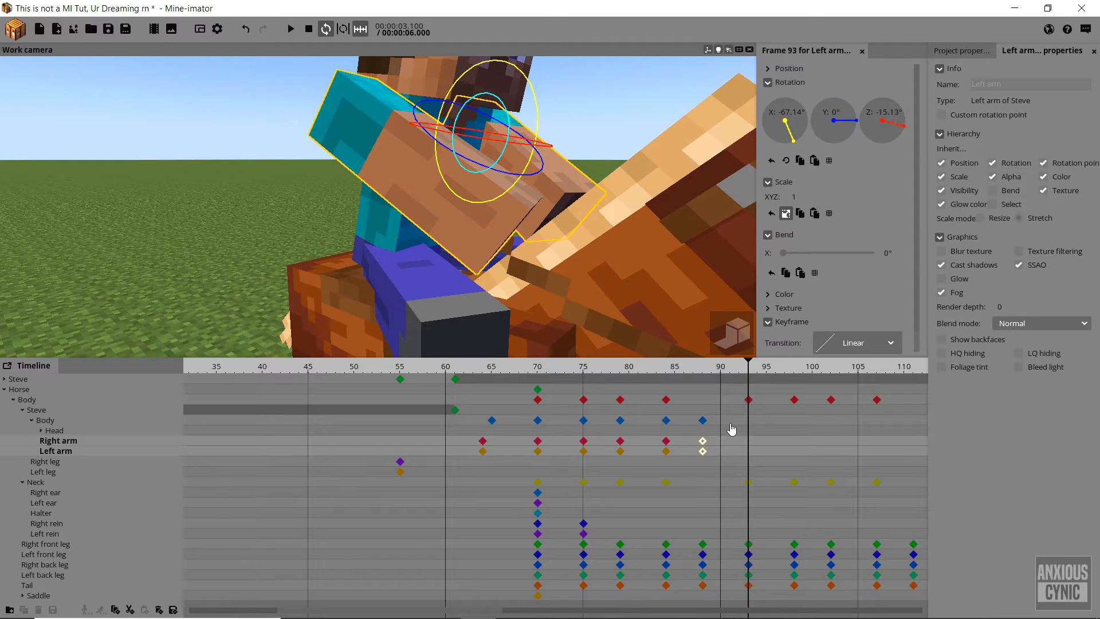
Step: Save, then box-select Steve's body and arm keyframes between frames 75 and 88 to copy
key(ctrl+s)
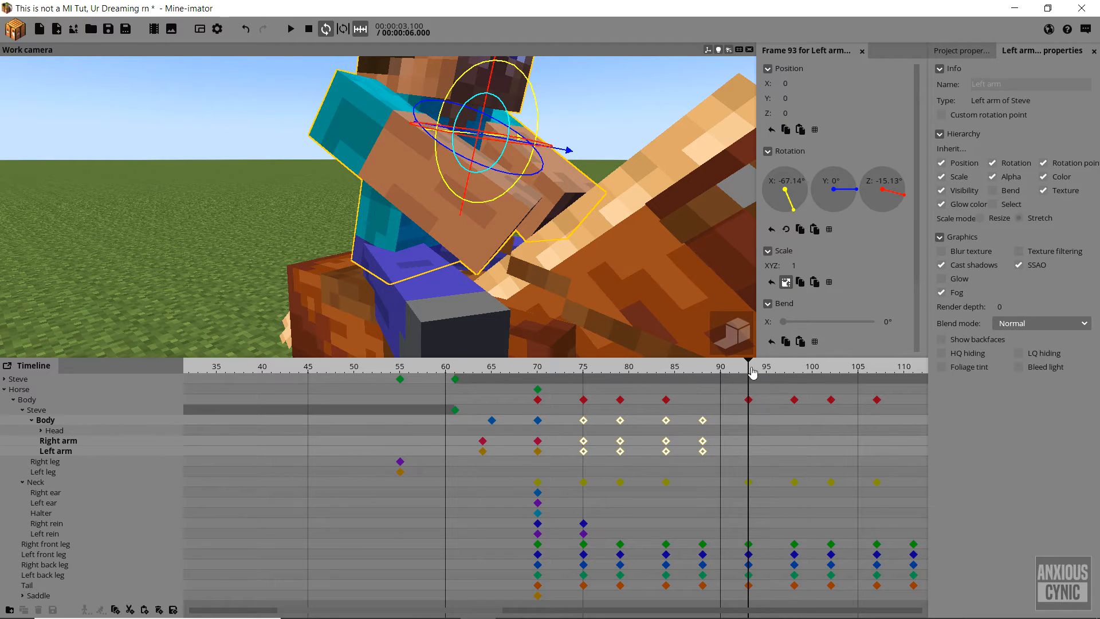
mouse_move(717, 521)
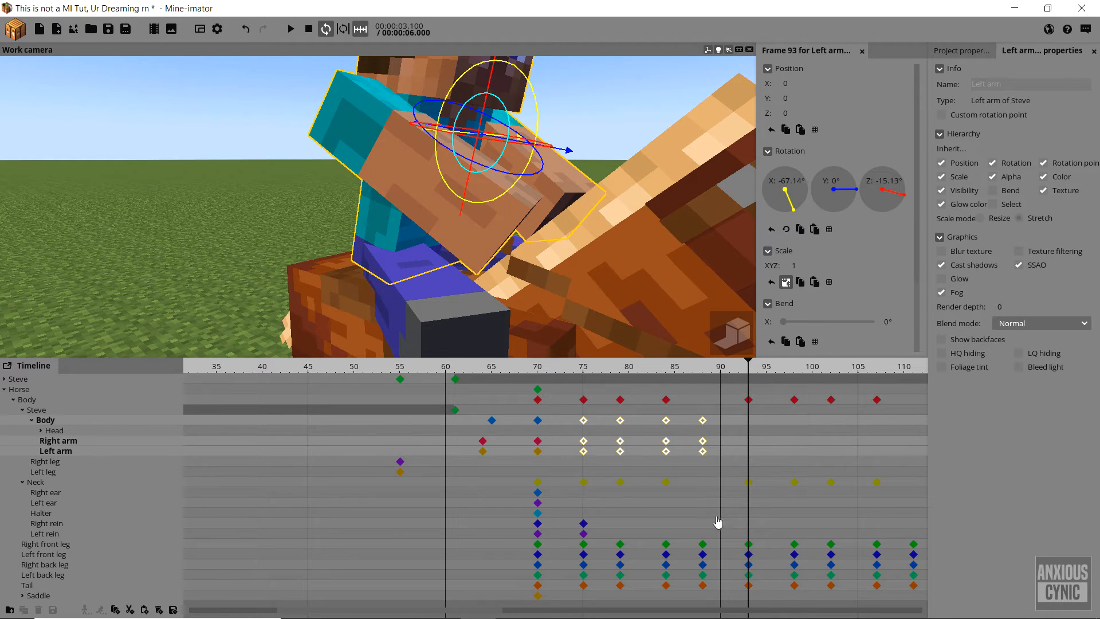
click(704, 543)
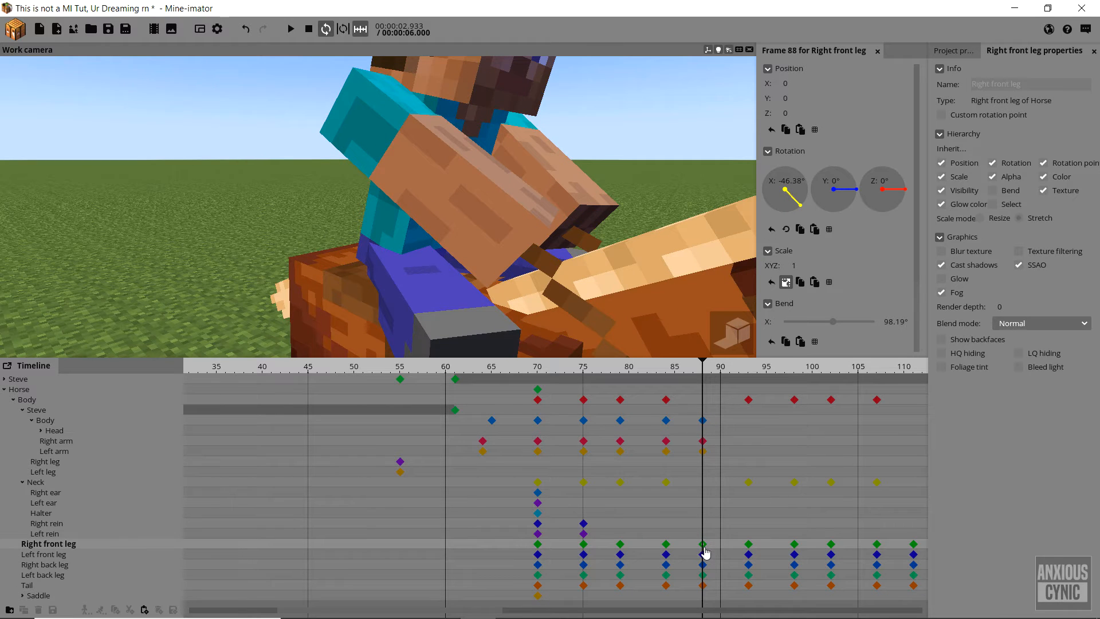
mouse_move(46, 483)
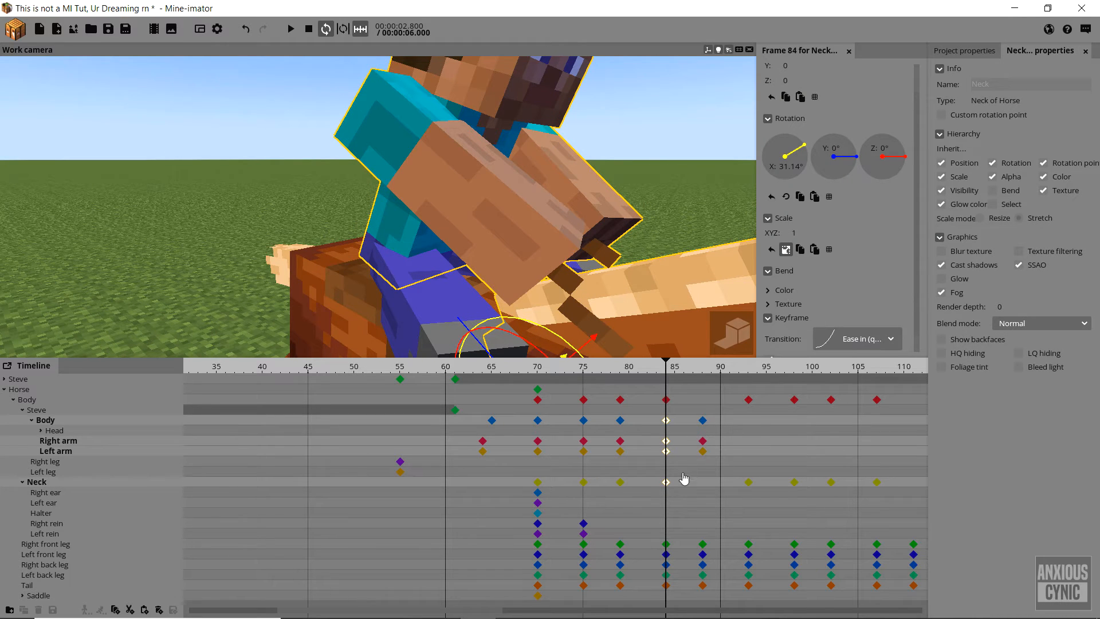
click(856, 339)
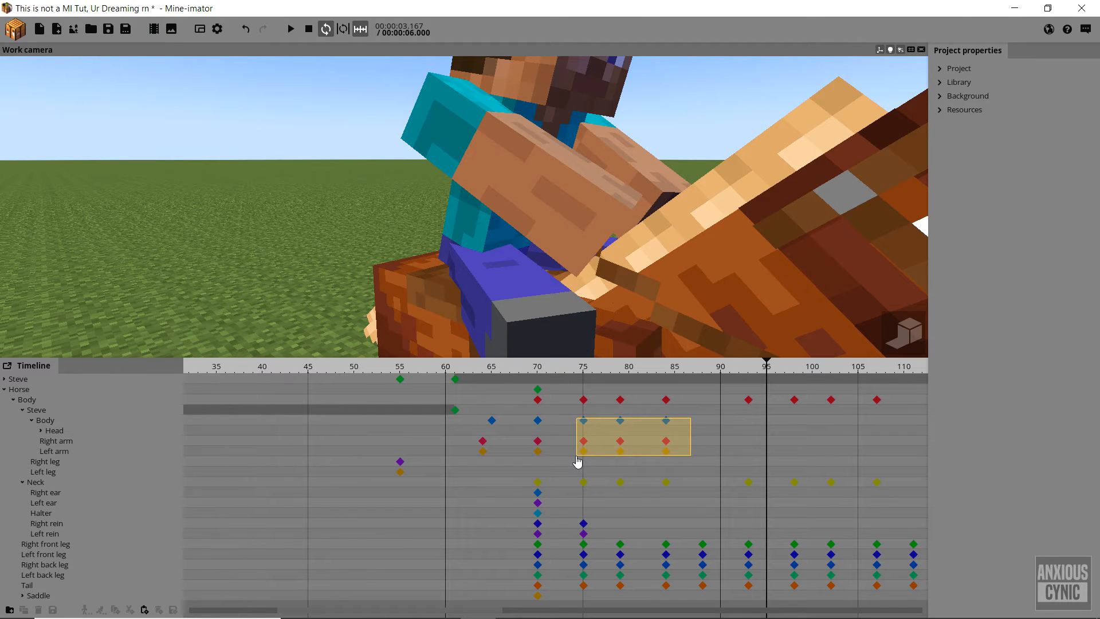
click(619, 452)
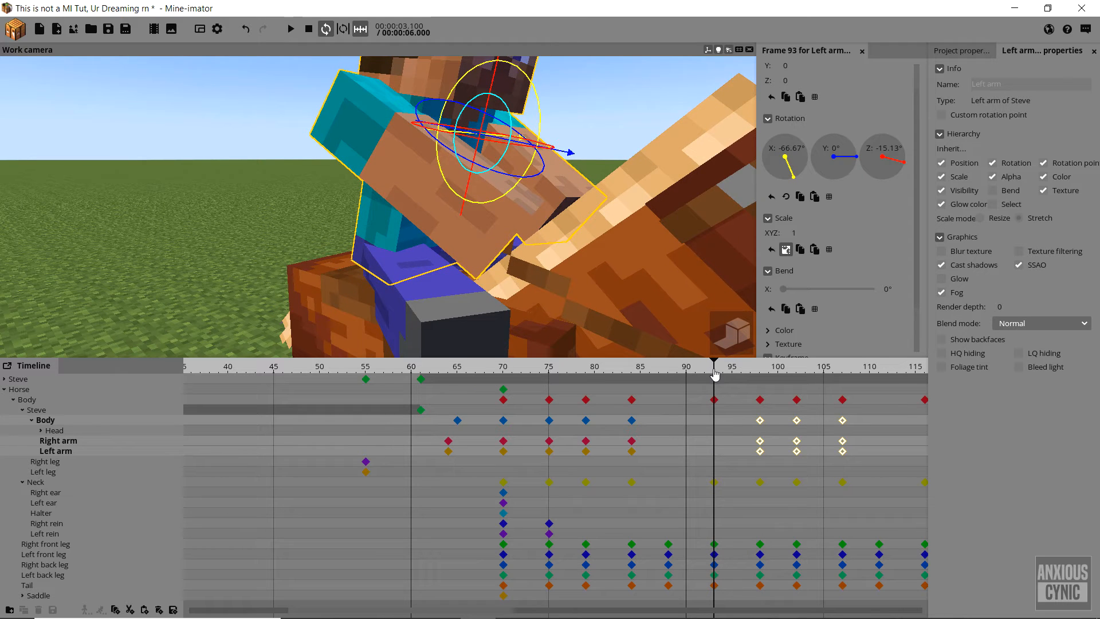
mouse_move(714, 427)
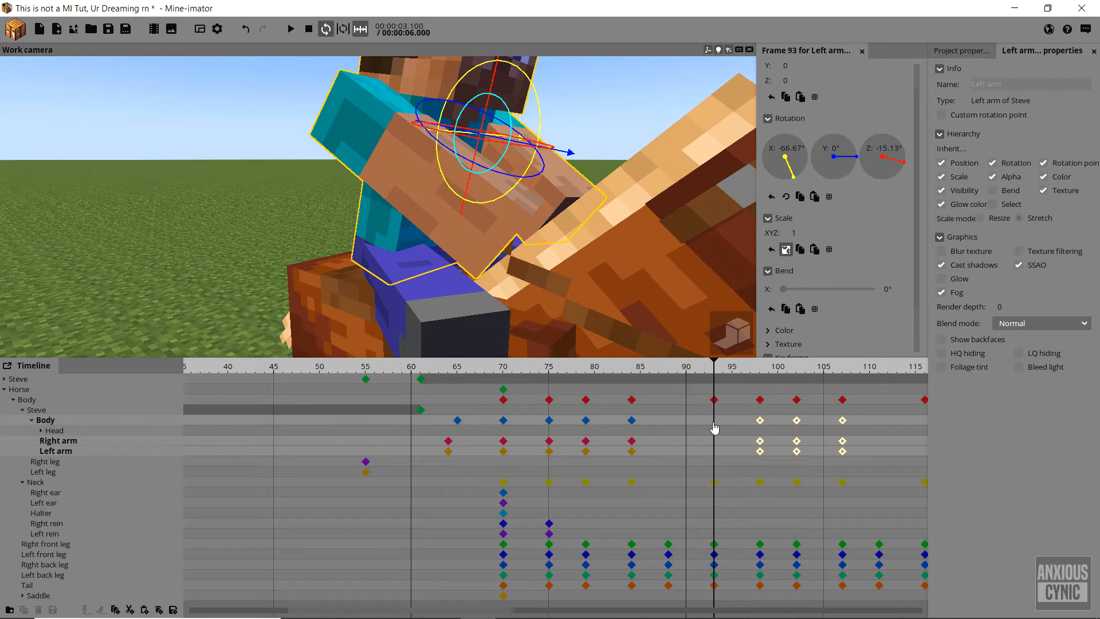
click(59, 439)
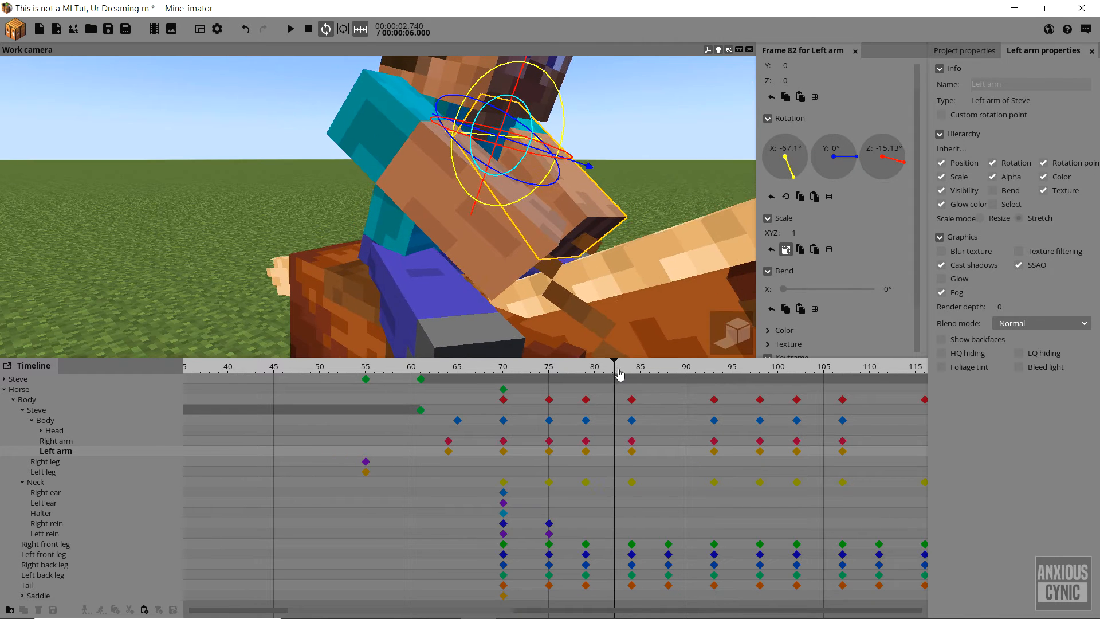
Step: Paste the bobbing keyframes from frame 93 for the next gallop cycle and tweak the arm rotation there
drag(614, 373, 711, 372)
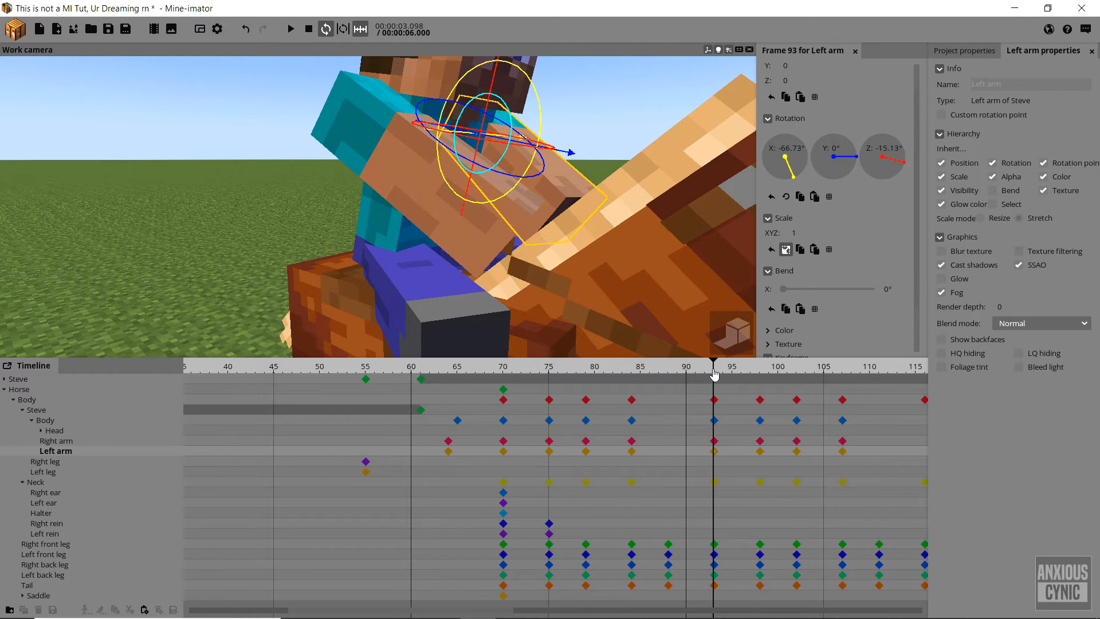
click(45, 419)
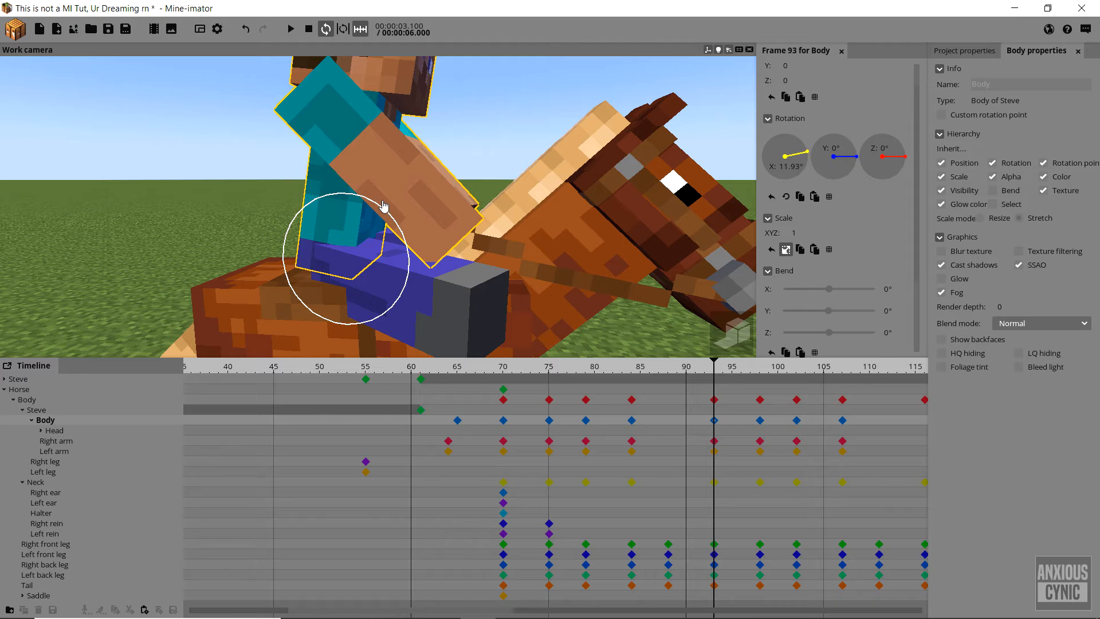
click(714, 449)
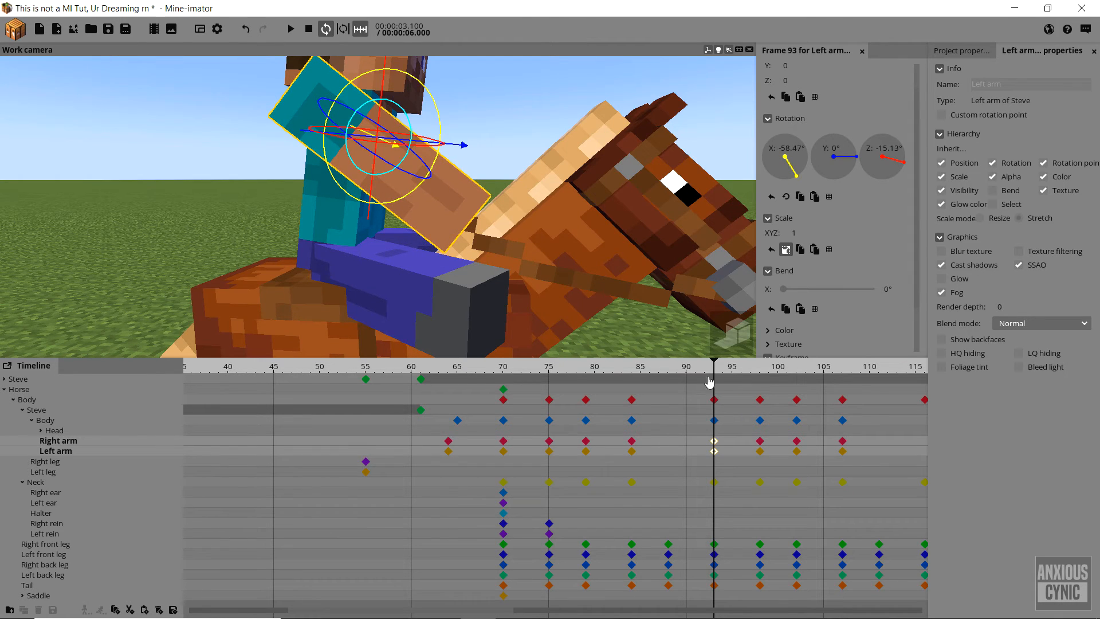
click(650, 365)
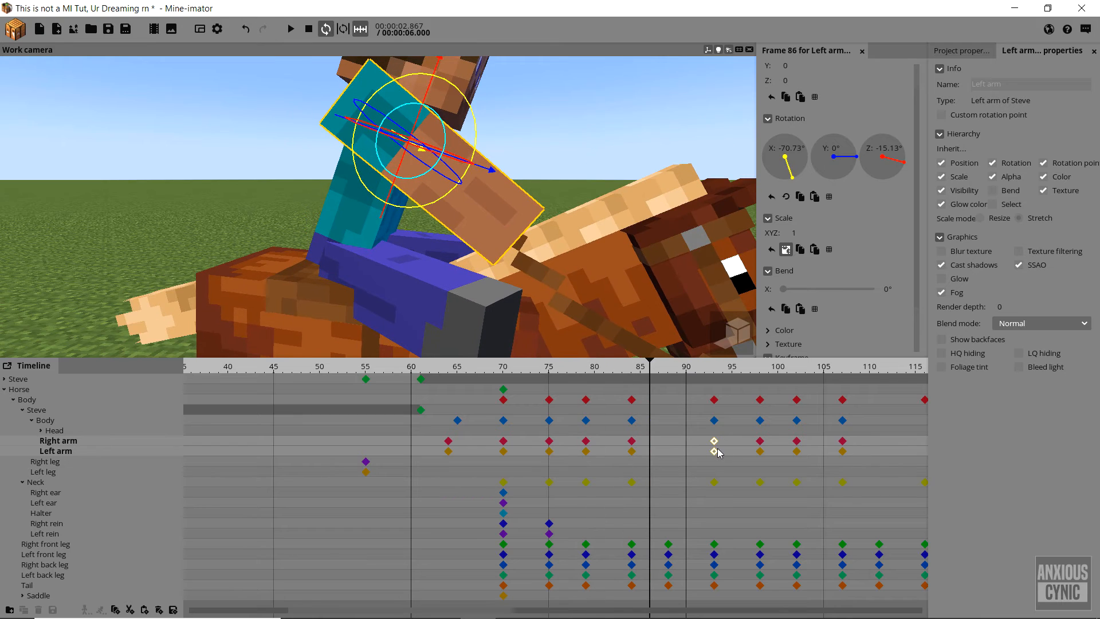
click(713, 421)
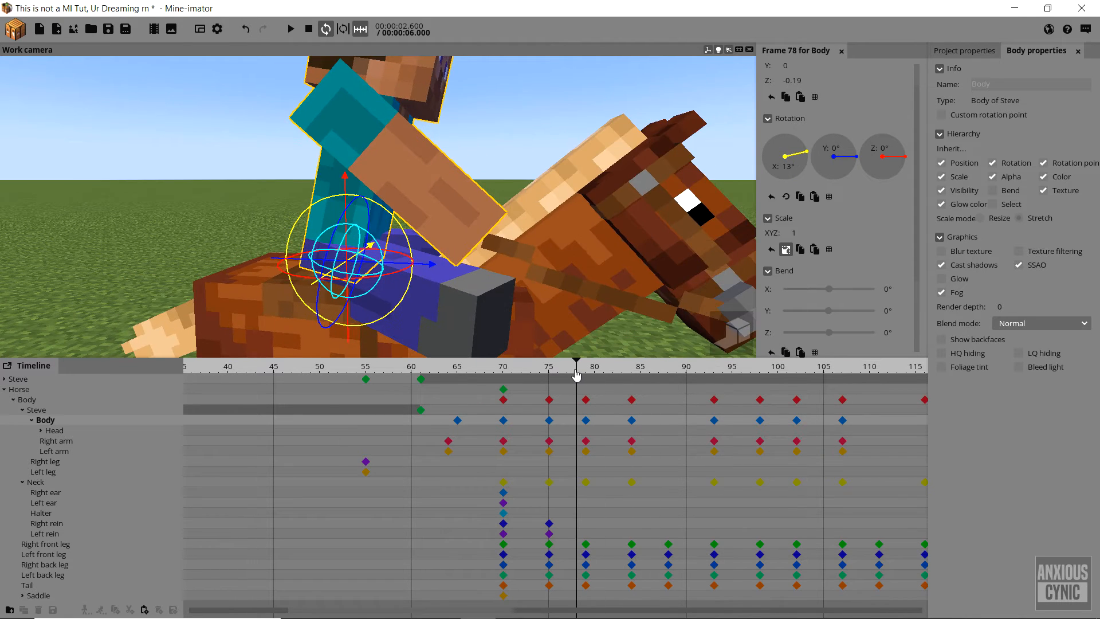
click(290, 28)
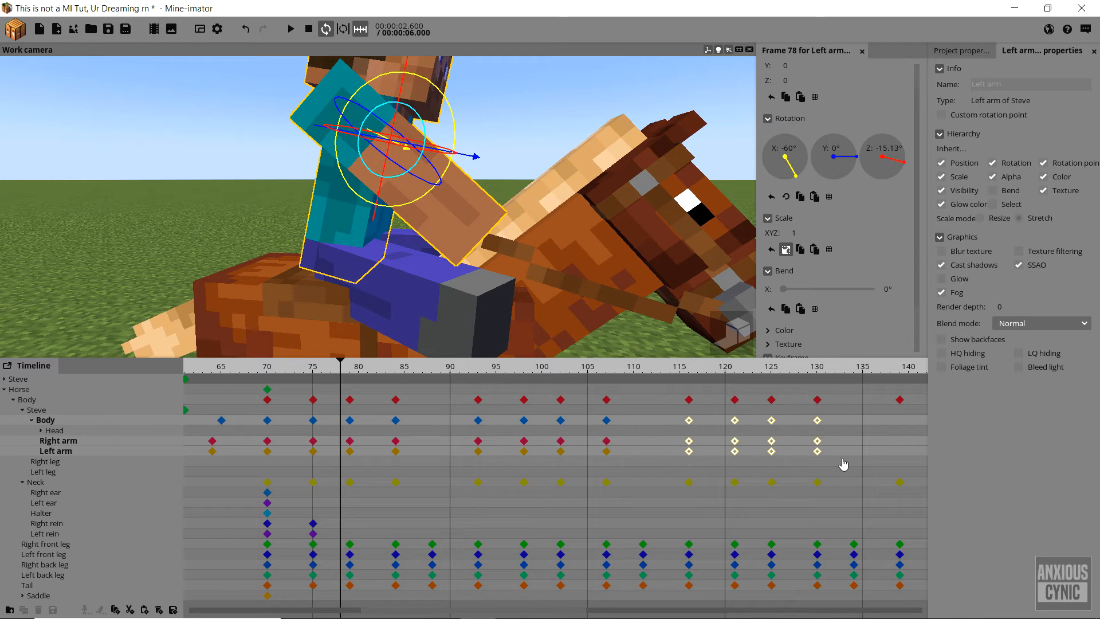
Step: Save the project and play the full ride back to check Steve's arm swing against the gallop
scroll(right, 3)
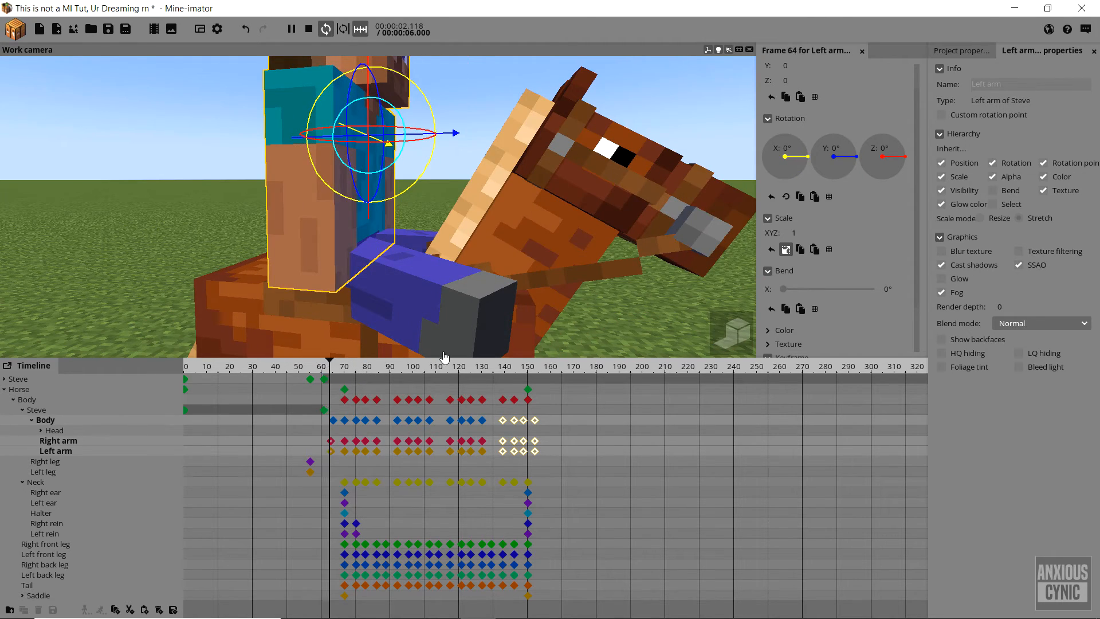
click(468, 366)
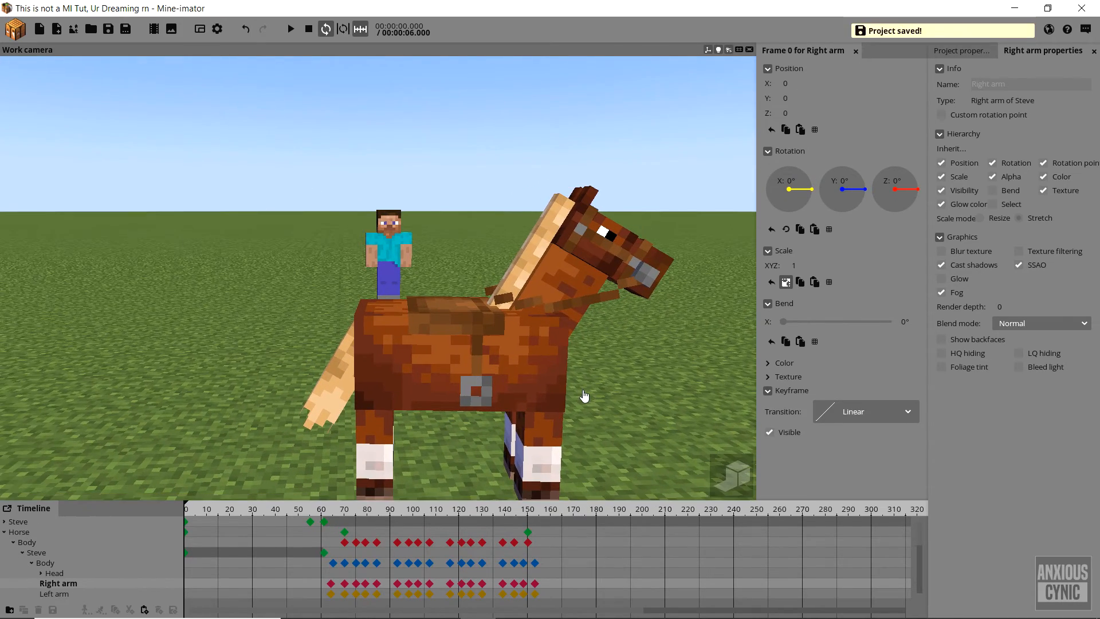
click(289, 28)
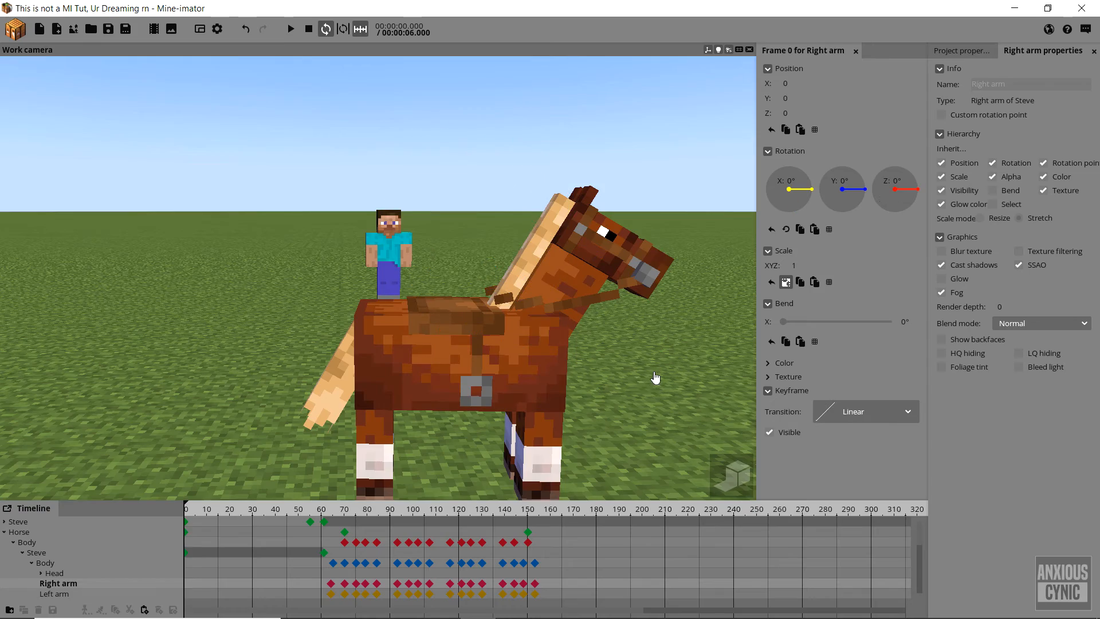
click(290, 29)
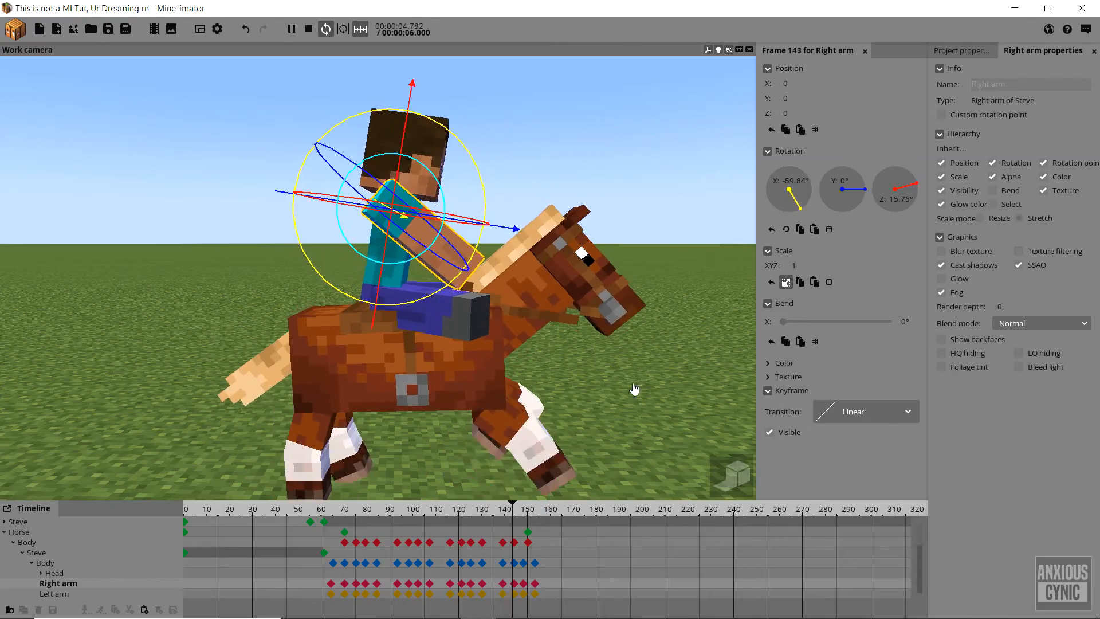
Step: Select Steve's head and keyframe a slight backward tilt around frames 72–76, stepping onward
click(345, 504)
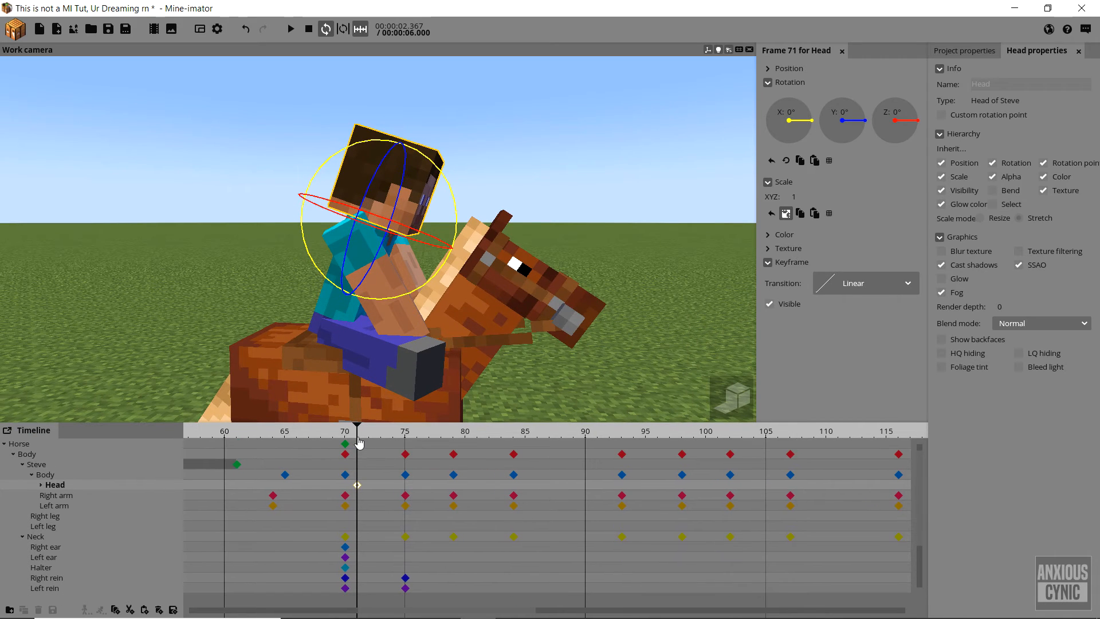
click(366, 442)
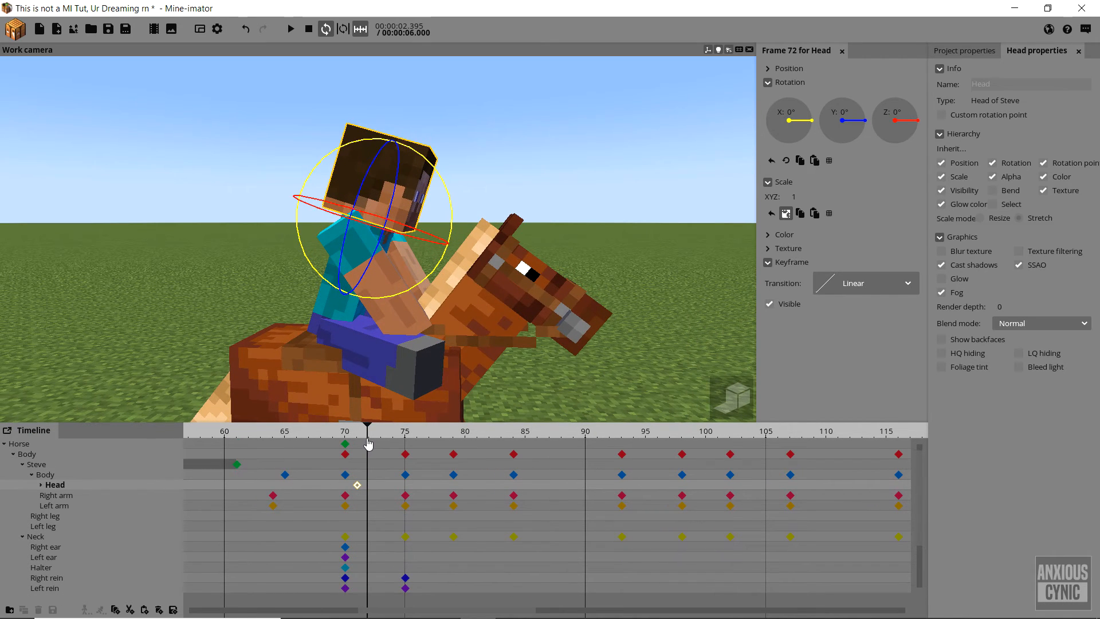
click(392, 430)
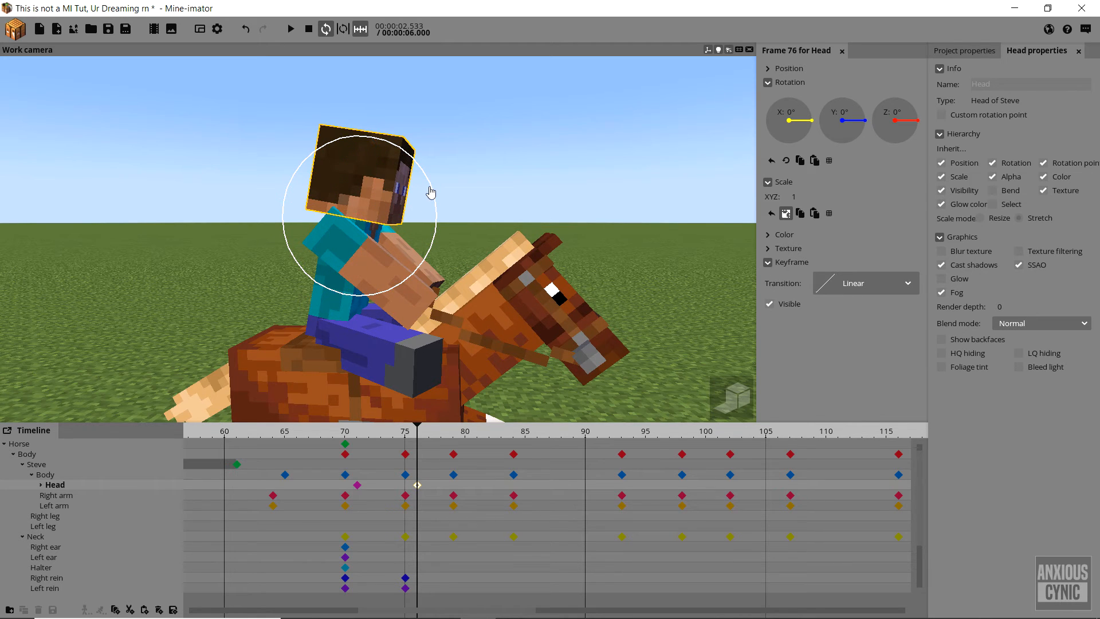
drag(436, 189, 435, 204)
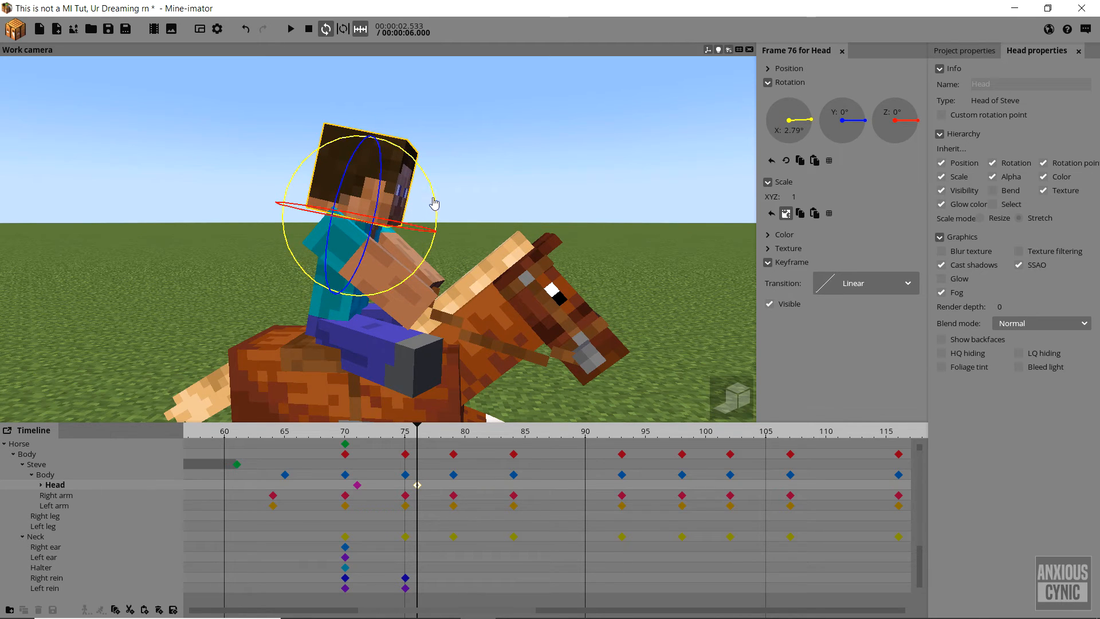
click(460, 430)
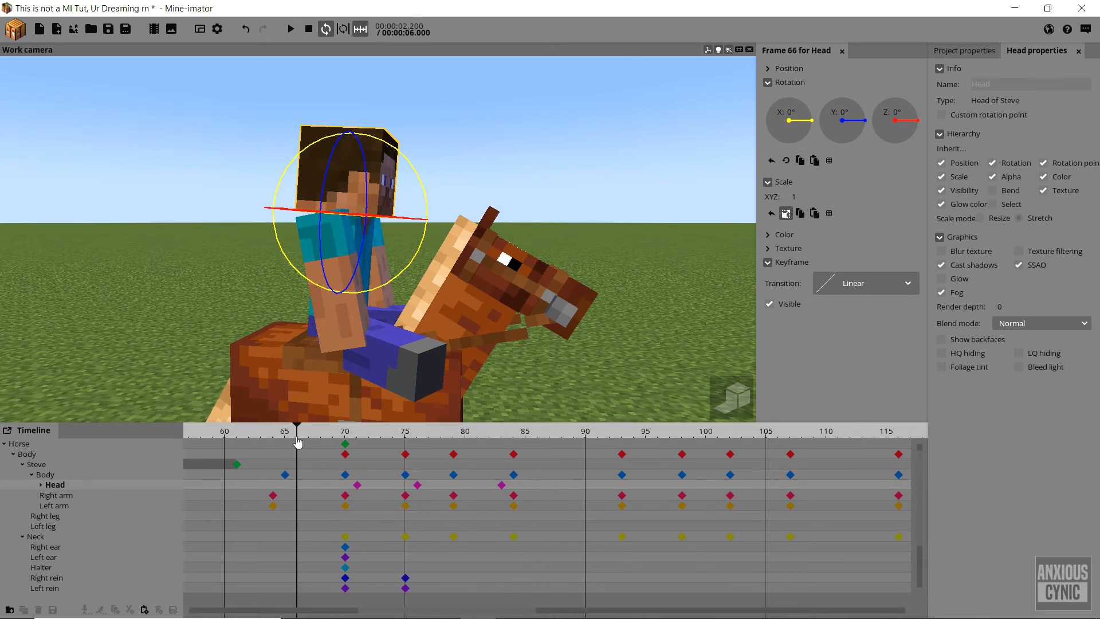
mouse_move(554, 489)
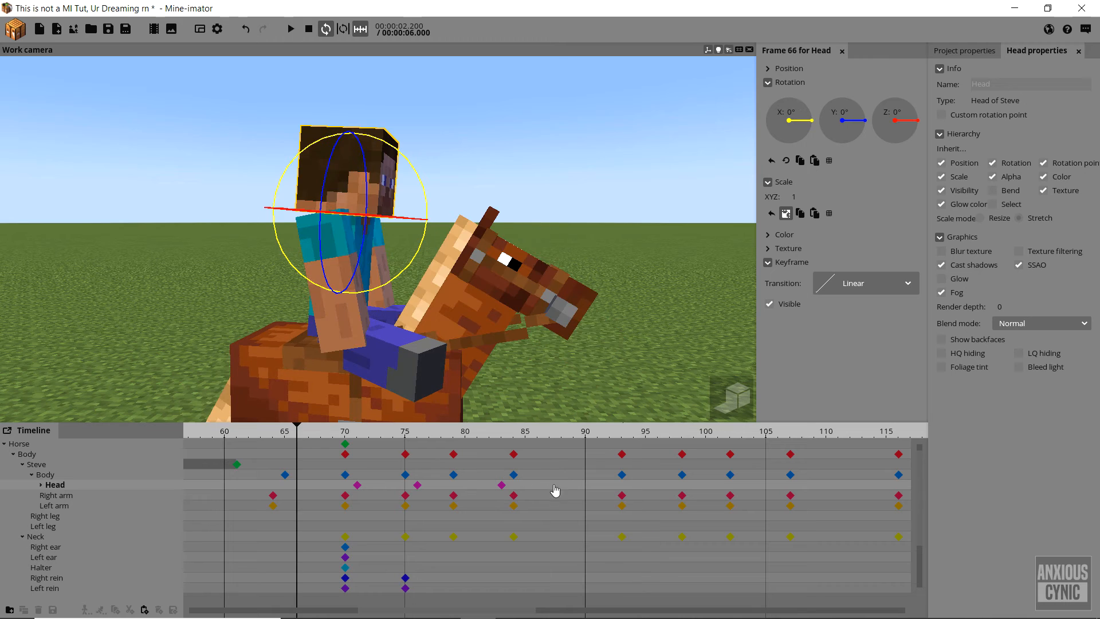
click(591, 429)
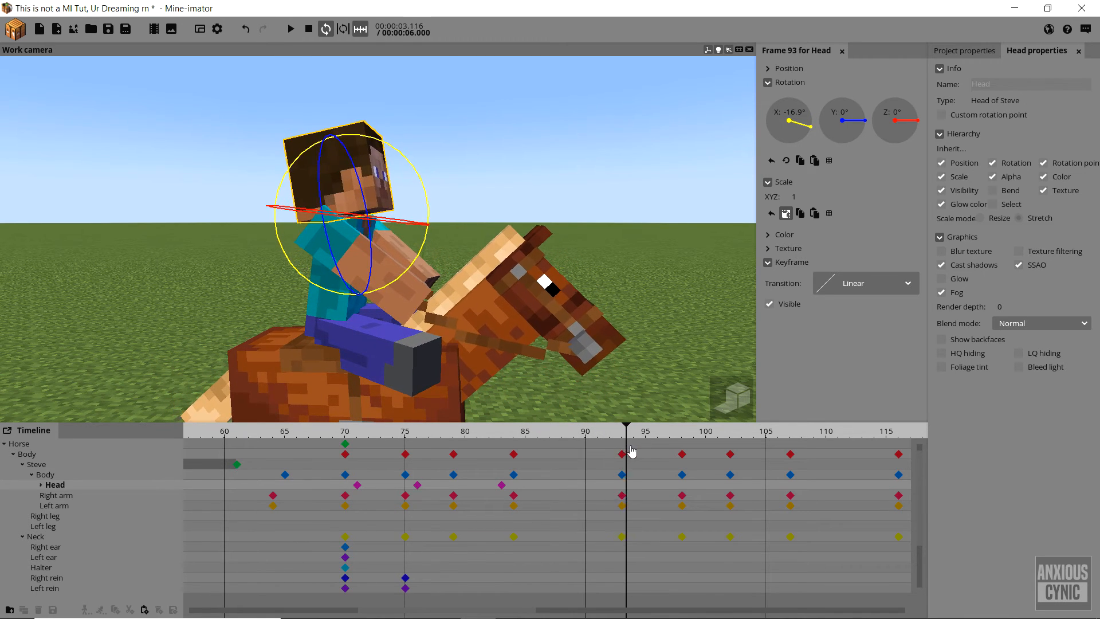
Step: Continue the head-tilt keyframes through frames 94 to about 140–147 and save the project
click(632, 430)
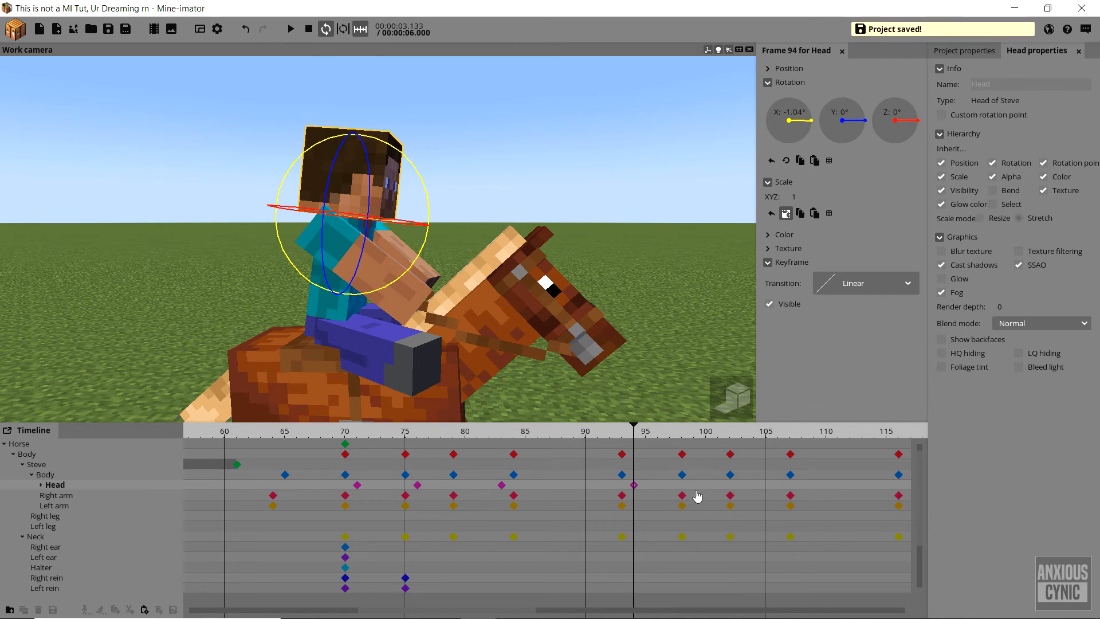
click(779, 431)
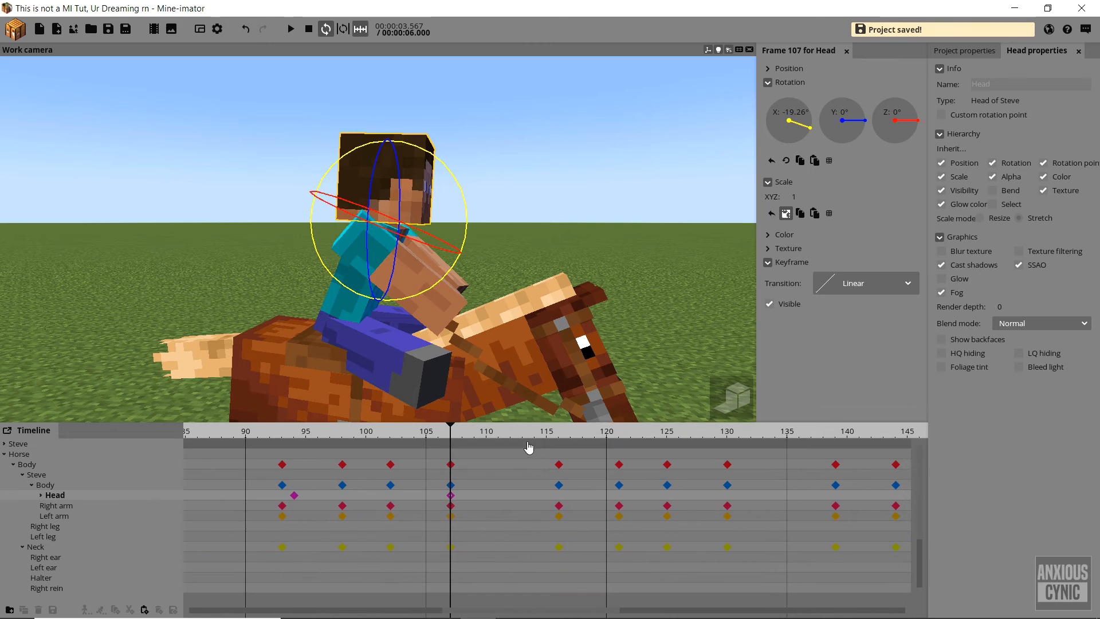
click(545, 430)
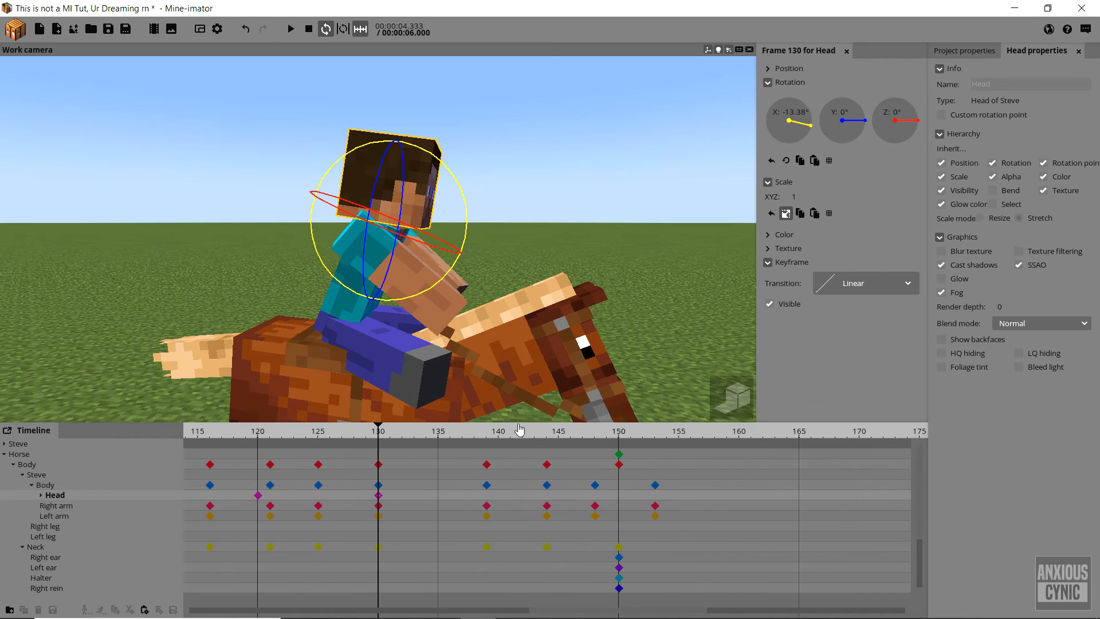
click(579, 431)
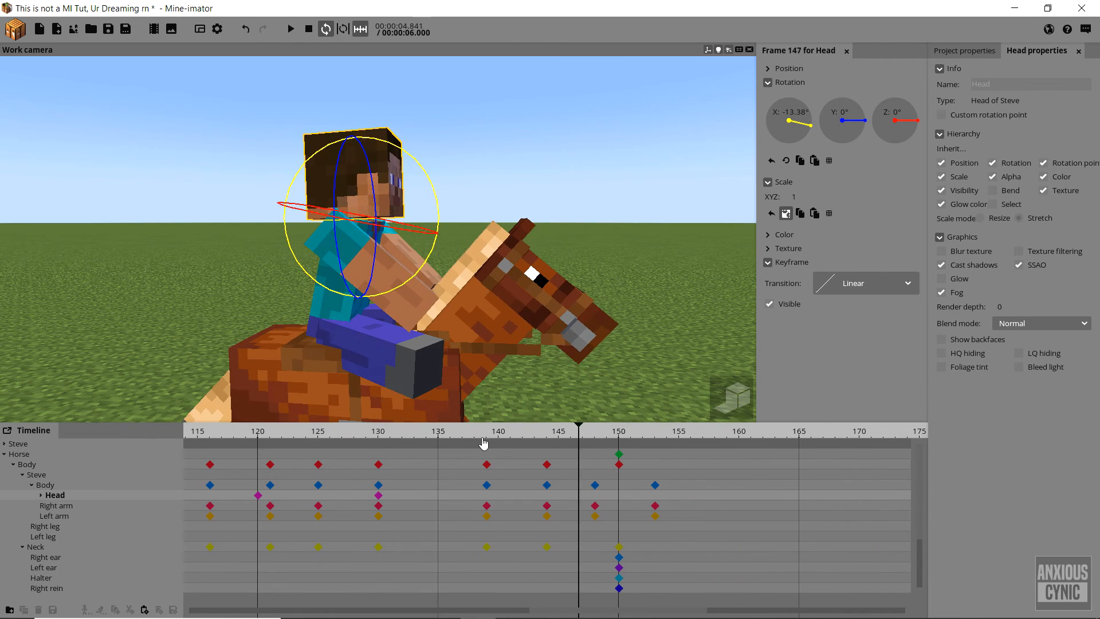
click(498, 429)
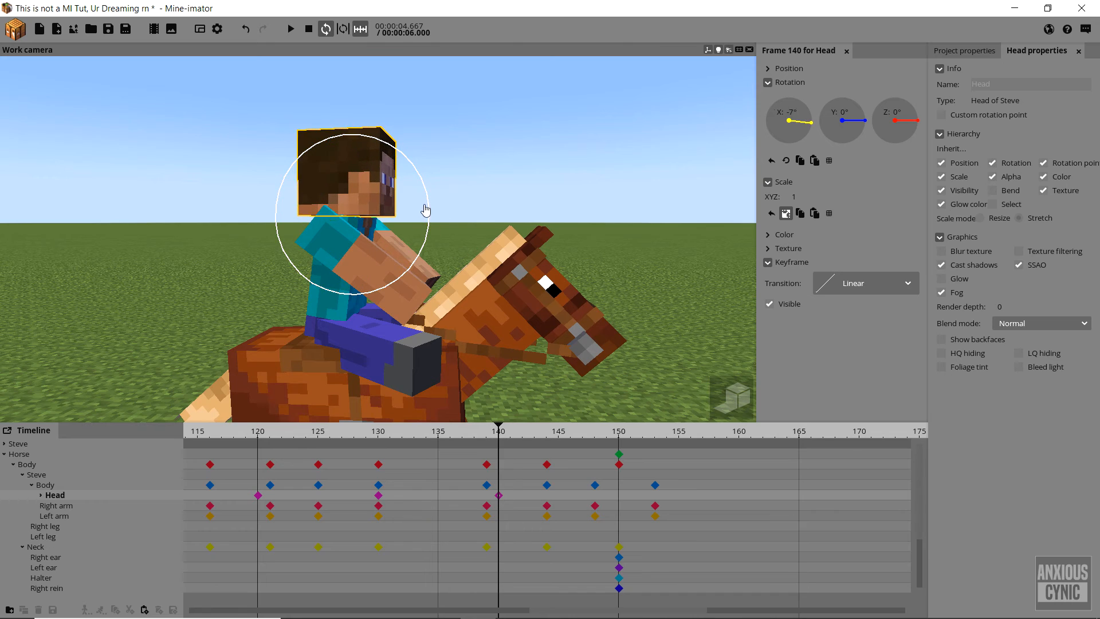
key(ctrl+s)
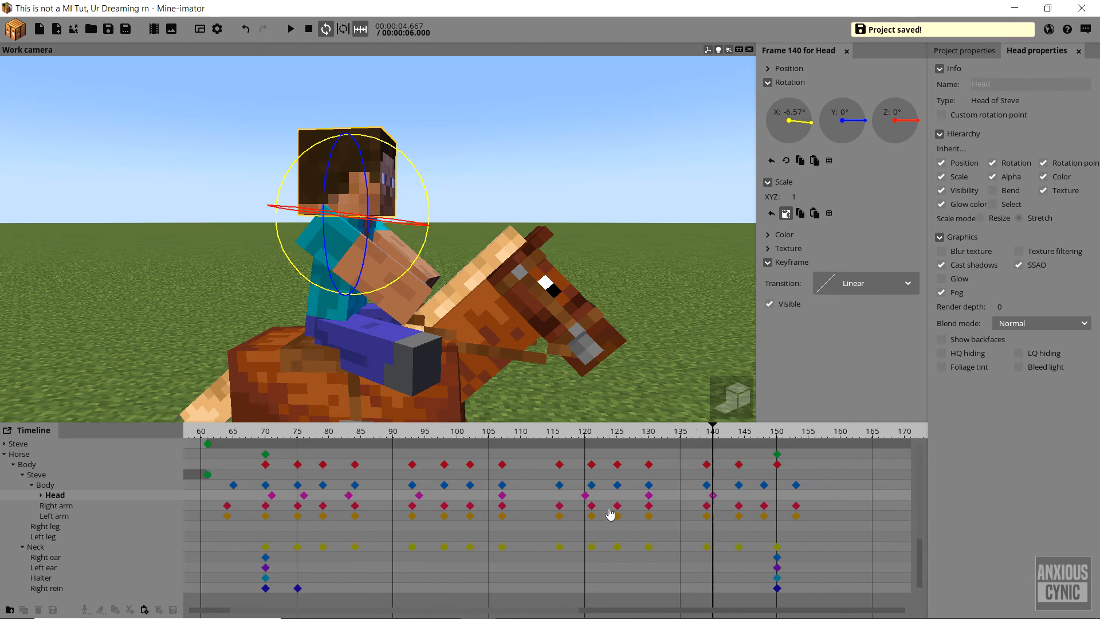
Step: Review the timeline around frame 62 before placing the final head keyframe
click(290, 29)
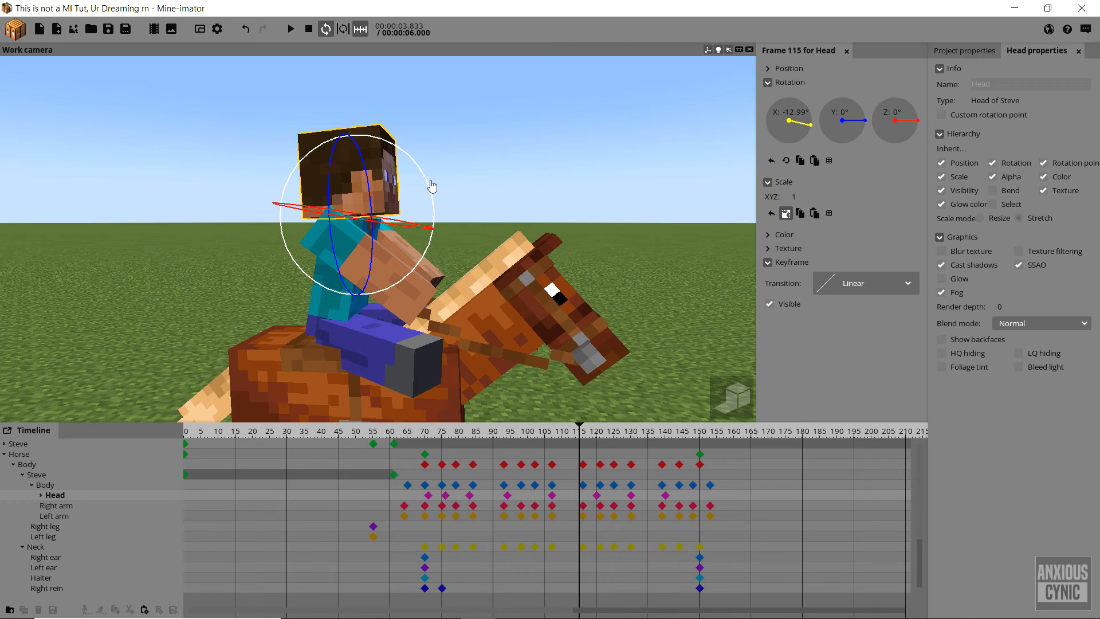
click(424, 441)
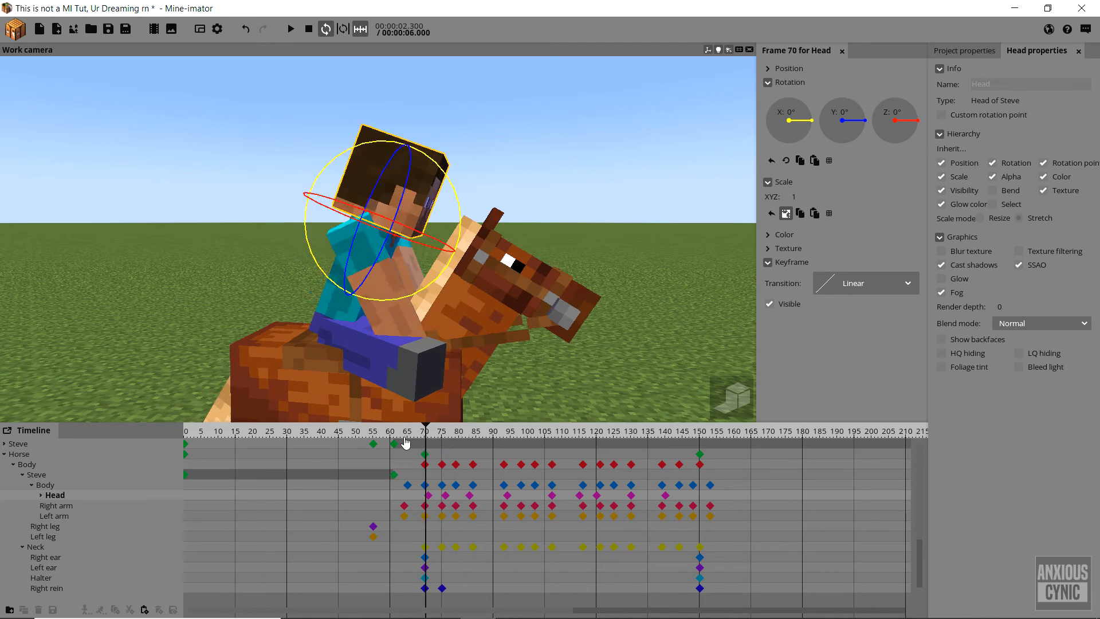
click(290, 29)
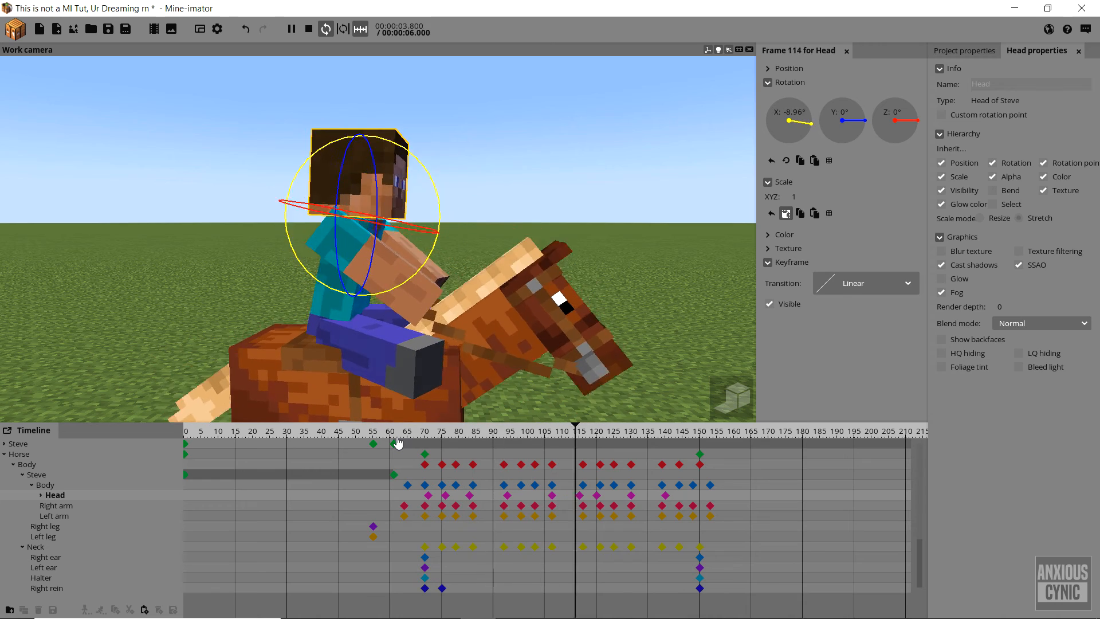
click(586, 435)
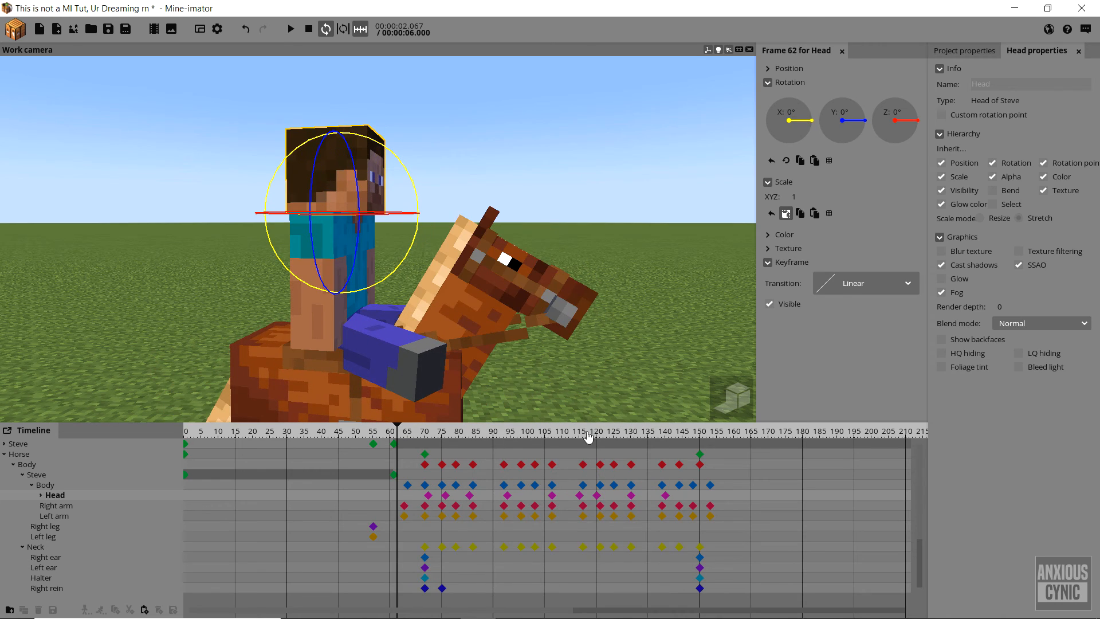
Step: Add a last head-tilt keyframe near frame 143 and deselect Steve
click(672, 429)
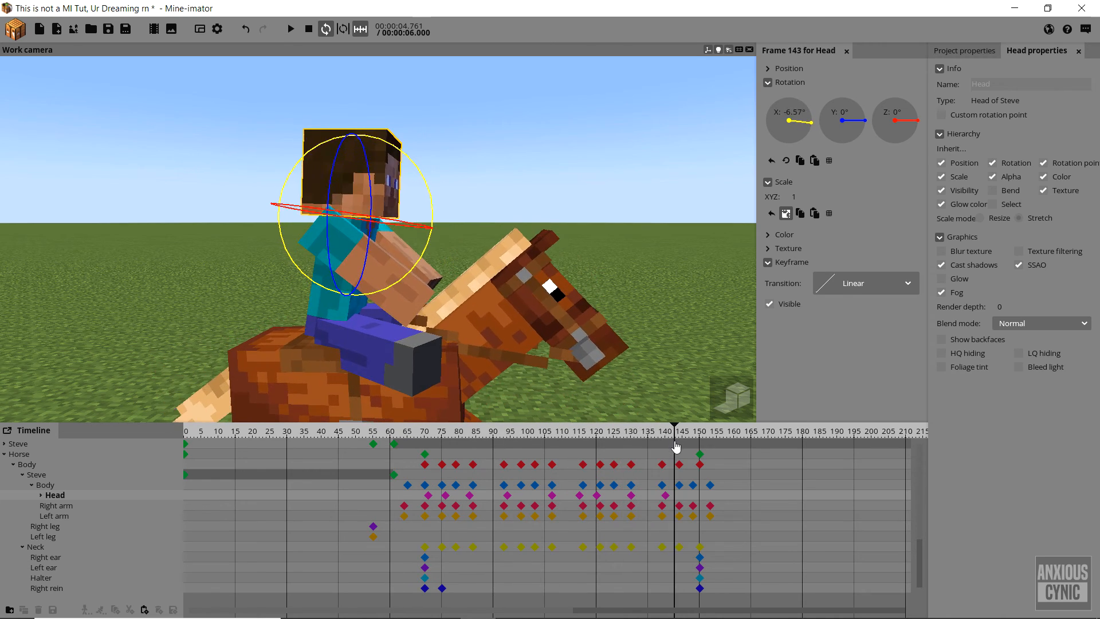
click(556, 432)
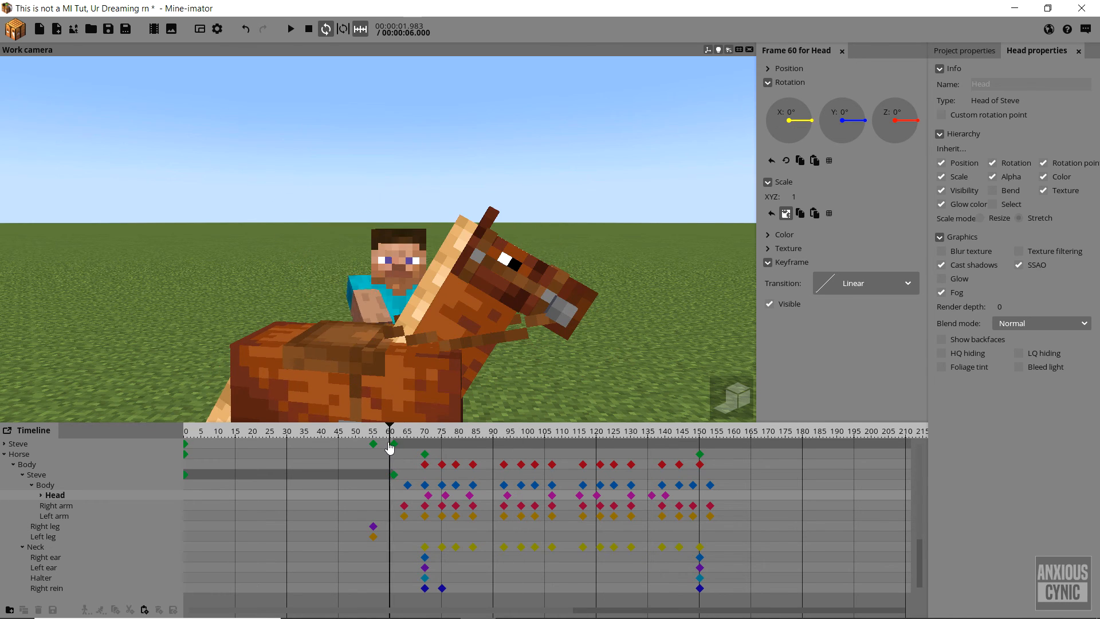
click(290, 28)
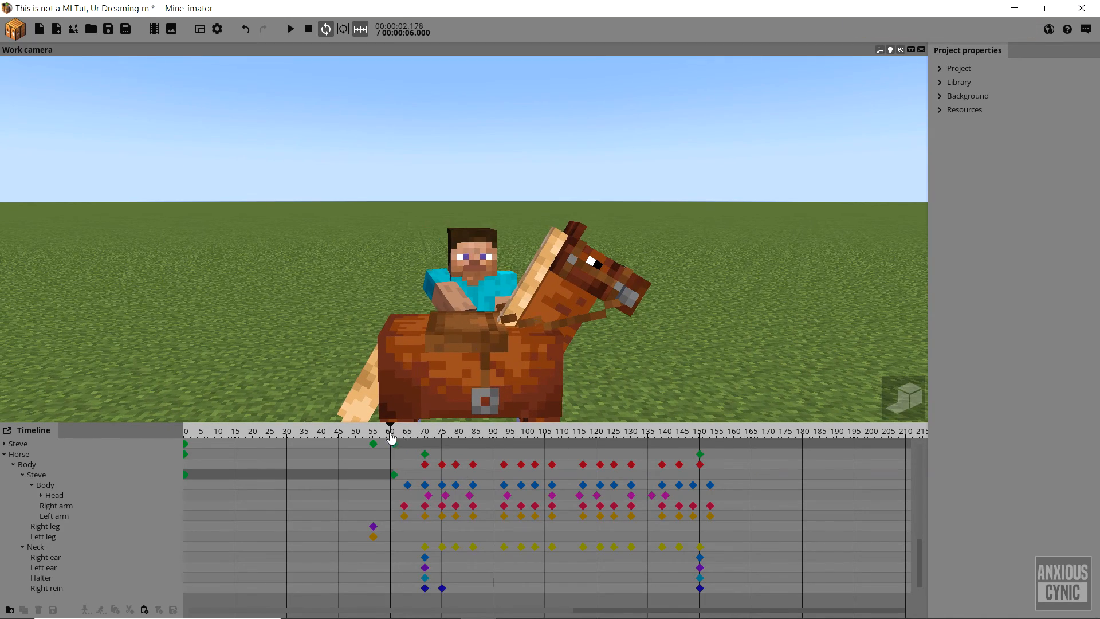
Step: Mark frames 71 to 150 as the loop region and play back the galloping ride
click(289, 28)
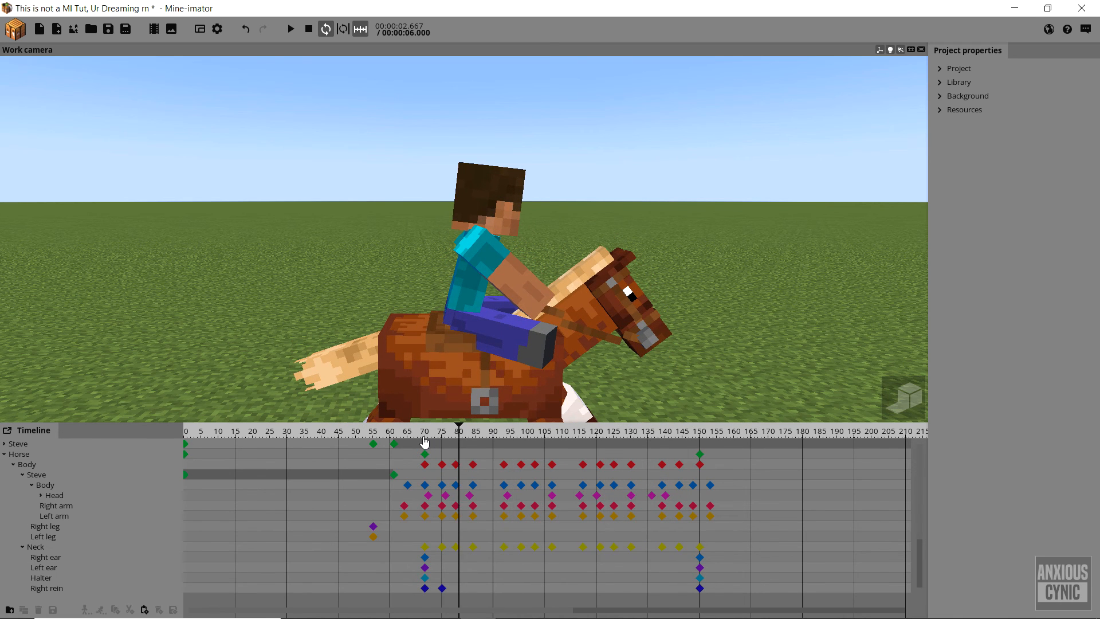
click(290, 28)
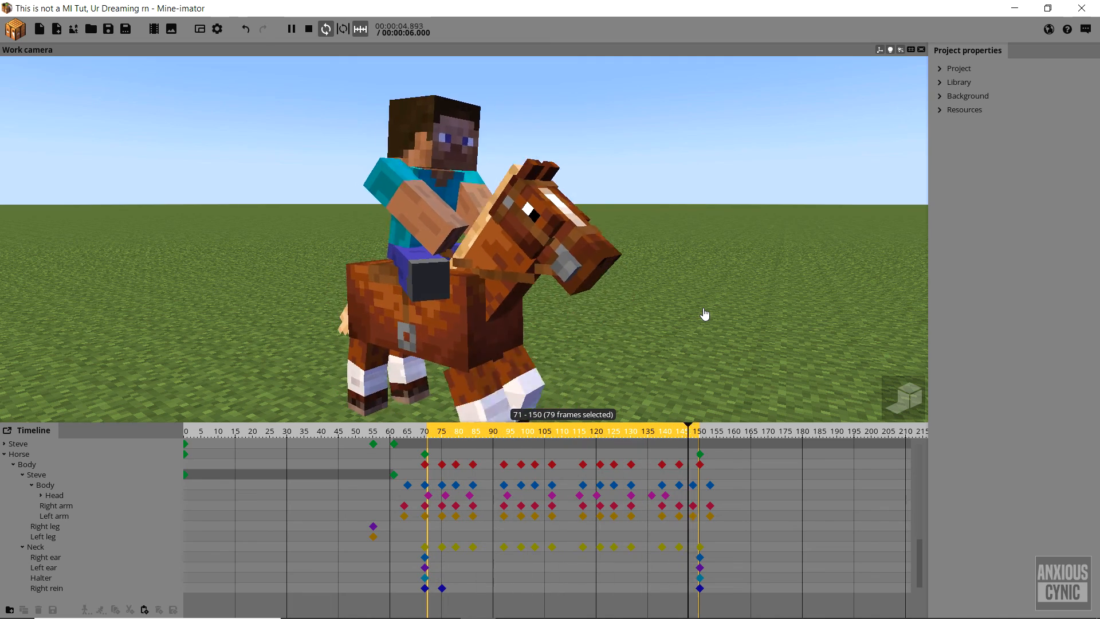
click(621, 430)
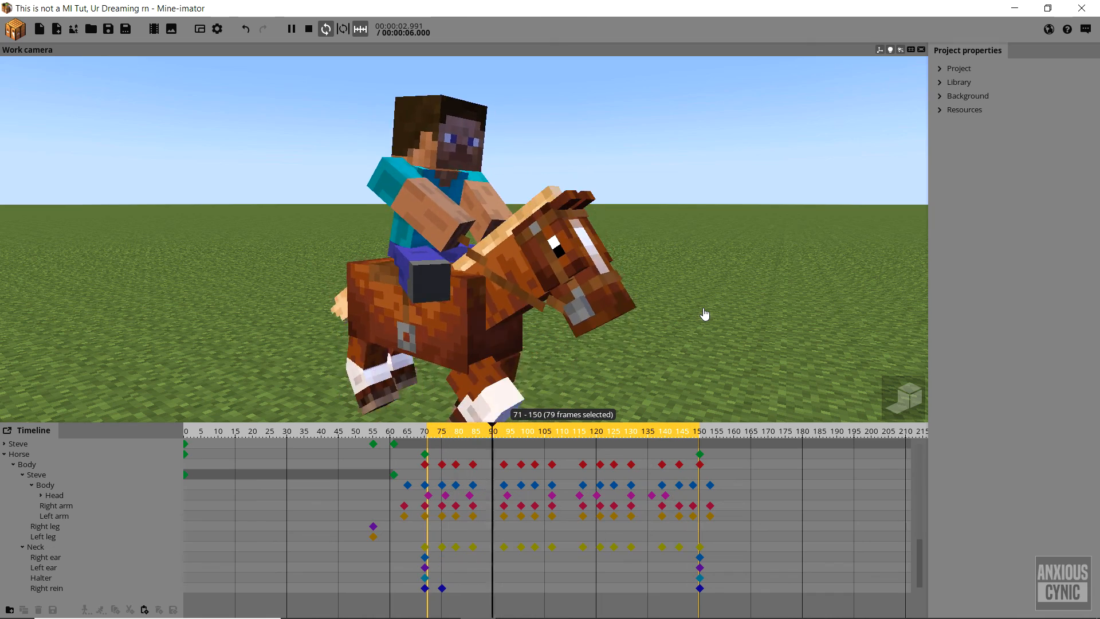
drag(493, 431, 697, 431)
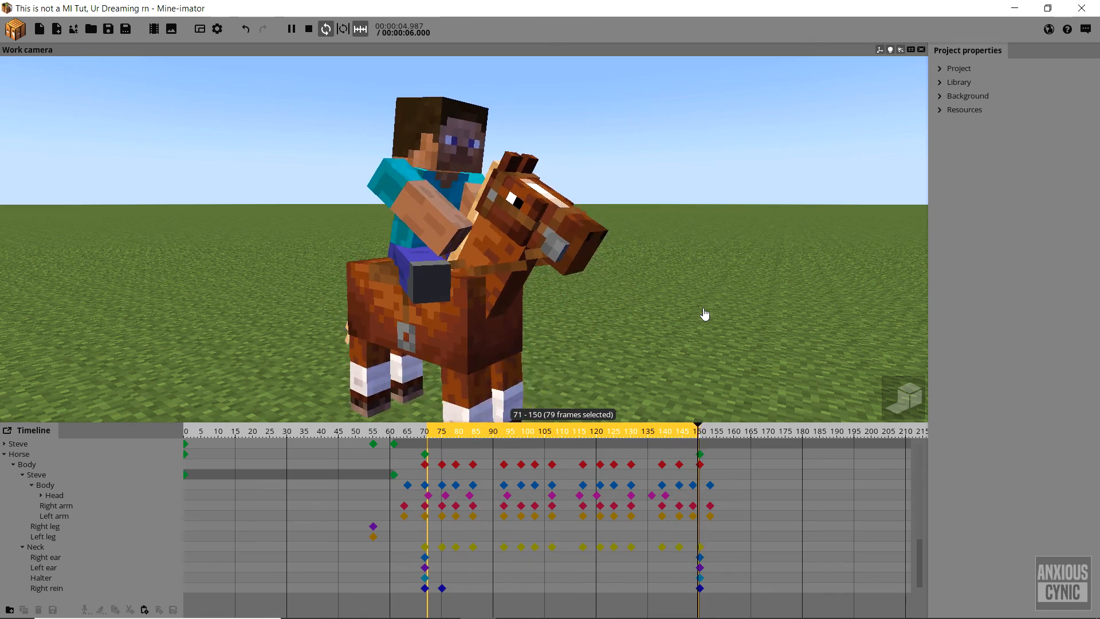
click(630, 431)
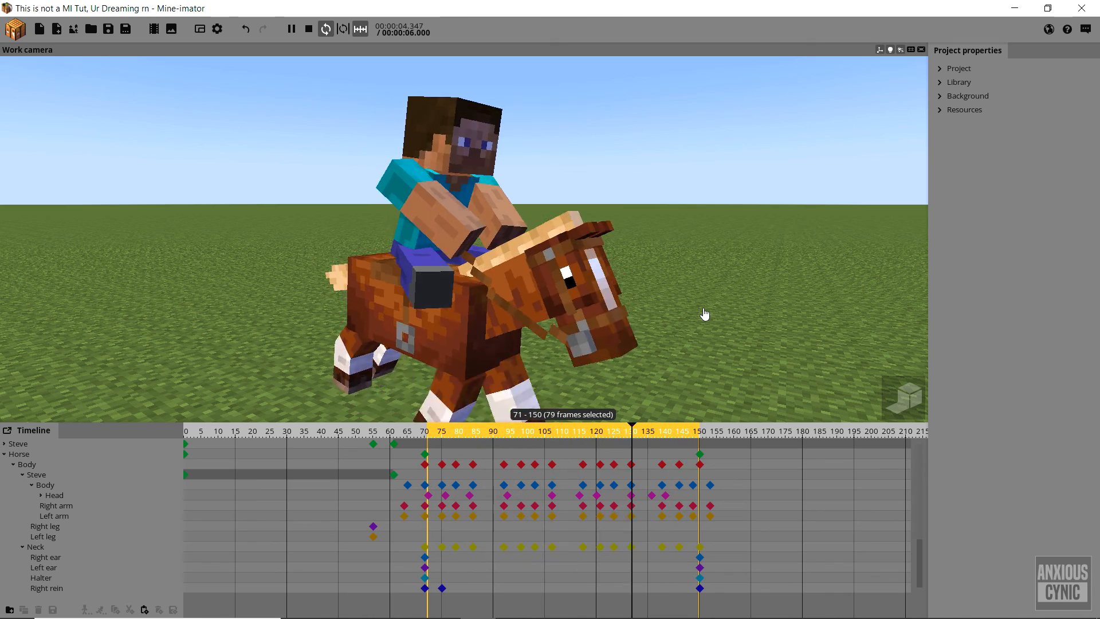